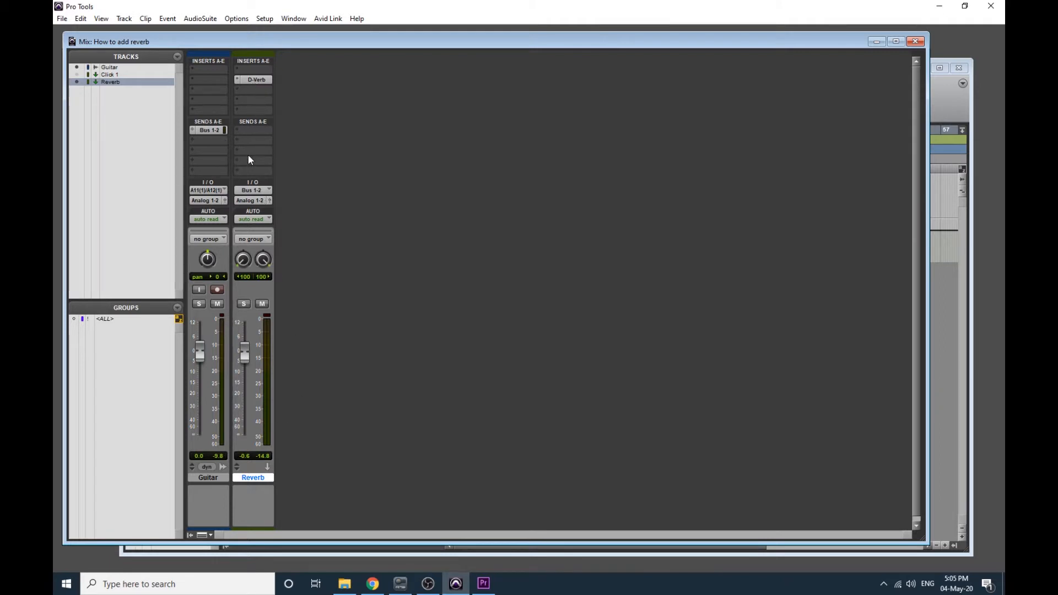
Open the Reverb track's D-Verb plugin window and move it toward the screen centre.
{"action": "left_click", "coordinate": [257, 79]}
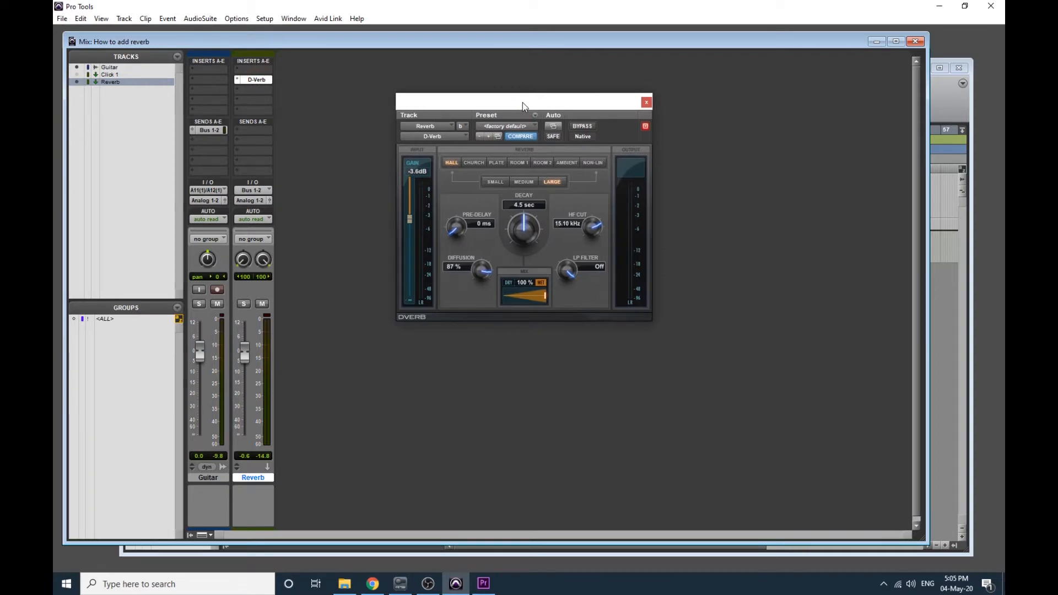
{"action": "mouse_move", "coordinate": [511, 151]}
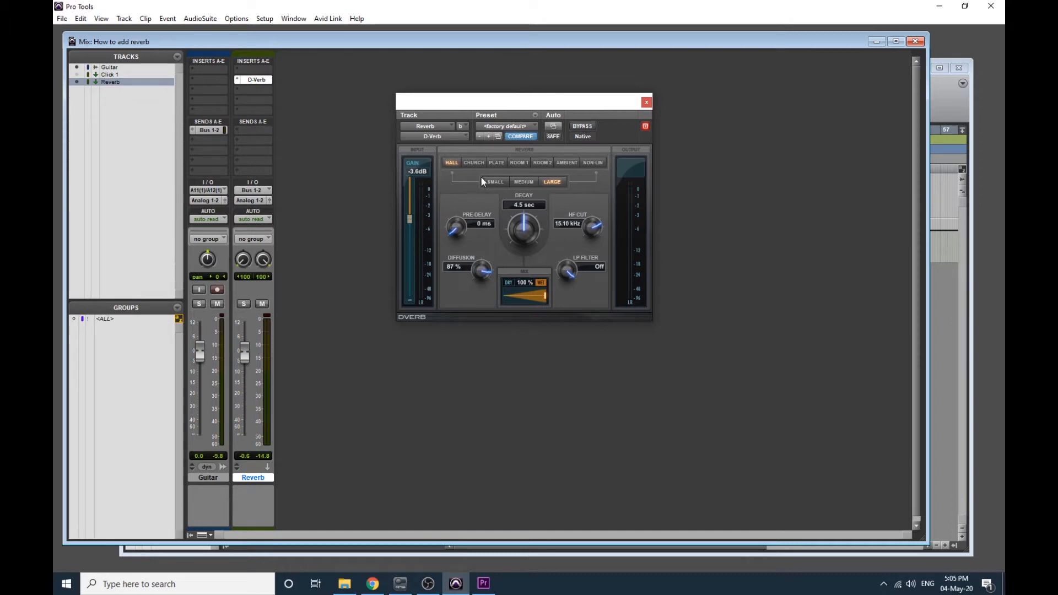
{"action": "mouse_move", "coordinate": [559, 229]}
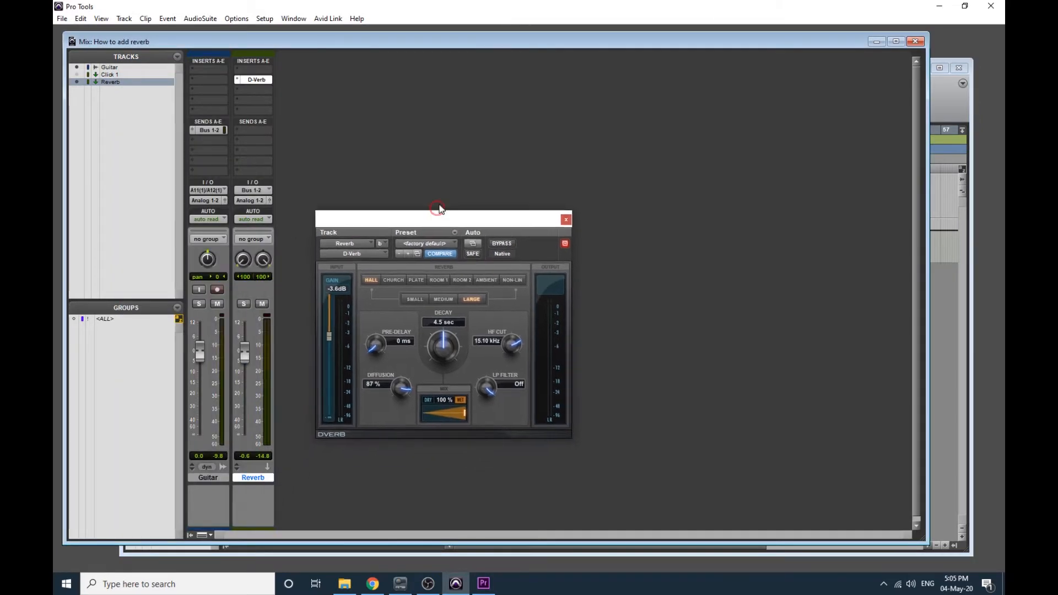
{"action": "left_click_drag", "start_coordinate": [438, 219], "coordinate": [475, 166]}
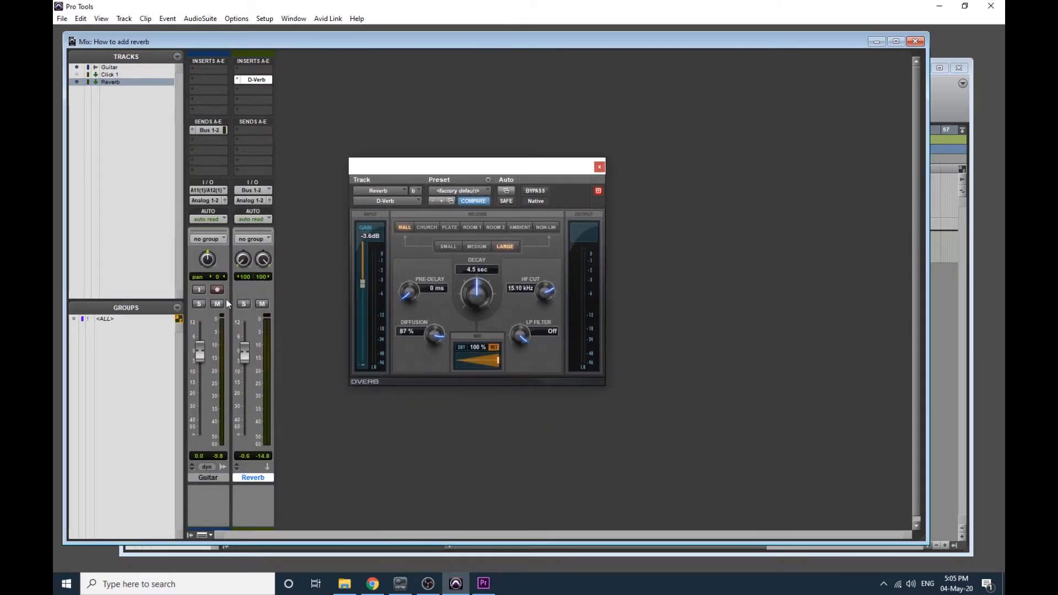
{"action": "mouse_move", "coordinate": [481, 168]}
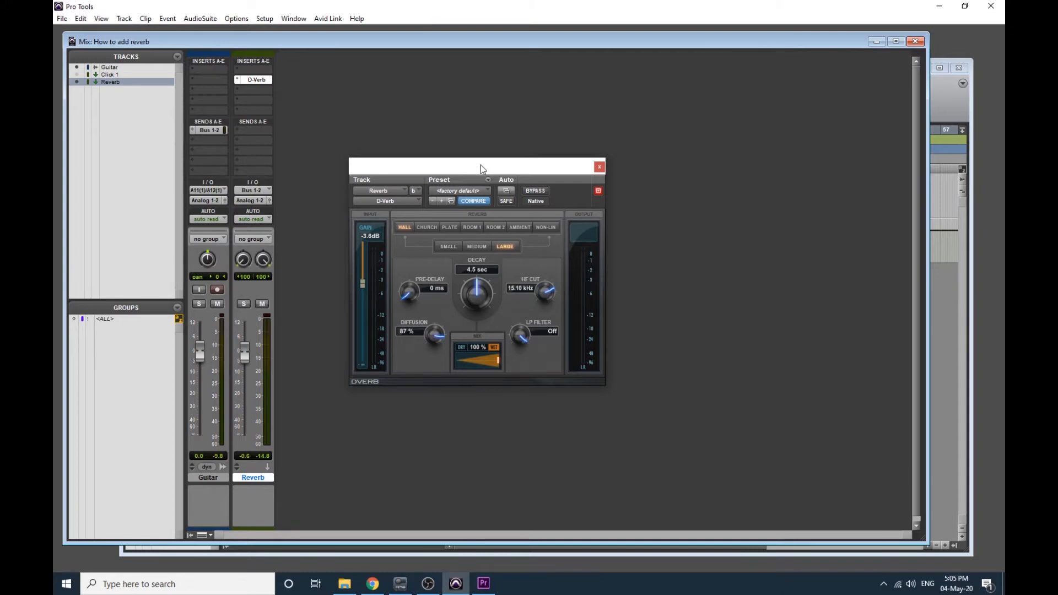
{"action": "left_click_drag", "start_coordinate": [479, 167], "coordinate": [563, 147]}
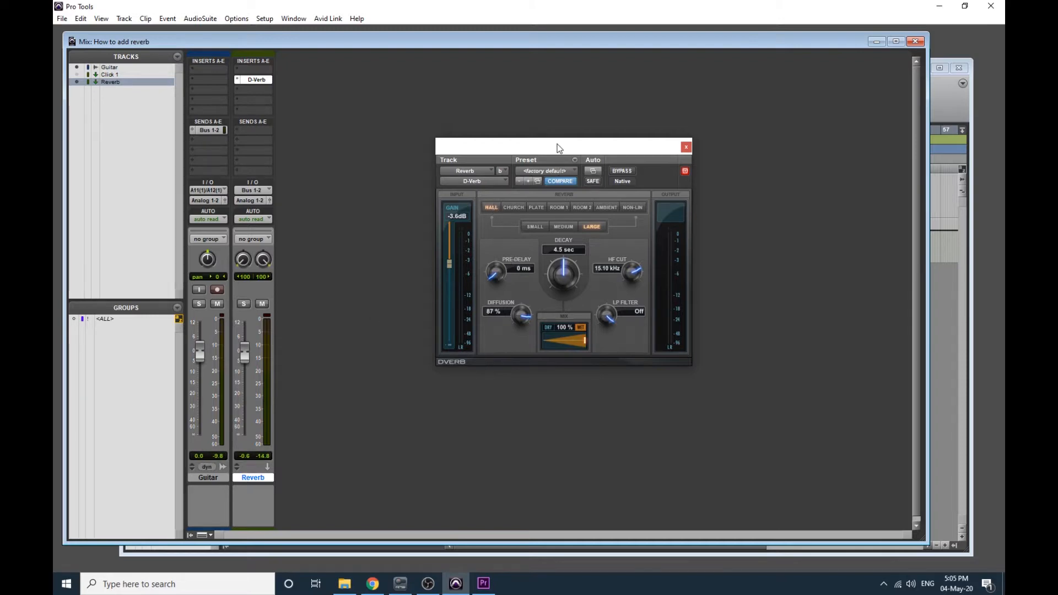
{"action": "left_click_drag", "start_coordinate": [556, 147], "coordinate": [525, 100]}
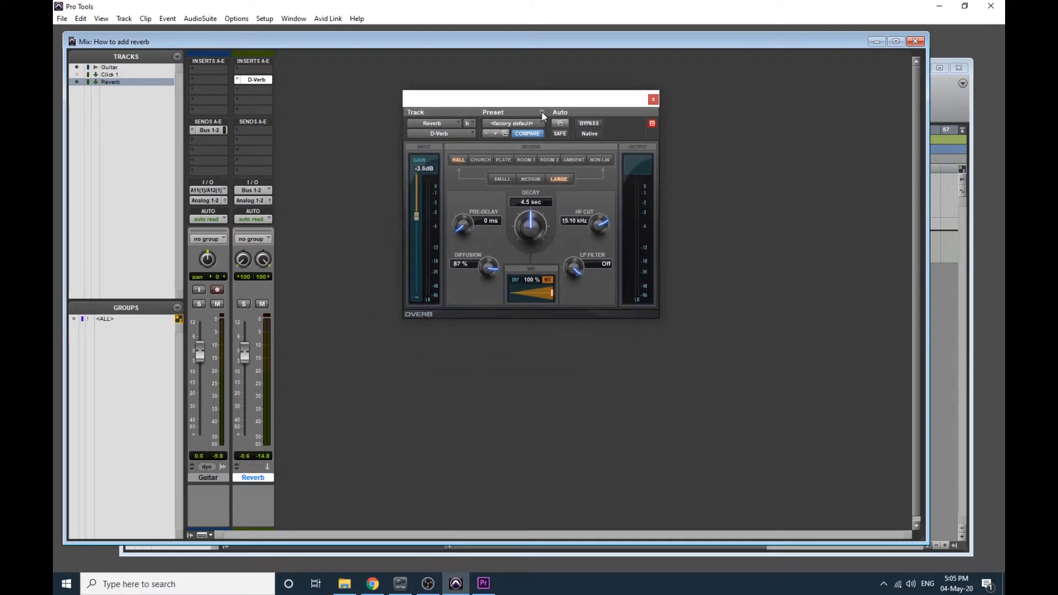
{"action": "left_click", "coordinate": [538, 123]}
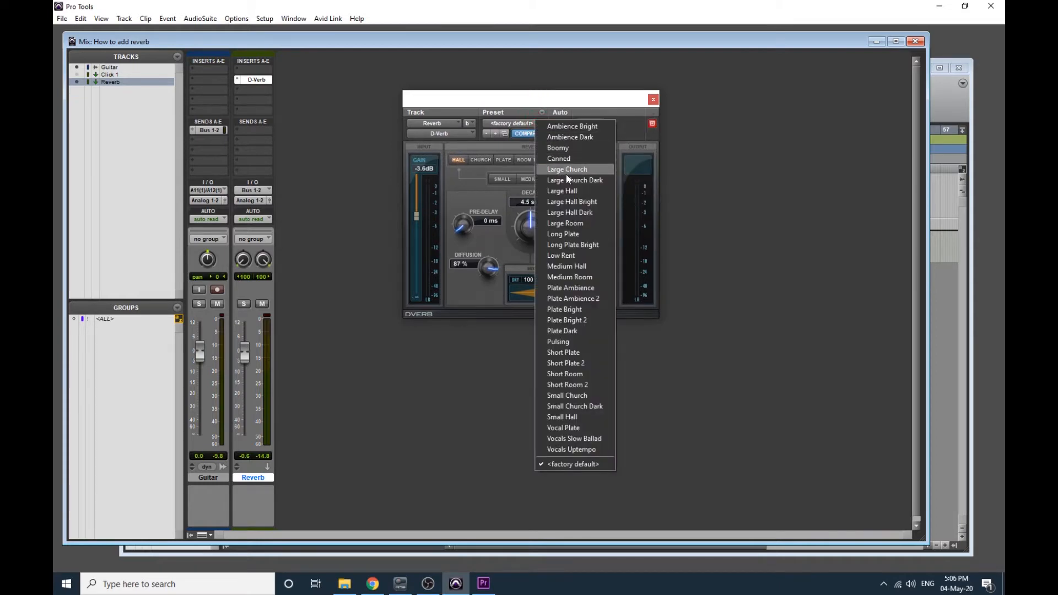
{"action": "mouse_move", "coordinate": [587, 341]}
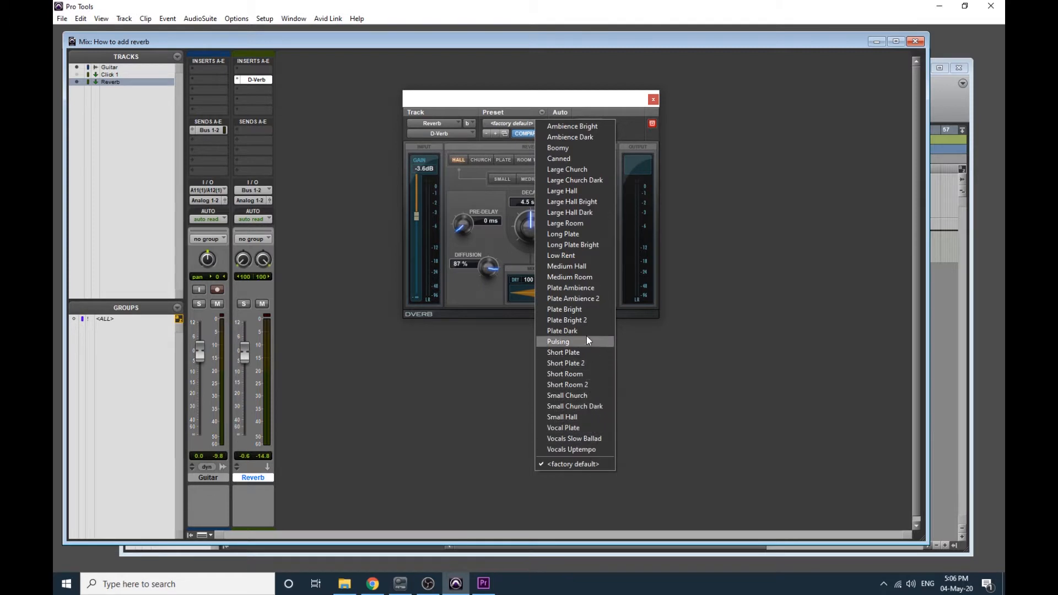
{"action": "mouse_move", "coordinate": [578, 130]}
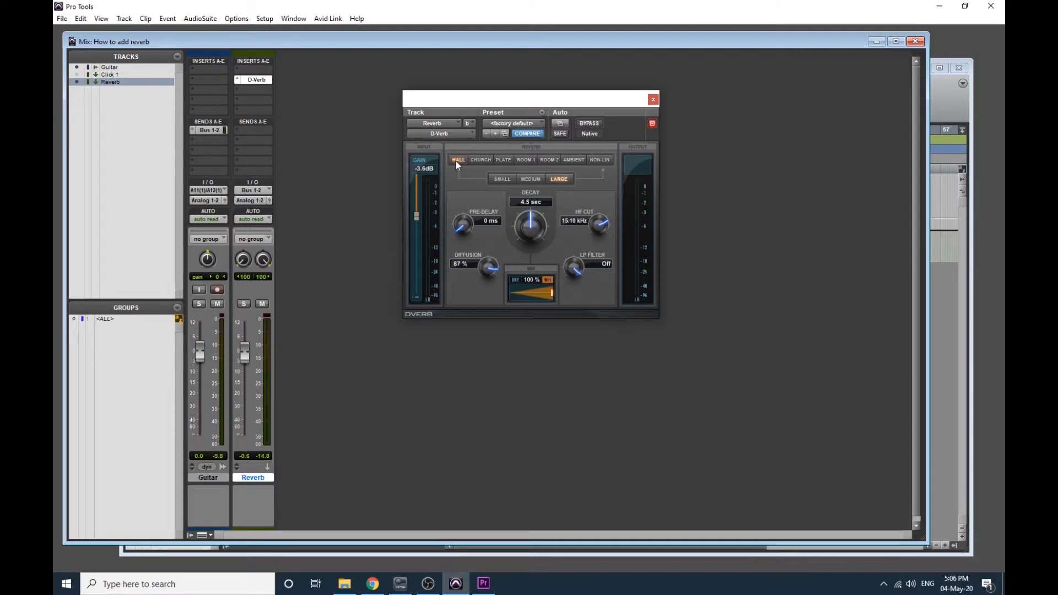
Audition the Room 1, Non-Lin, Church and Ambient types, then small and large Hall.
{"action": "left_click", "coordinate": [525, 160]}
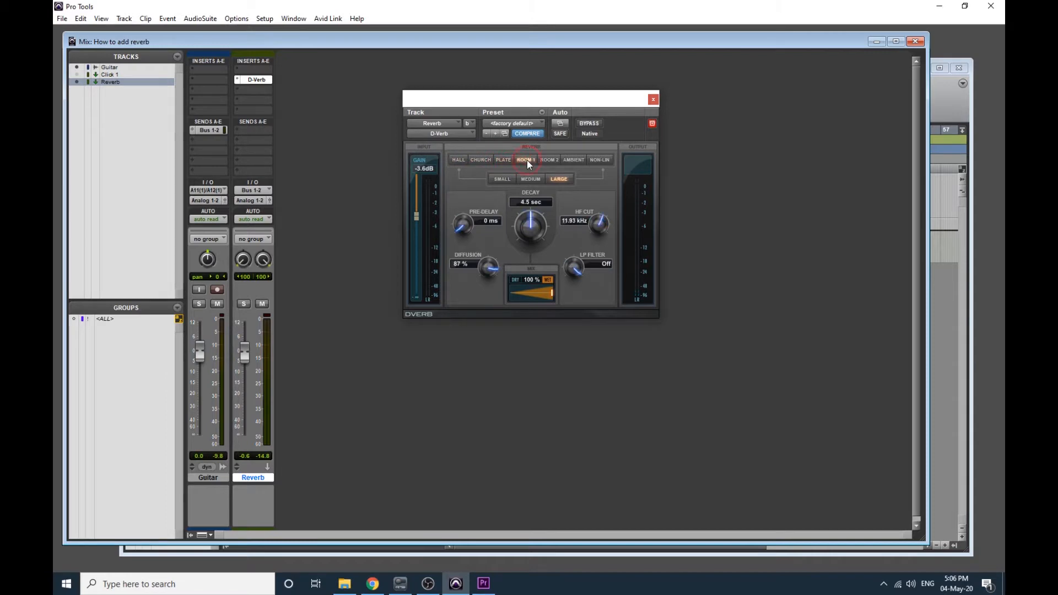
{"action": "left_click", "coordinate": [600, 160]}
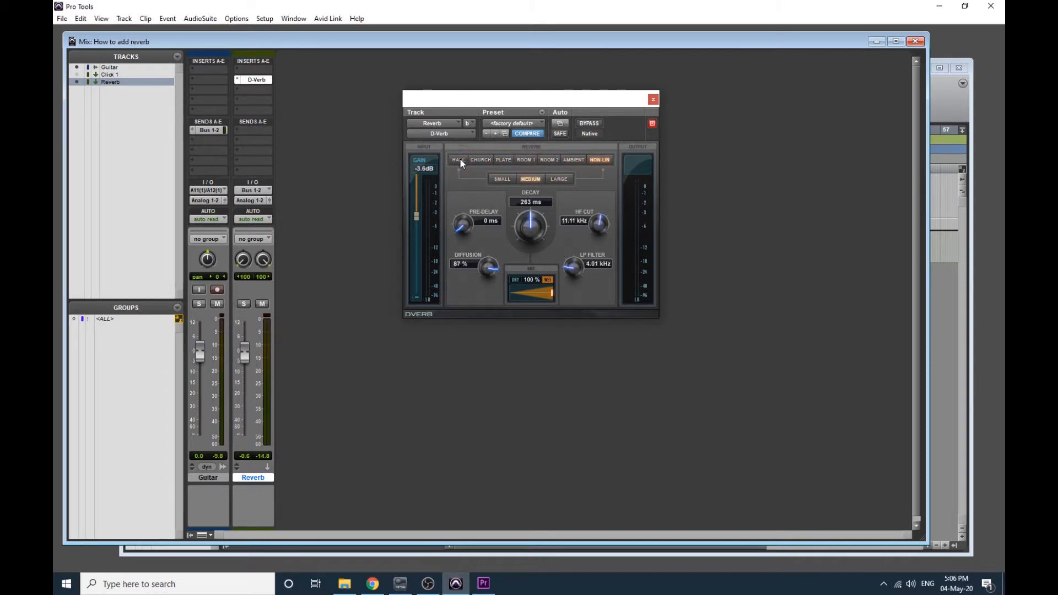
{"action": "left_click", "coordinate": [480, 159]}
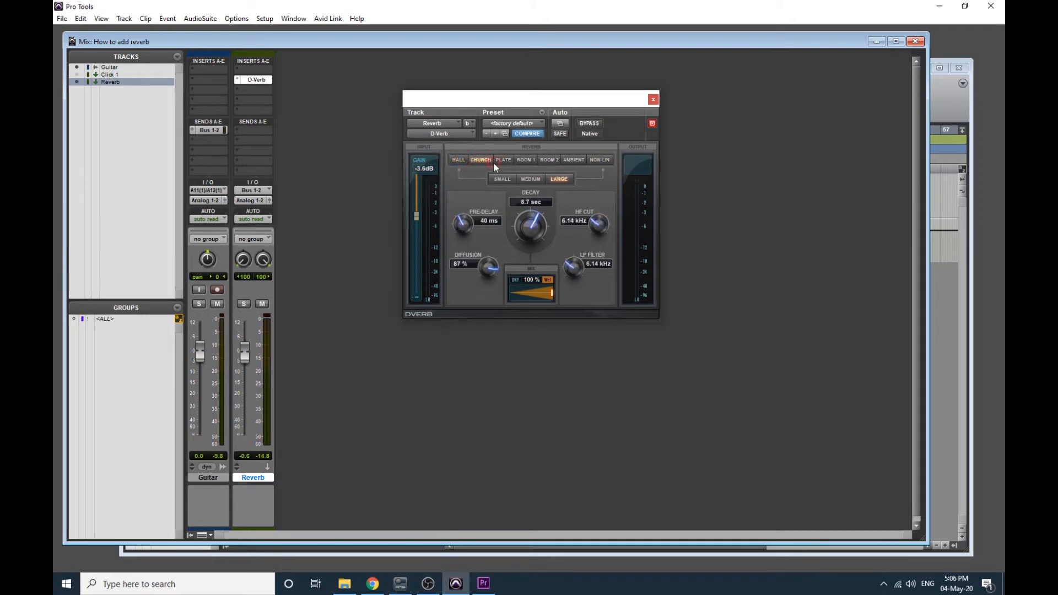
{"action": "left_click", "coordinate": [573, 159]}
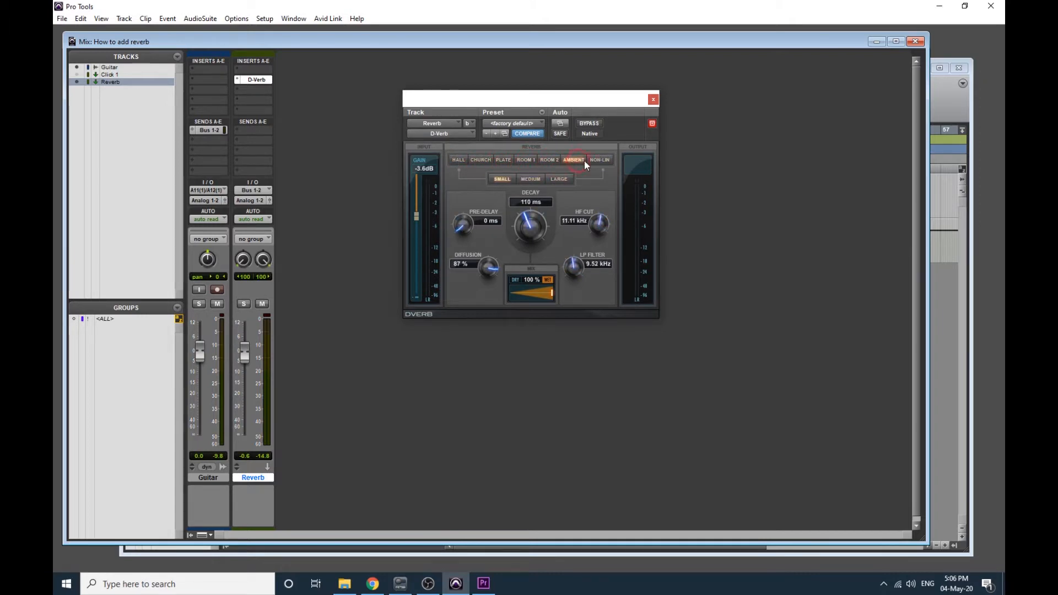
{"action": "left_click", "coordinate": [600, 159]}
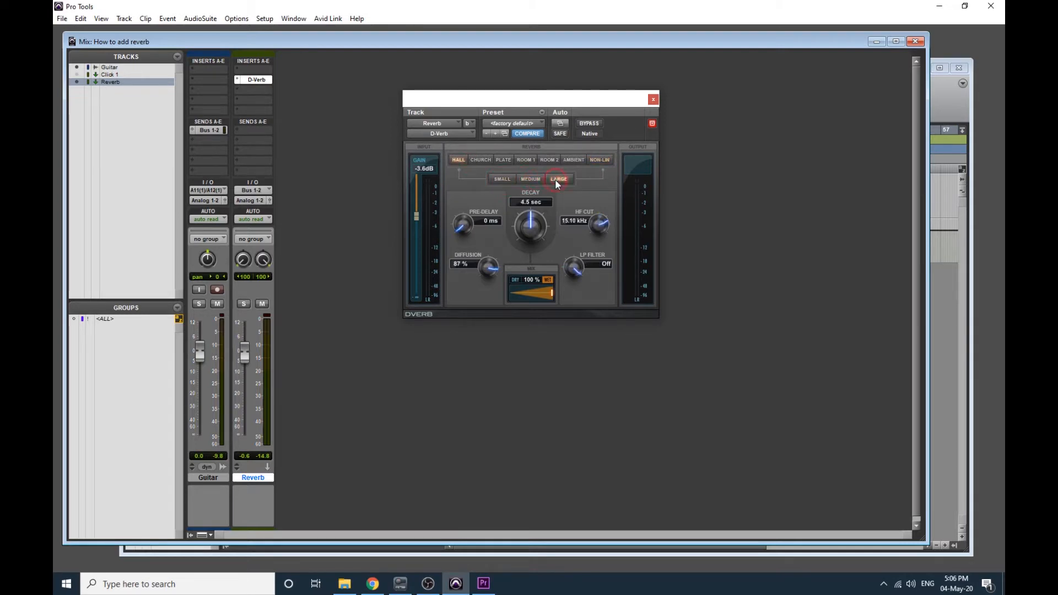
{"action": "left_click", "coordinate": [501, 178]}
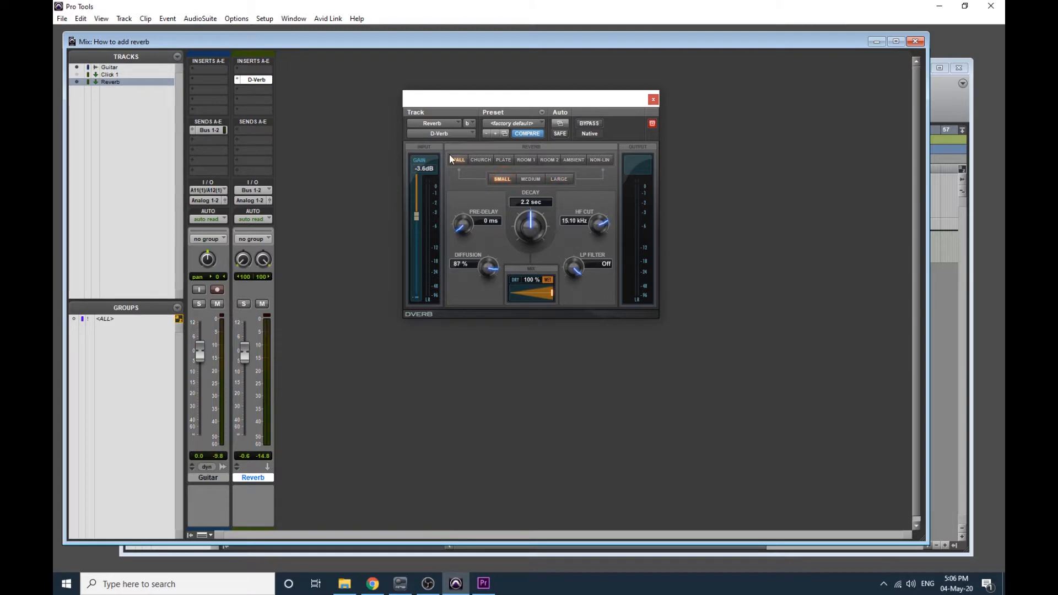
{"action": "left_click", "coordinate": [559, 179]}
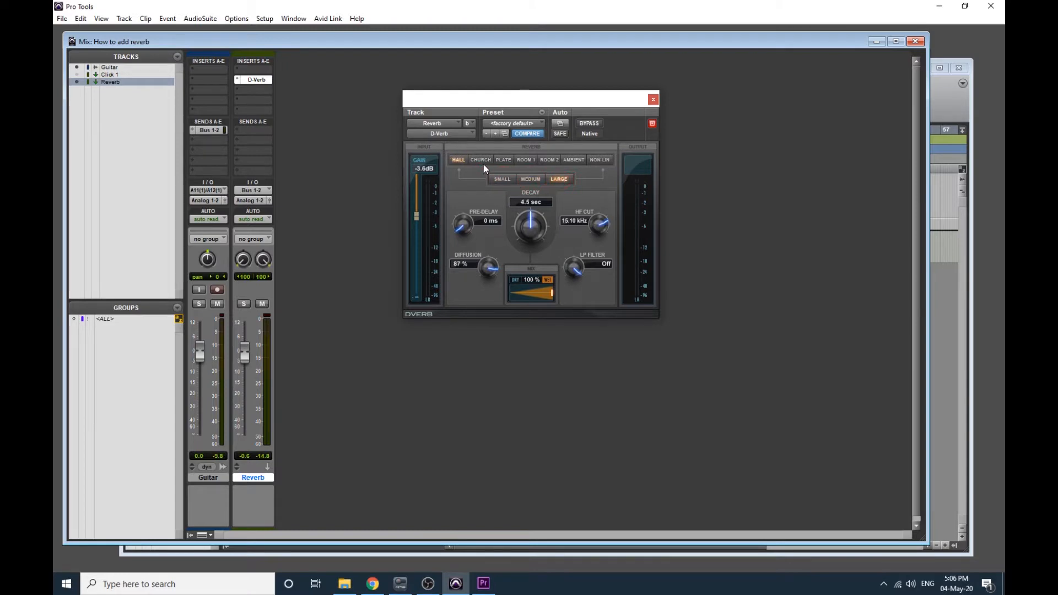
Try large Church and Plate reverbs, then return to the Hall type.
{"action": "left_click", "coordinate": [479, 159]}
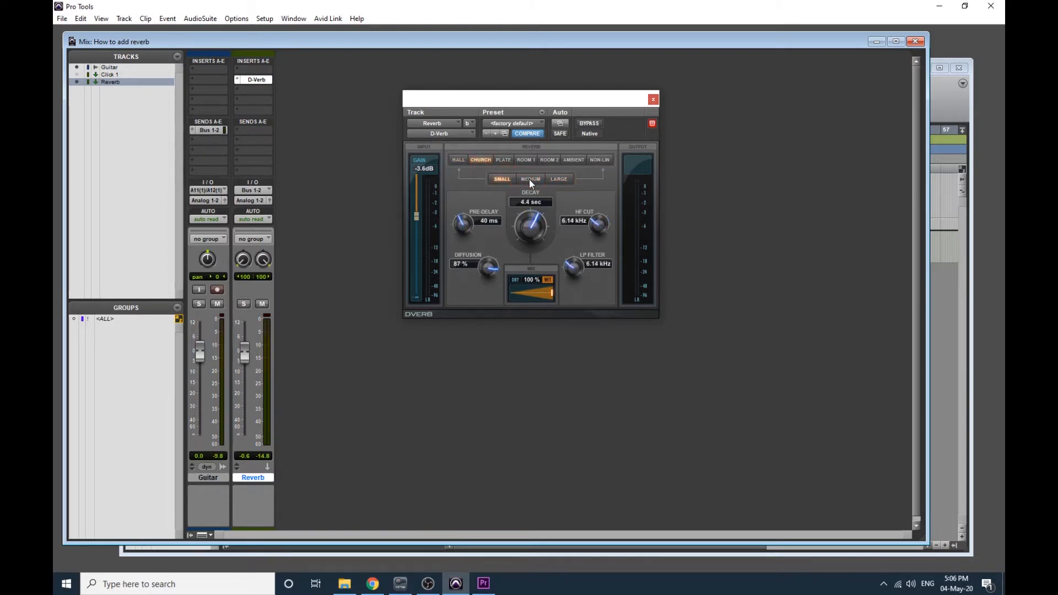
{"action": "left_click", "coordinate": [558, 179]}
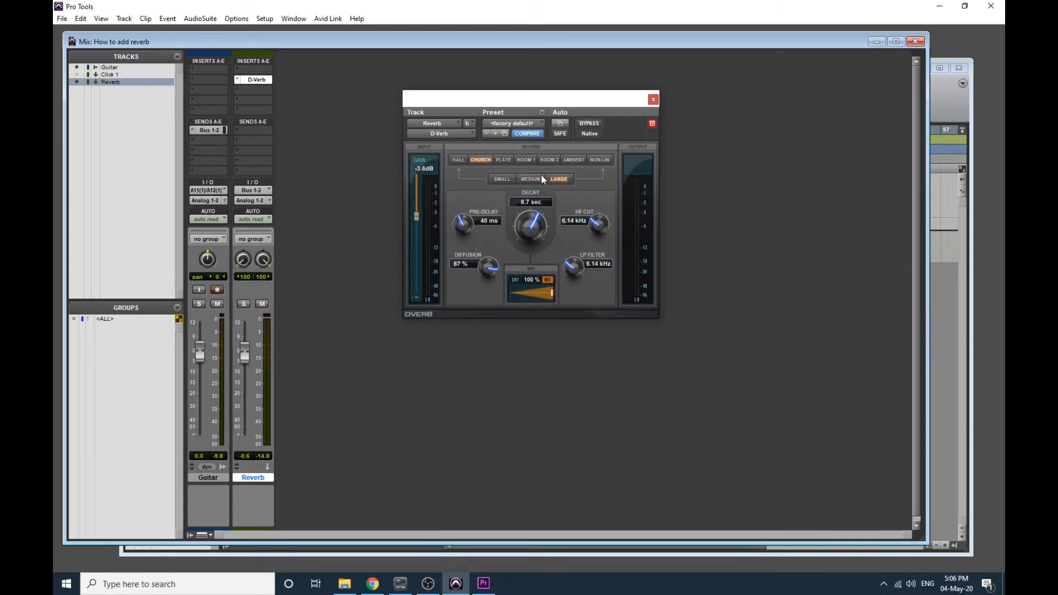
{"action": "left_click", "coordinate": [503, 159]}
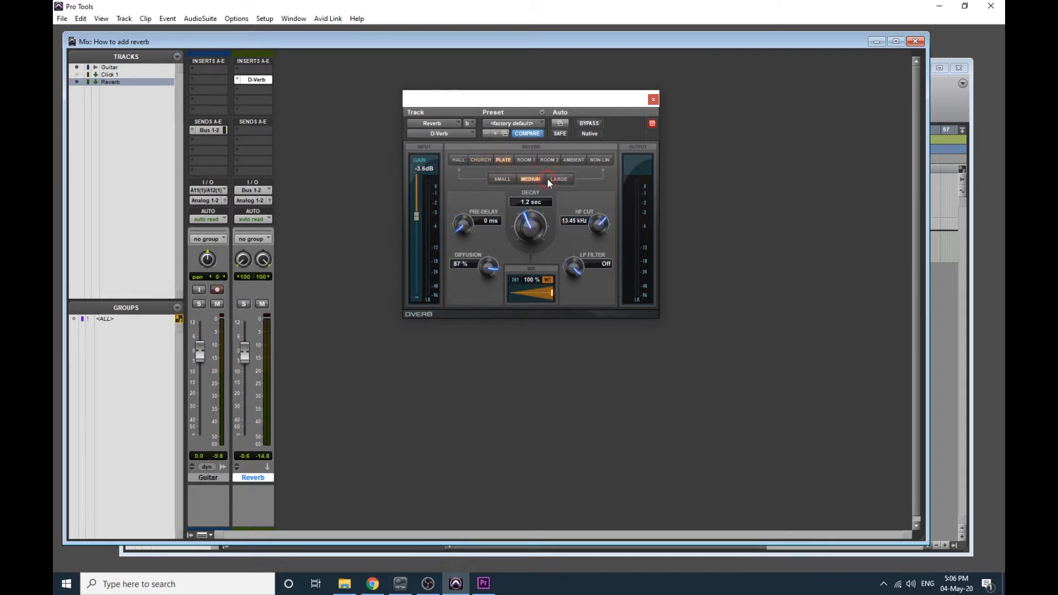
{"action": "left_click", "coordinate": [558, 179]}
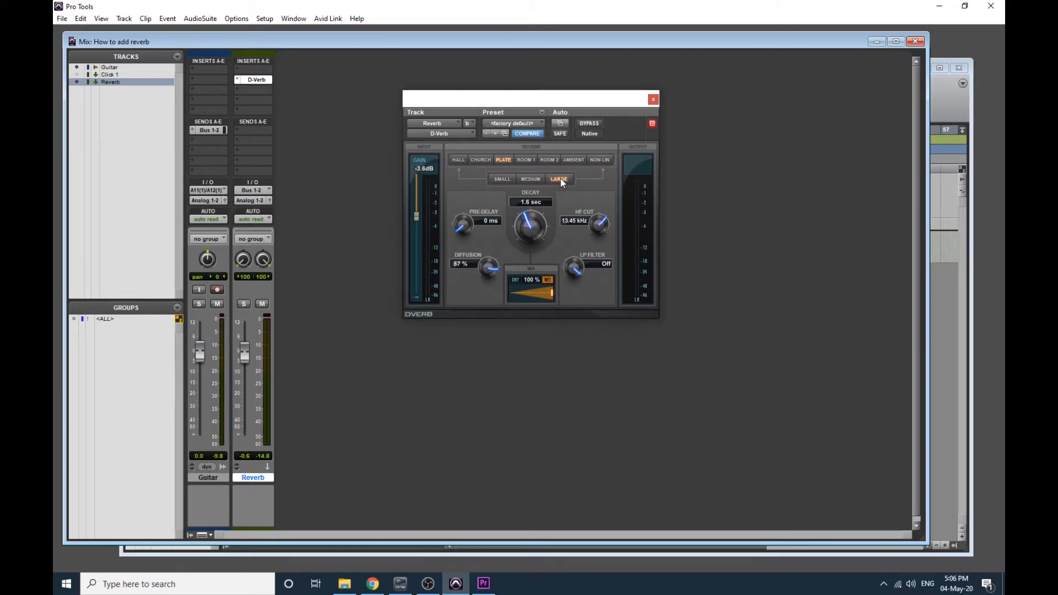
{"action": "mouse_move", "coordinate": [472, 181]}
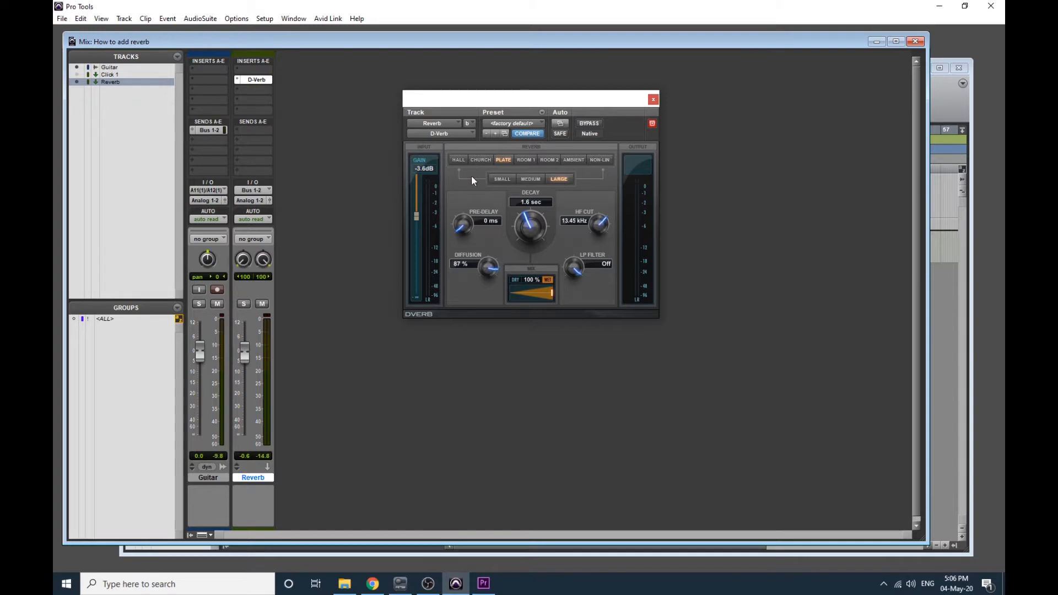
{"action": "mouse_move", "coordinate": [460, 161]}
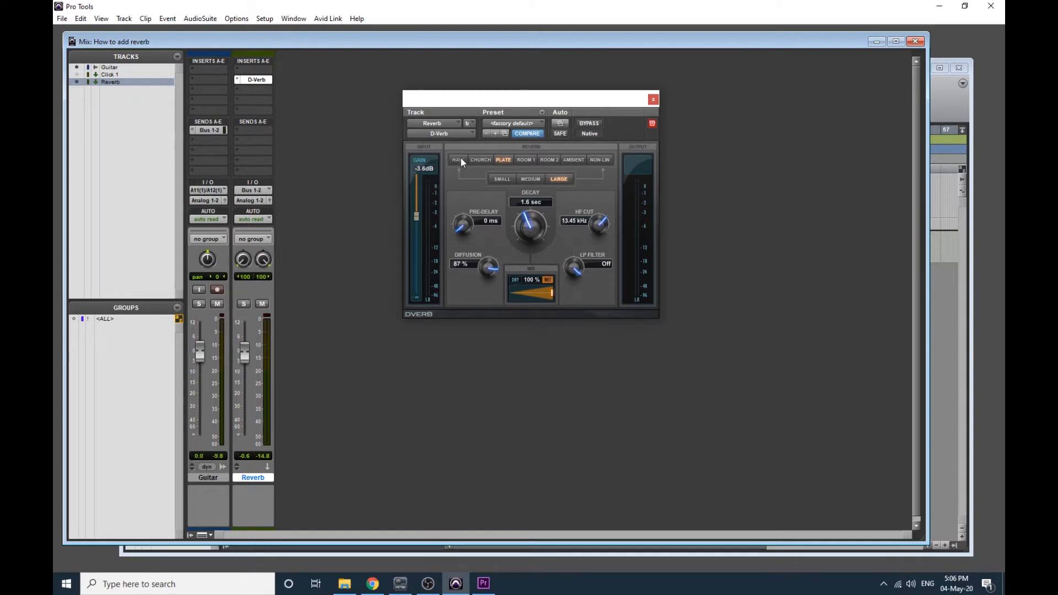
{"action": "left_click", "coordinate": [457, 159]}
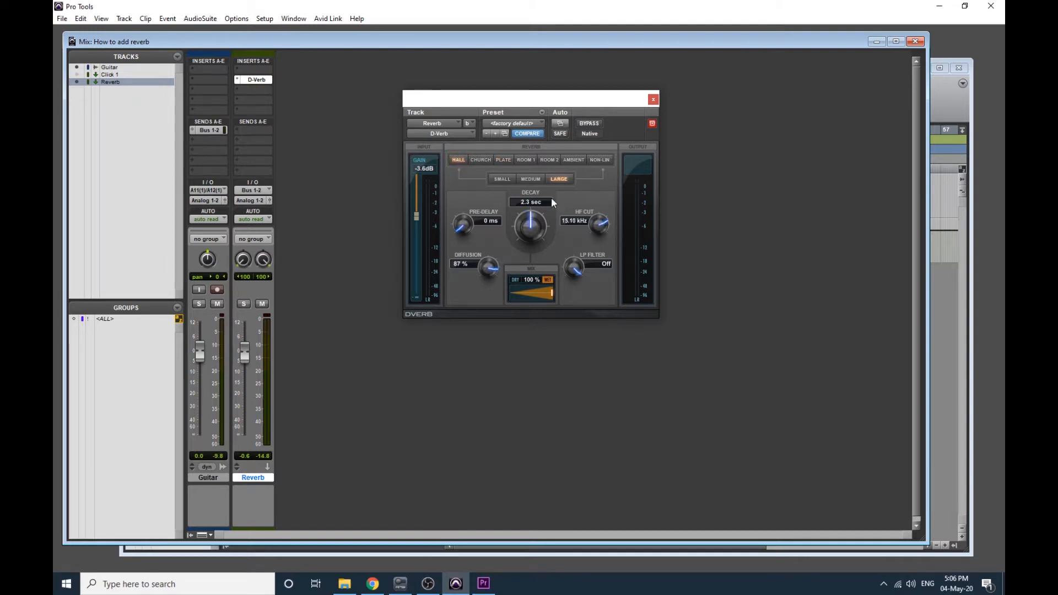
{"action": "mouse_move", "coordinate": [465, 356]}
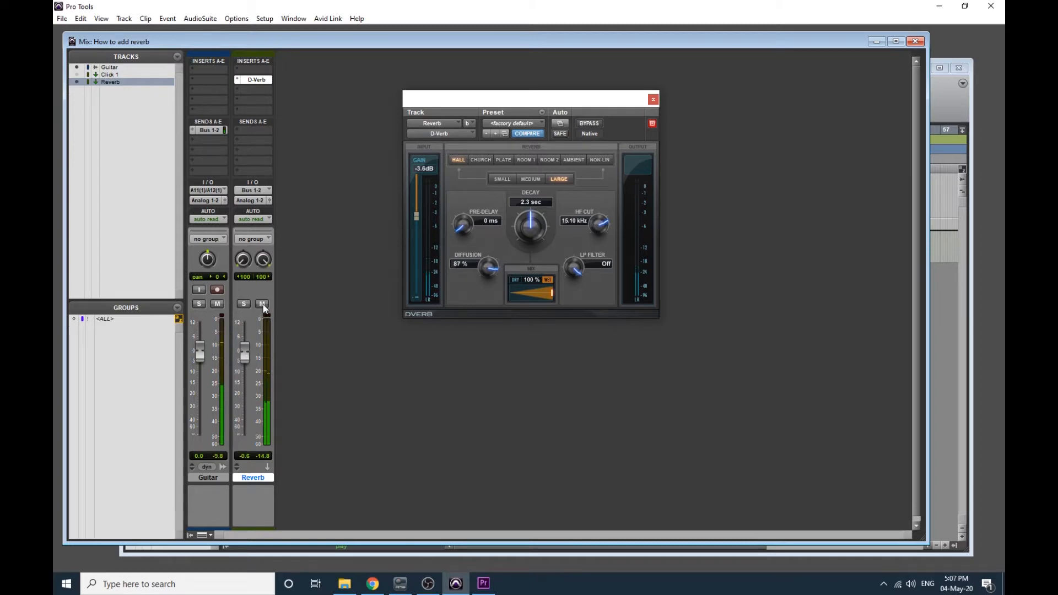
Briefly mute and unmute the Reverb track, then raise its fader to +7.5 dB.
{"action": "left_click", "coordinate": [262, 304]}
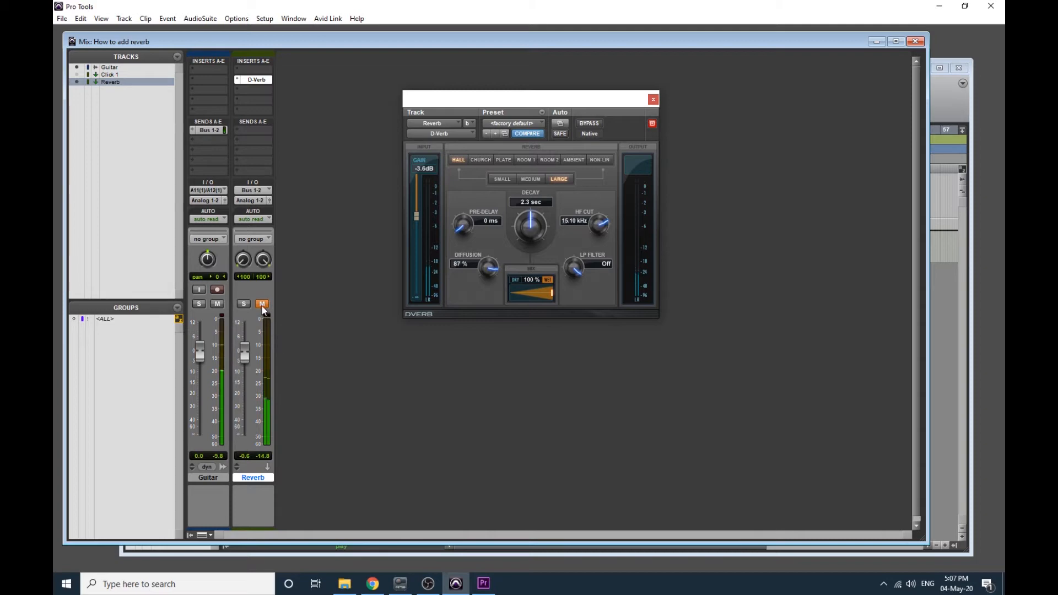
{"action": "mouse_move", "coordinate": [262, 304]}
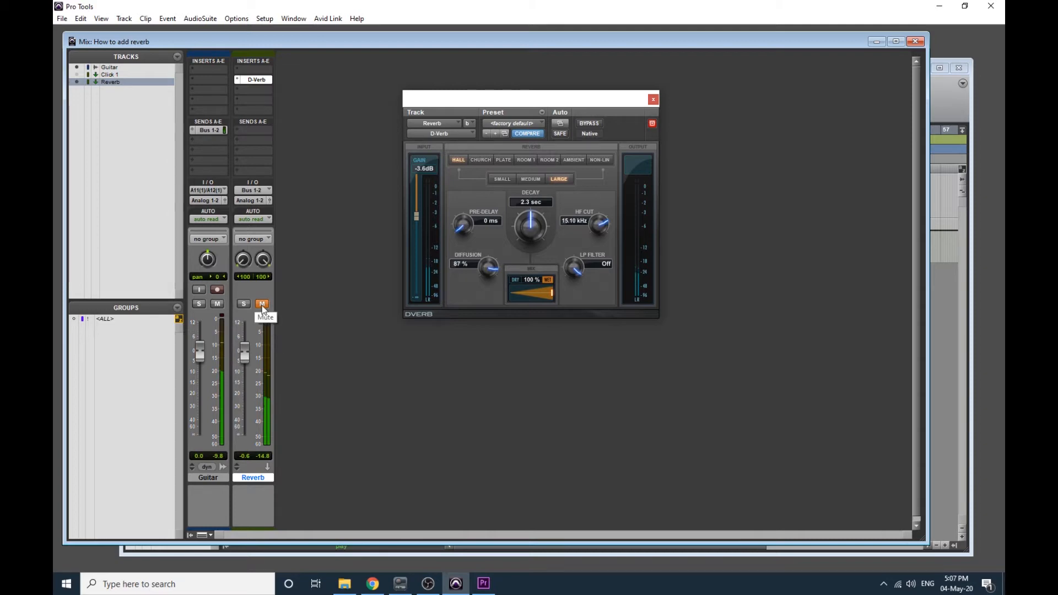
{"action": "left_click", "coordinate": [262, 304]}
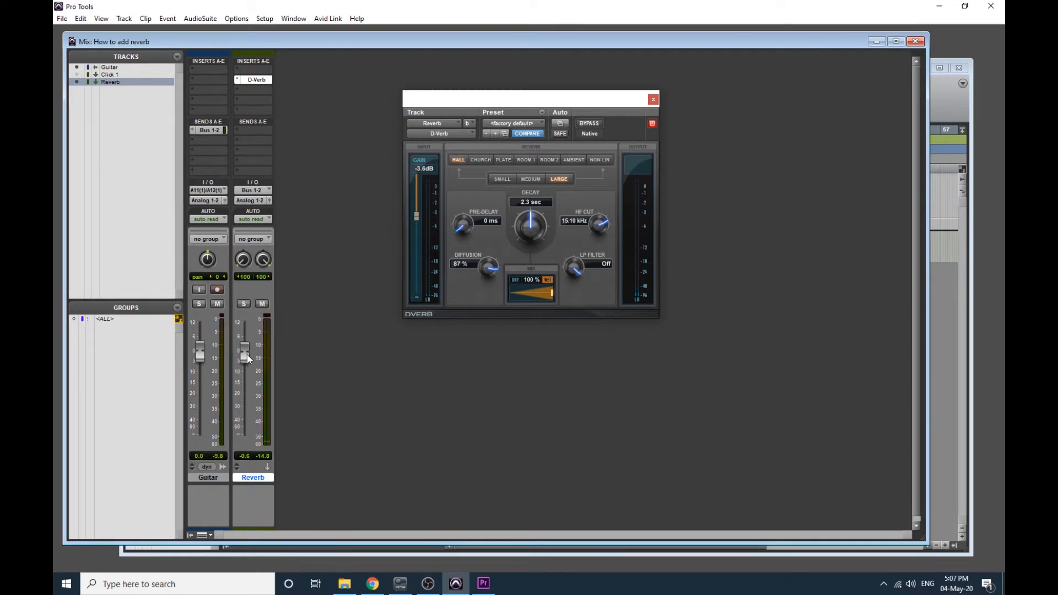
{"action": "left_click_drag", "start_coordinate": [245, 358], "coordinate": [244, 337]}
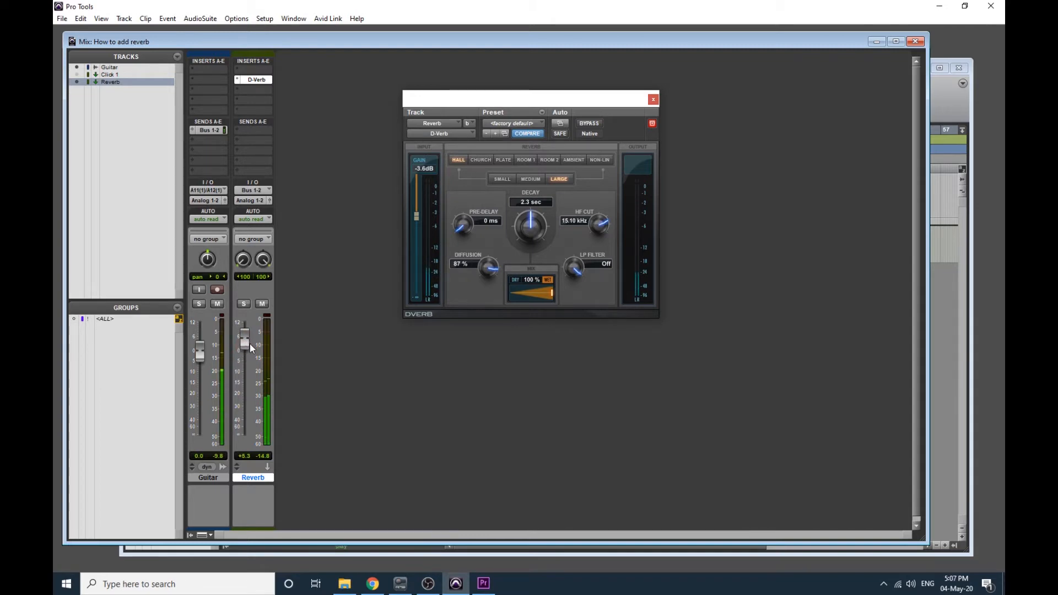
{"action": "left_click_drag", "start_coordinate": [244, 342], "coordinate": [244, 335]}
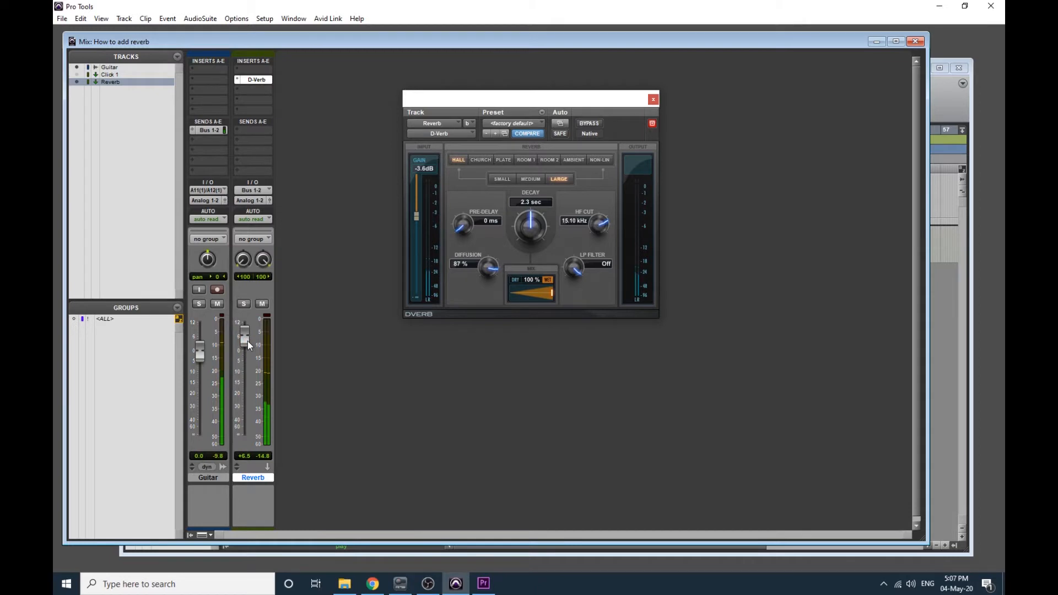
{"action": "left_click_drag", "start_coordinate": [244, 337], "coordinate": [244, 330]}
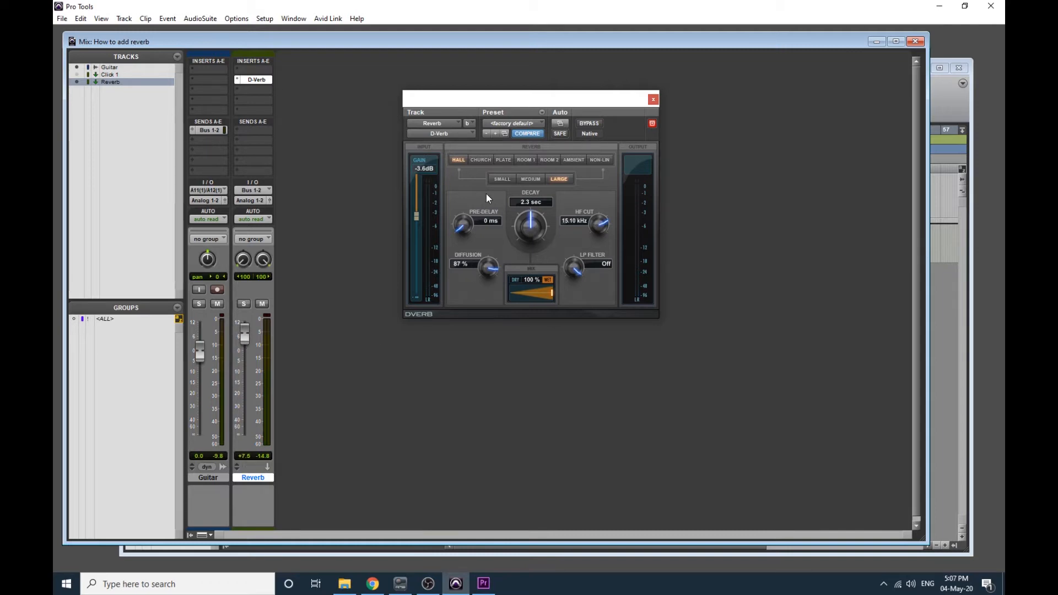
{"action": "mouse_move", "coordinate": [477, 235]}
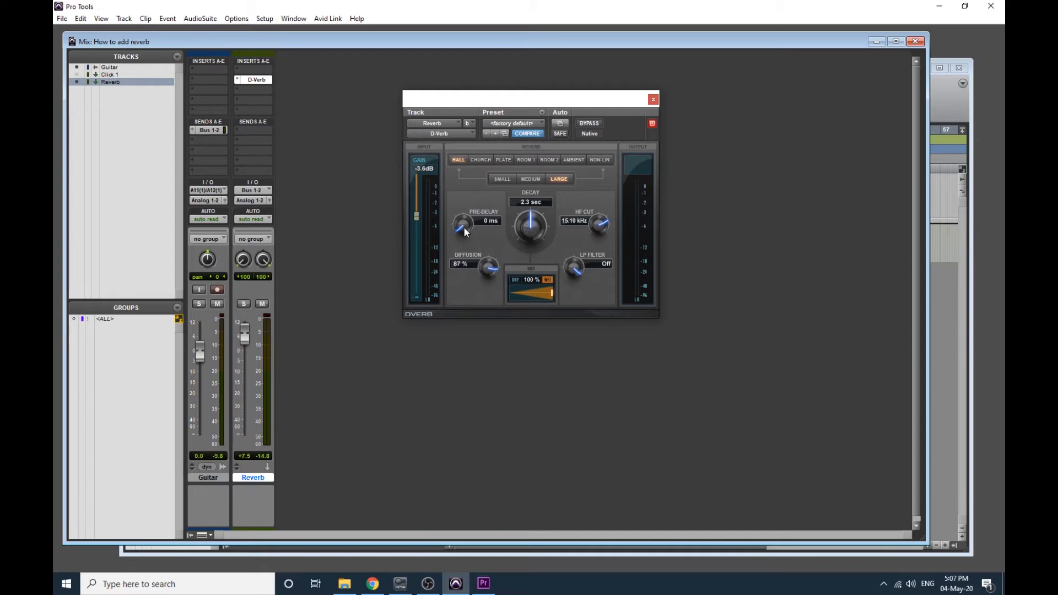
{"action": "mouse_move", "coordinate": [210, 336]}
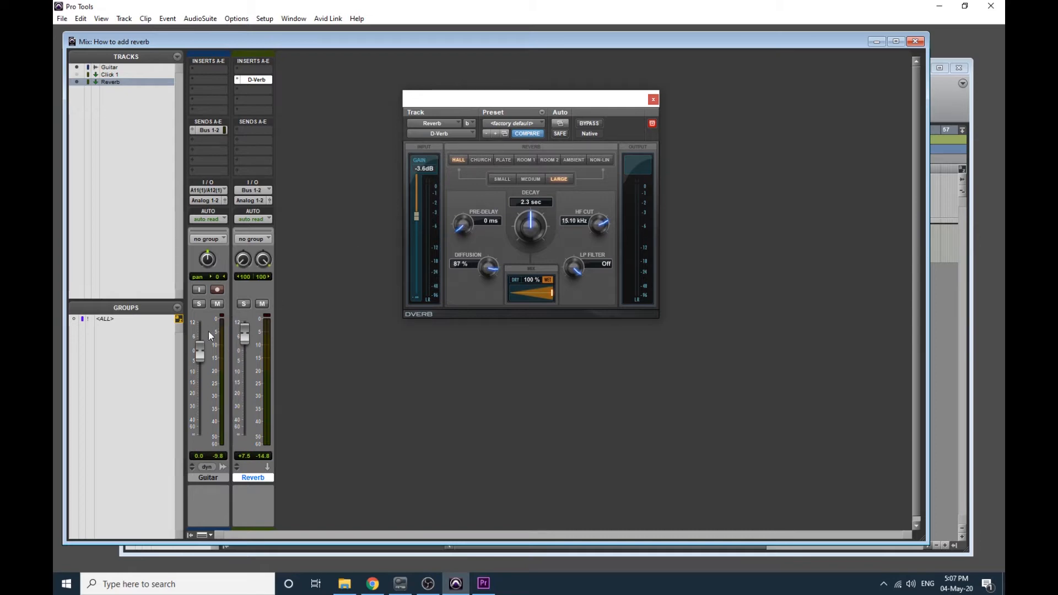
{"action": "mouse_move", "coordinate": [458, 236]}
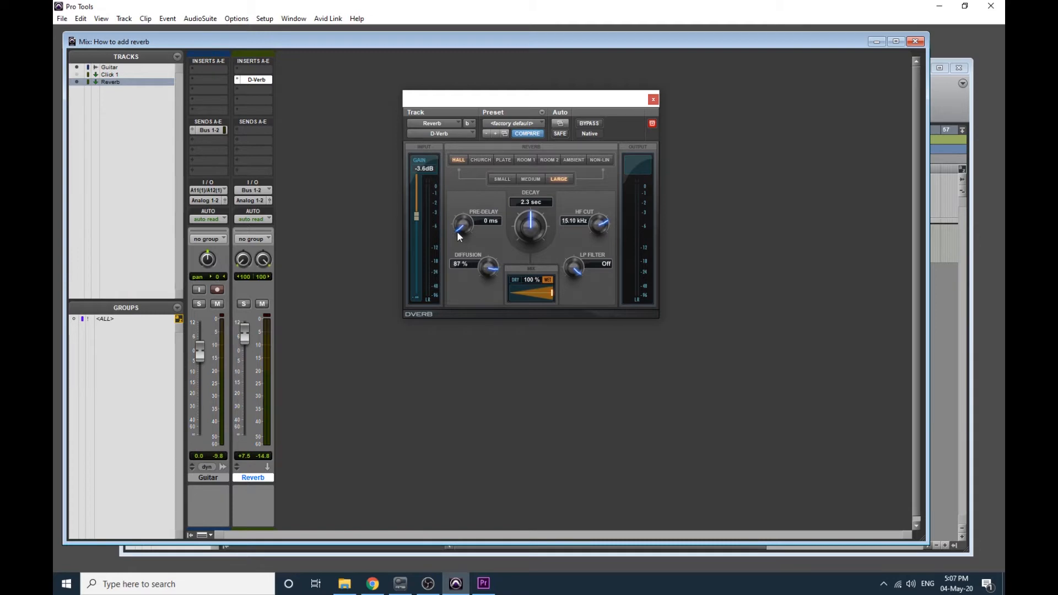
{"action": "mouse_move", "coordinate": [486, 229]}
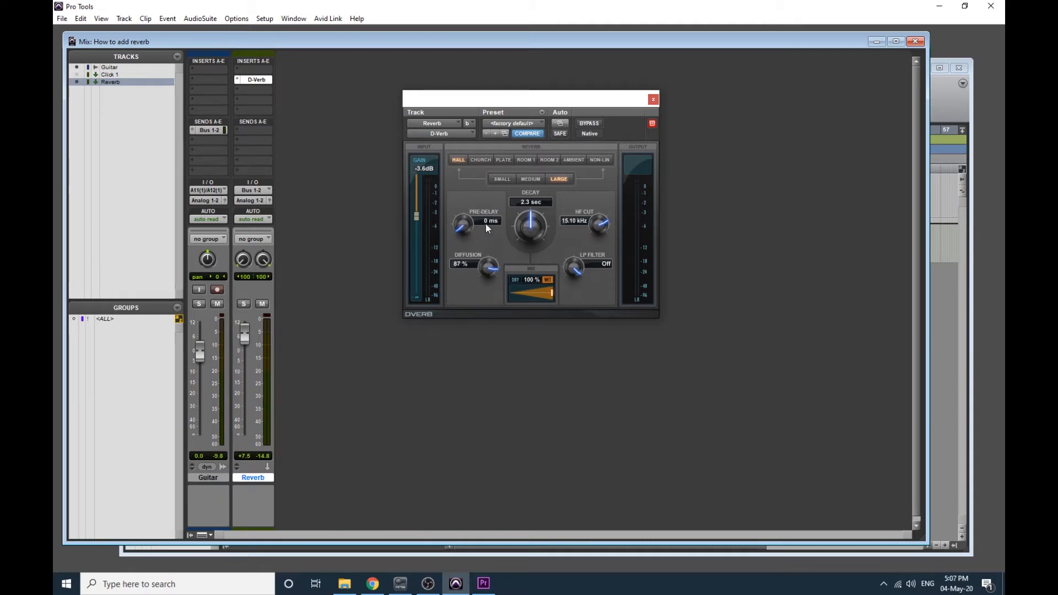
{"action": "mouse_move", "coordinate": [483, 229]}
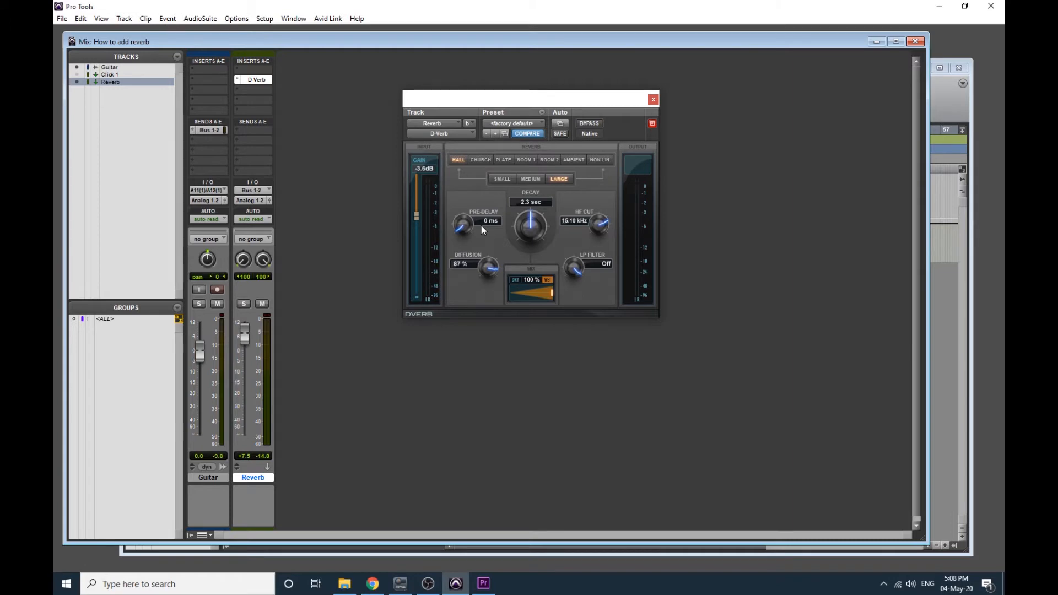
{"action": "mouse_move", "coordinate": [489, 225]}
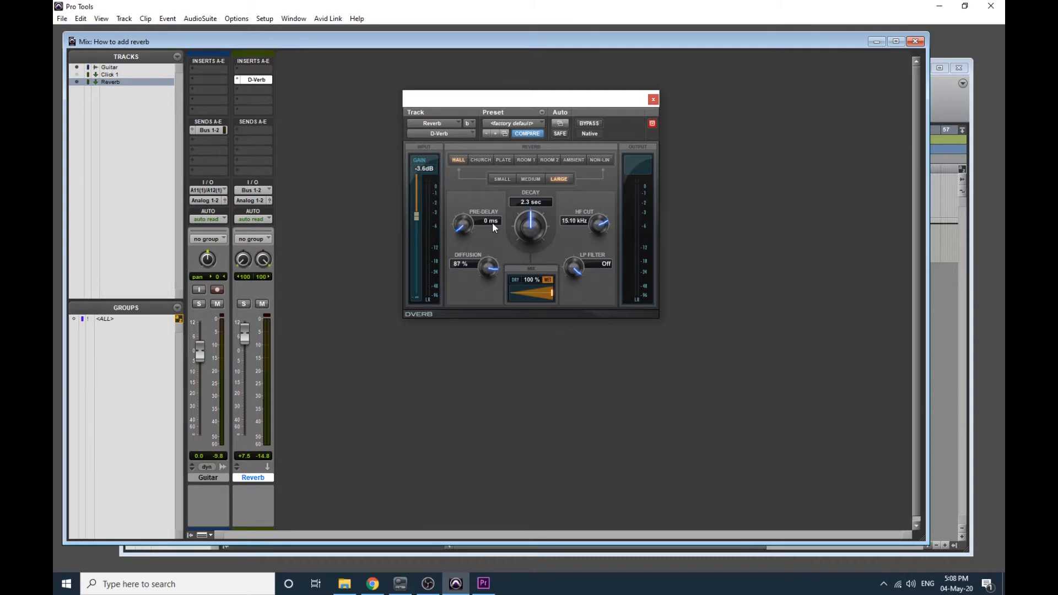
{"action": "mouse_move", "coordinate": [490, 235]}
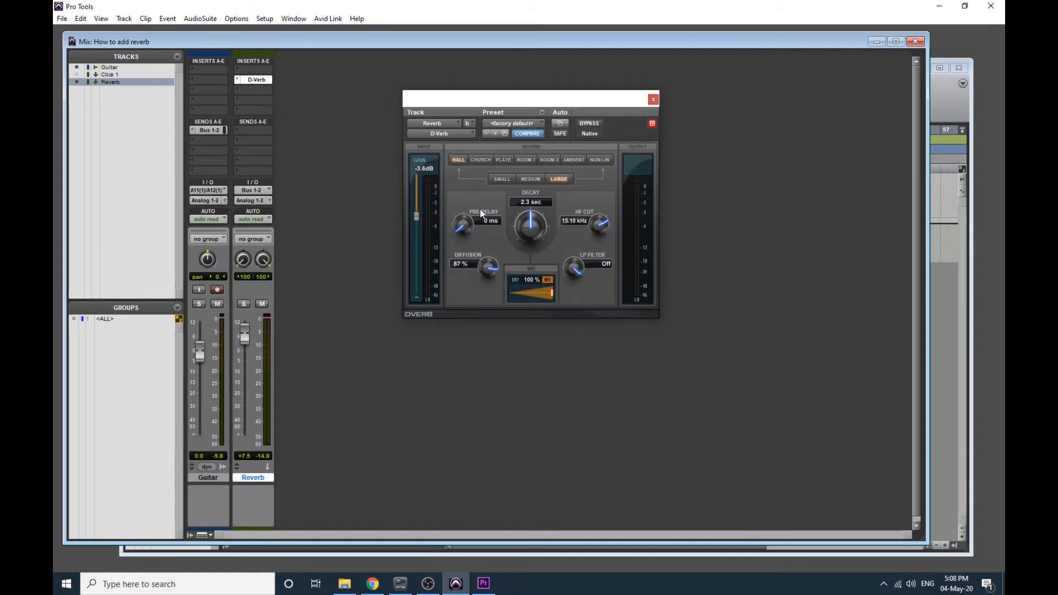
{"action": "mouse_move", "coordinate": [488, 229]}
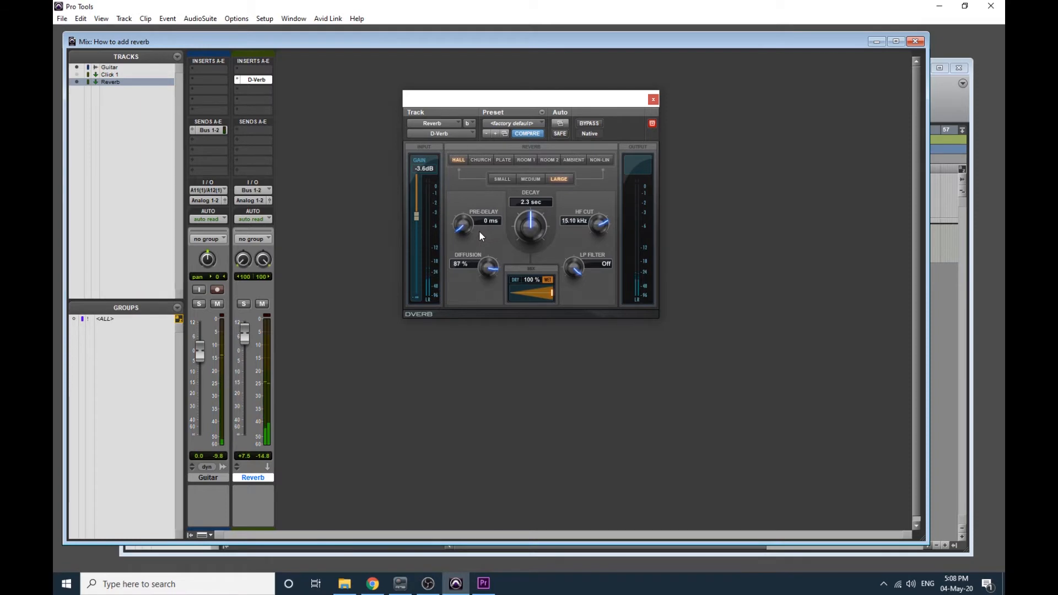
Sweep D-Verb's pre-delay up to about 207 ms and back down, settling at 8 ms.
{"action": "left_click_drag", "start_coordinate": [462, 226], "coordinate": [461, 210]}
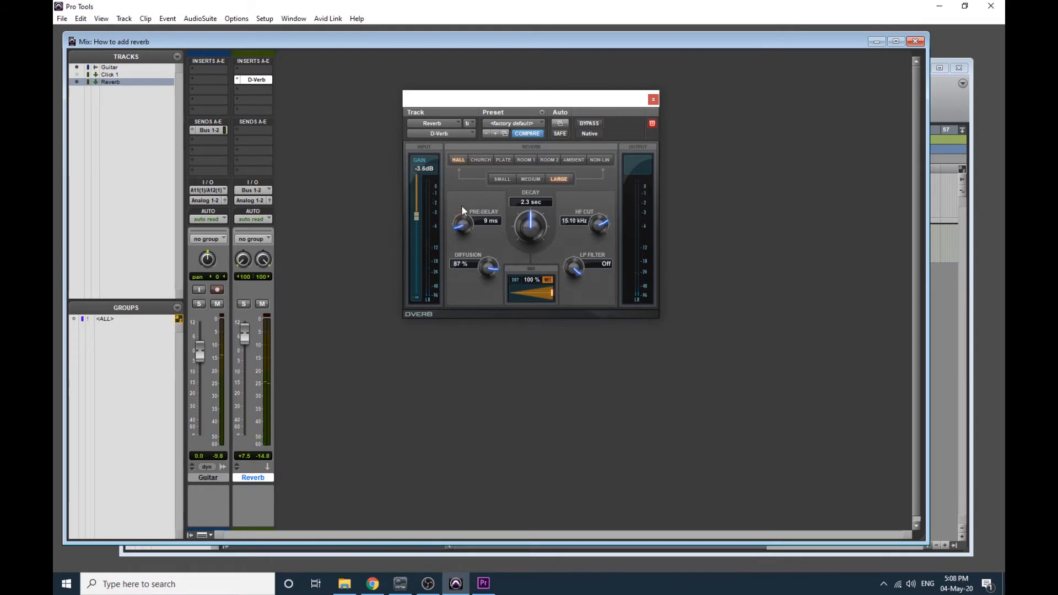
{"action": "left_click_drag", "start_coordinate": [463, 225], "coordinate": [462, 206]}
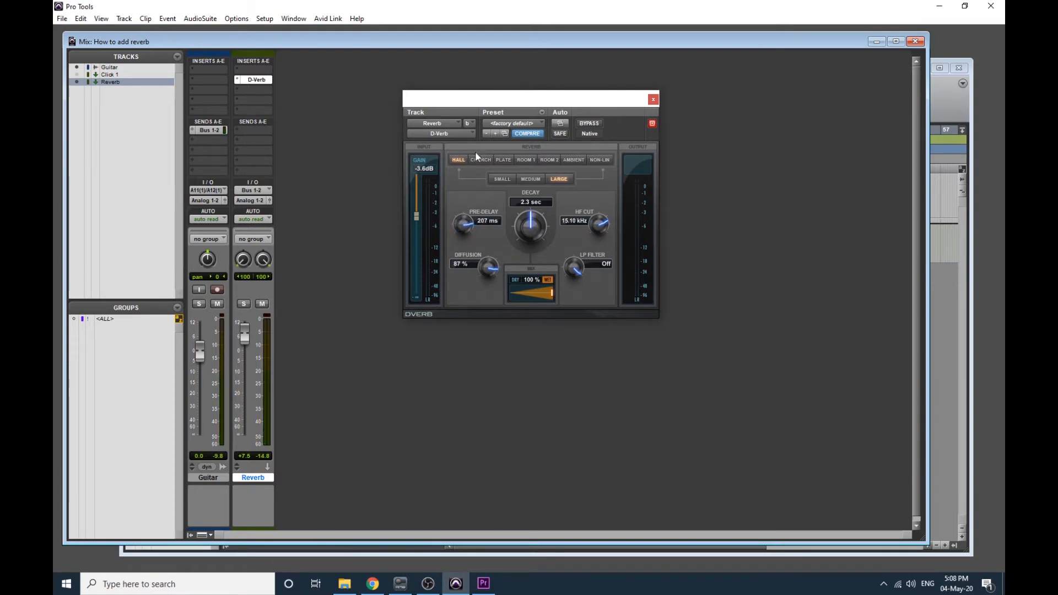
{"action": "left_click_drag", "start_coordinate": [463, 225], "coordinate": [465, 233]}
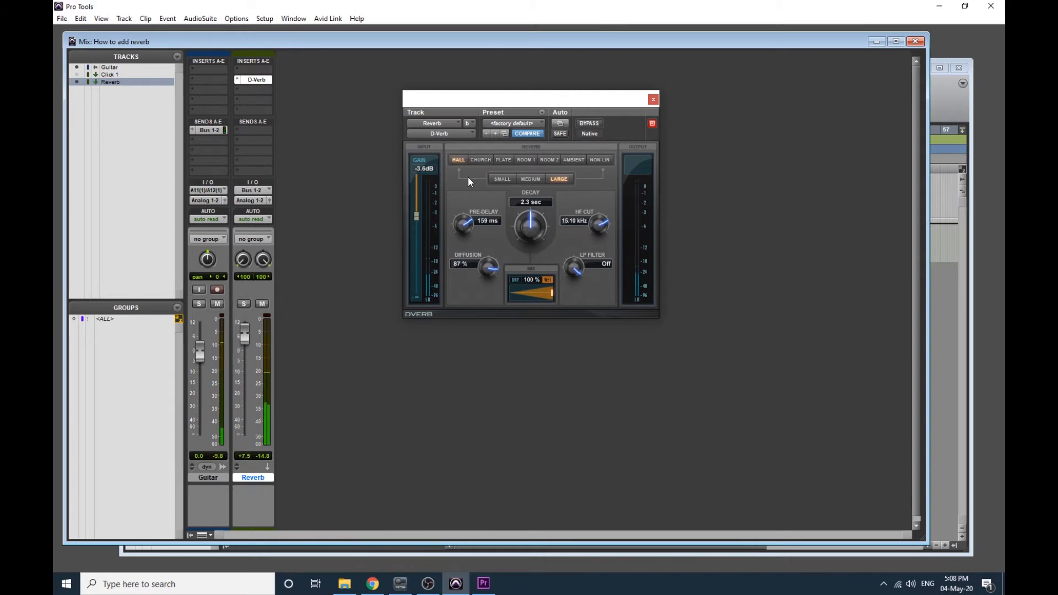
{"action": "mouse_move", "coordinate": [475, 231]}
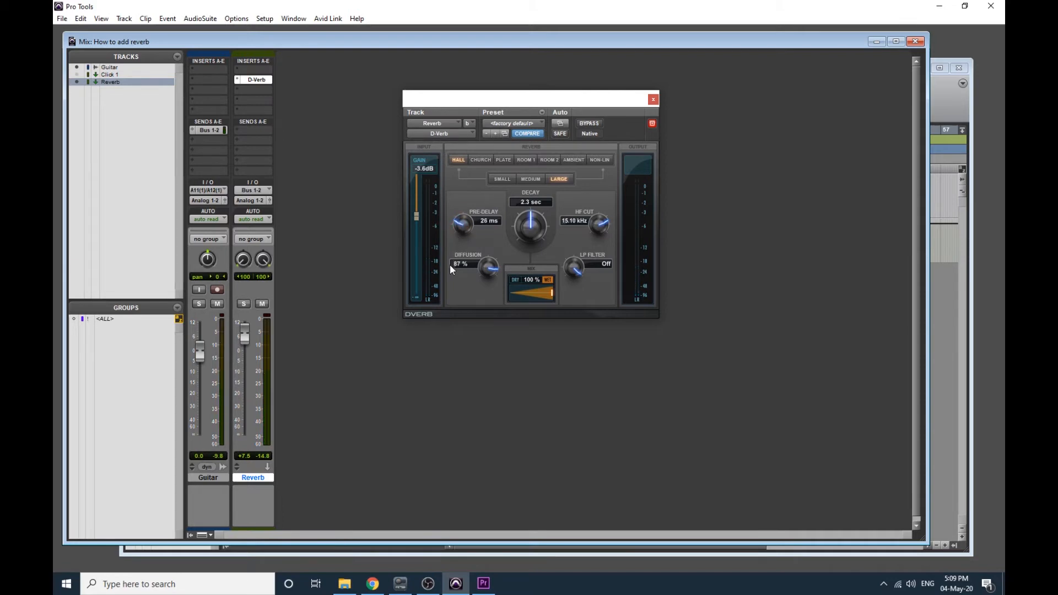
{"action": "left_click_drag", "start_coordinate": [486, 222], "coordinate": [486, 243]}
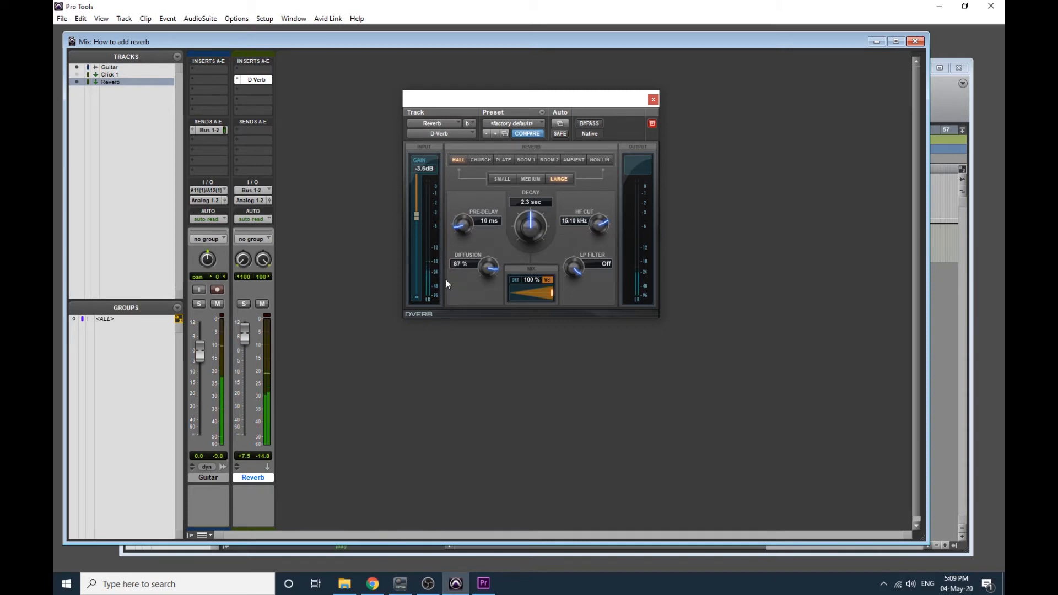
{"action": "mouse_move", "coordinate": [480, 233]}
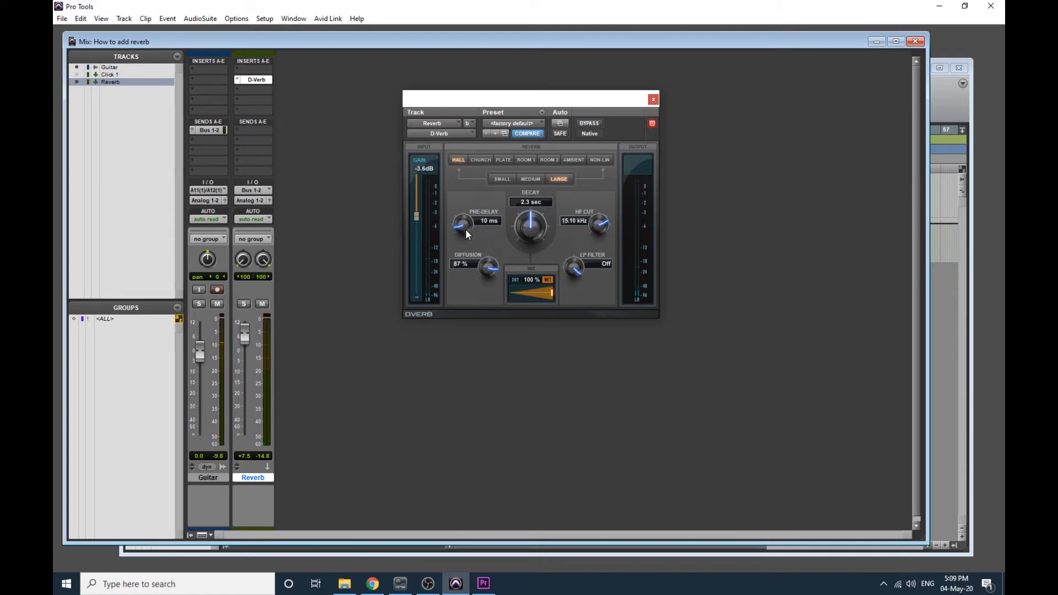
{"action": "left_click_drag", "start_coordinate": [462, 223], "coordinate": [462, 229]}
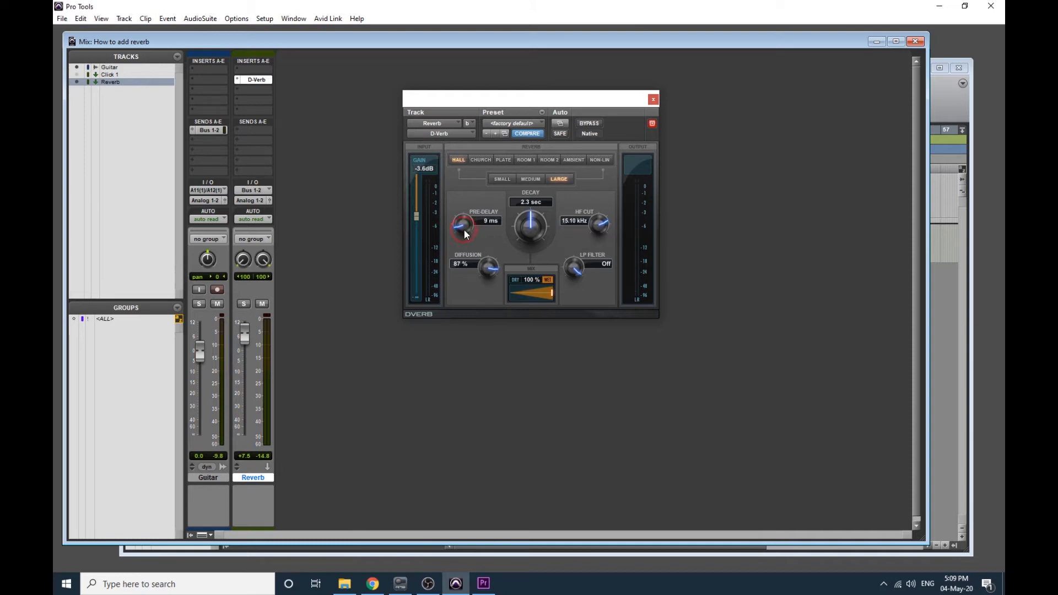
{"action": "left_click_drag", "start_coordinate": [462, 226], "coordinate": [463, 232]}
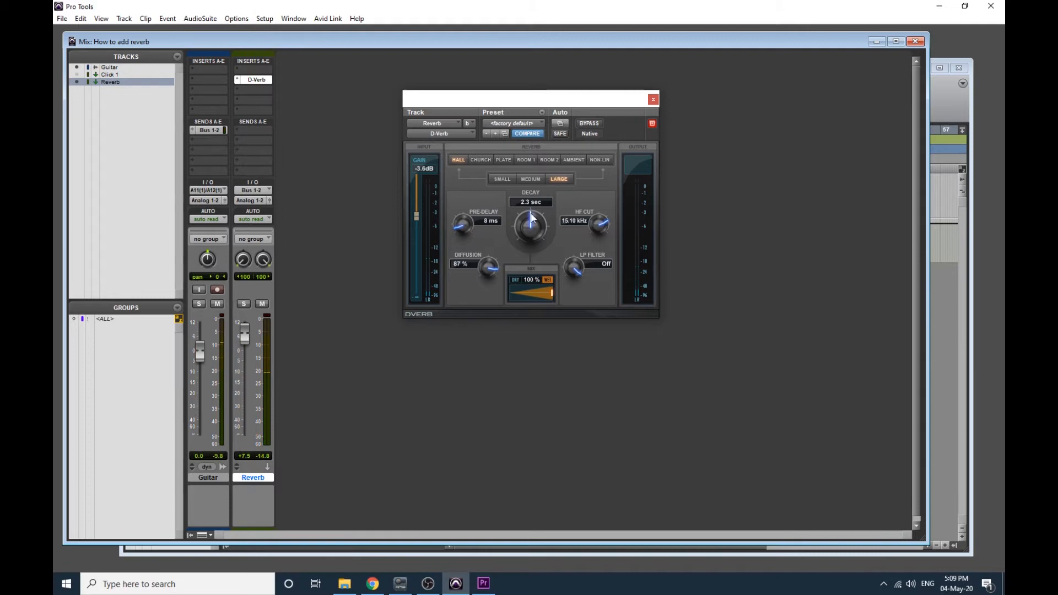
{"action": "mouse_move", "coordinate": [532, 211]}
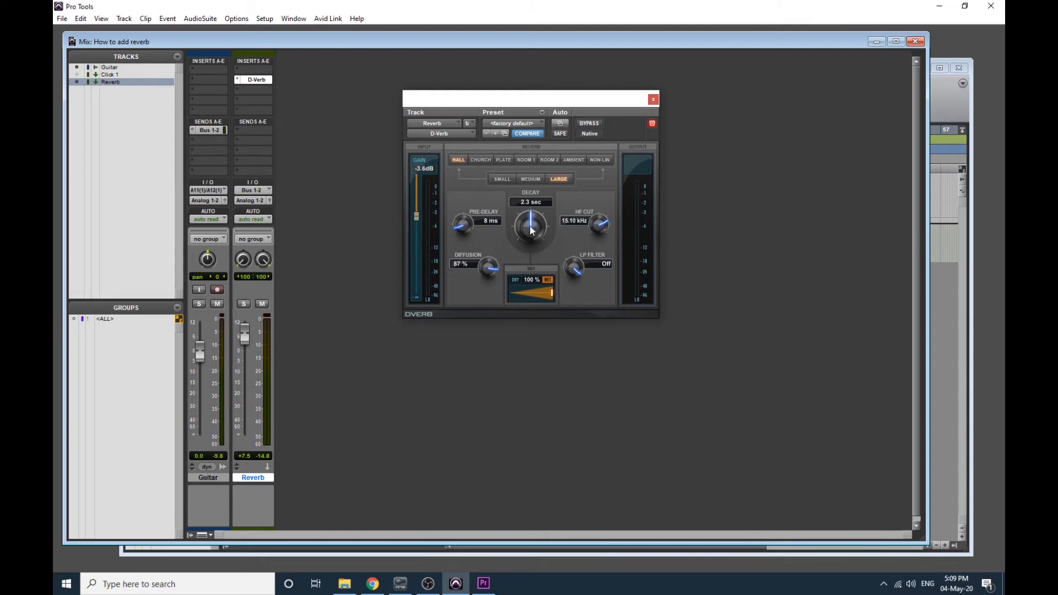
{"action": "mouse_move", "coordinate": [434, 295]}
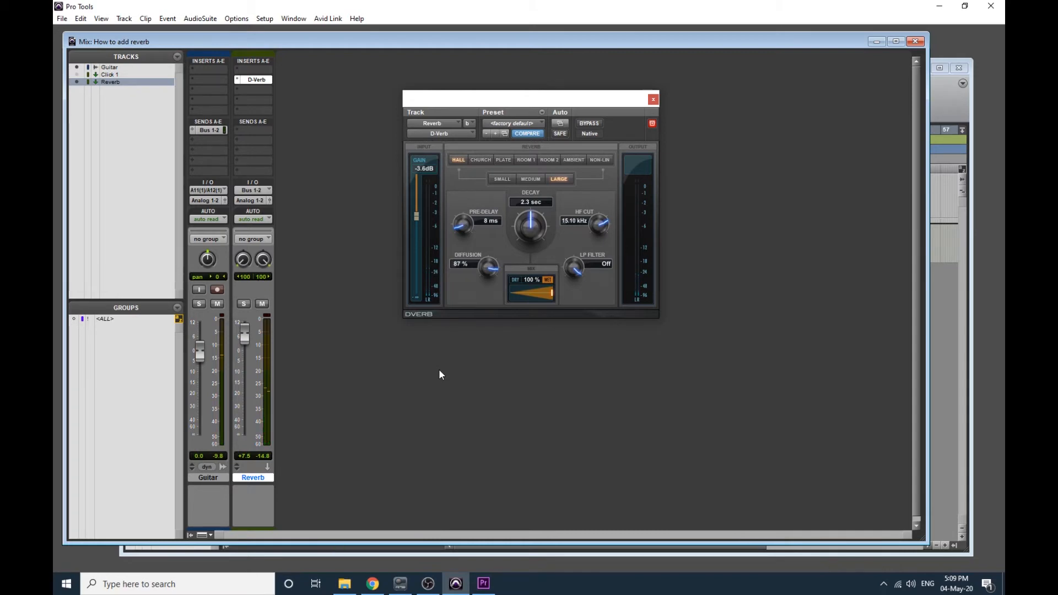
{"action": "mouse_move", "coordinate": [429, 290]}
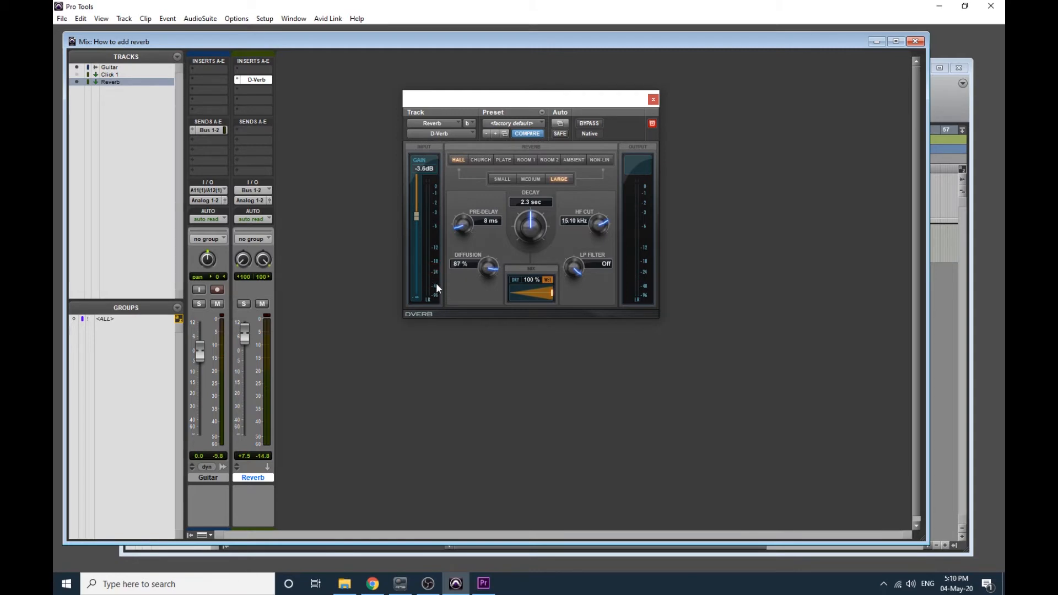
{"action": "mouse_move", "coordinate": [430, 292]}
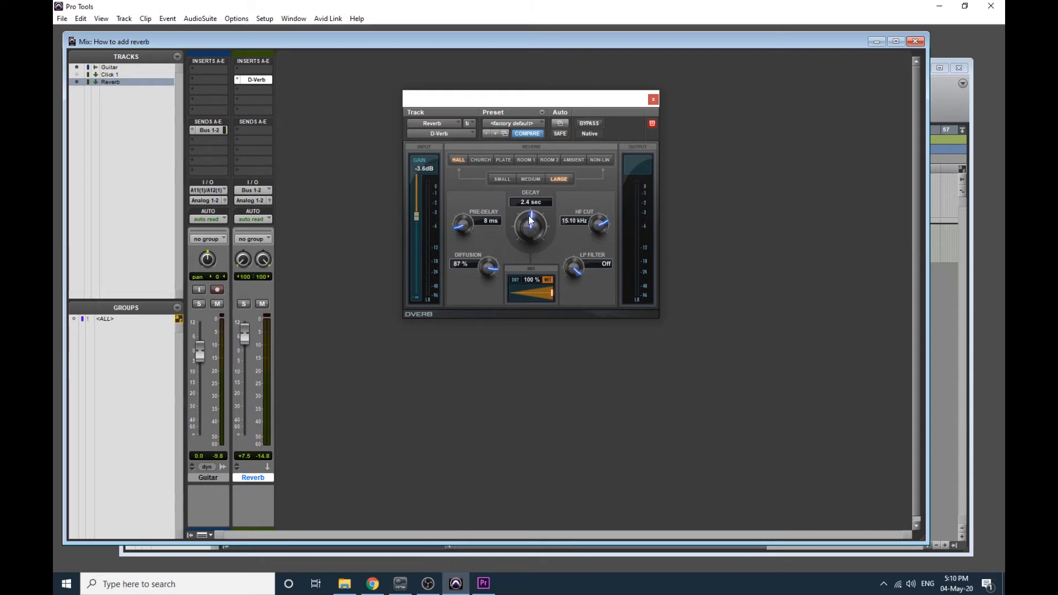
{"action": "mouse_move", "coordinate": [527, 228]}
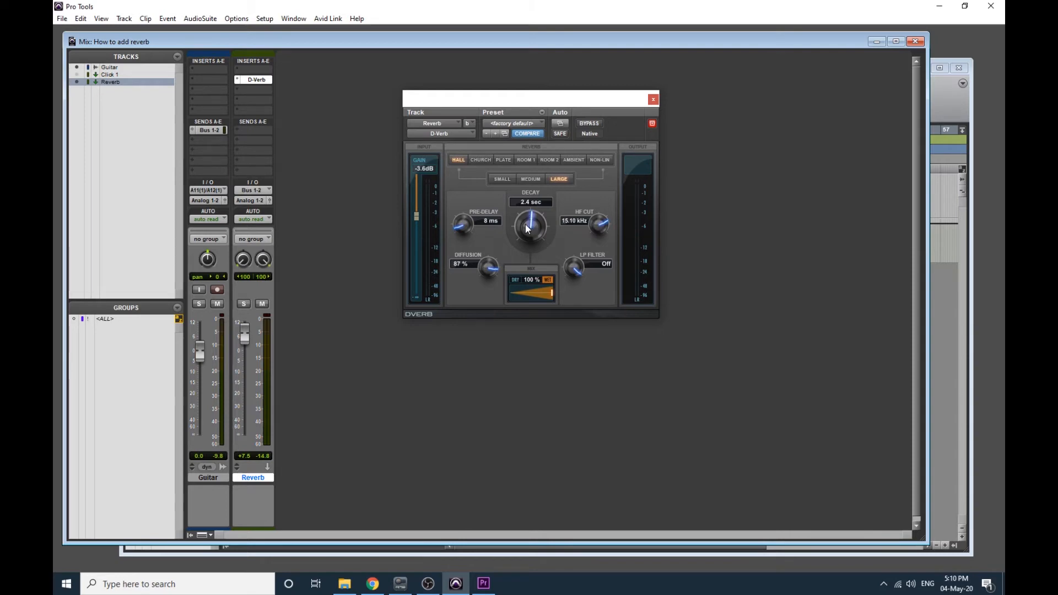
{"action": "mouse_move", "coordinate": [532, 235]}
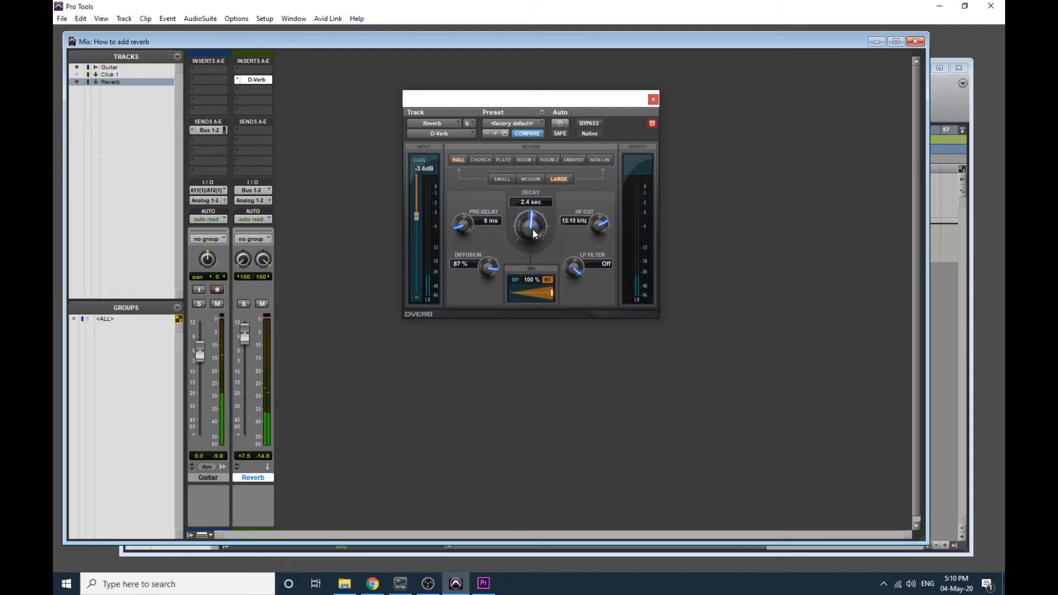
Sweep D-Verb's decay between about 680 ms and Inf, leaving it at 2.2 sec.
{"action": "left_click_drag", "start_coordinate": [530, 226], "coordinate": [530, 196]}
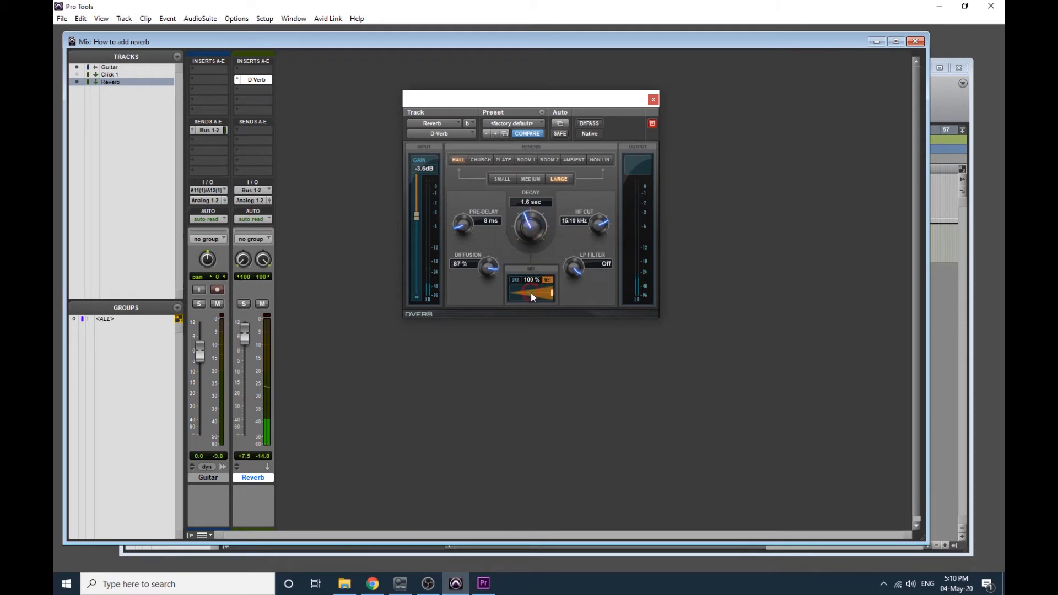
{"action": "left_click_drag", "start_coordinate": [531, 222], "coordinate": [531, 202]}
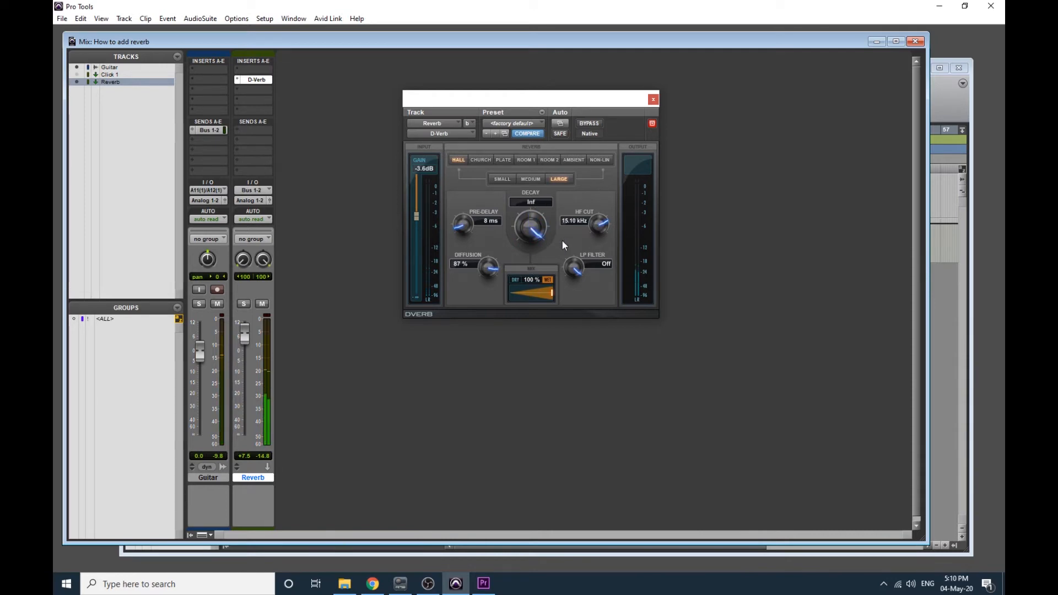
{"action": "mouse_move", "coordinate": [533, 234]}
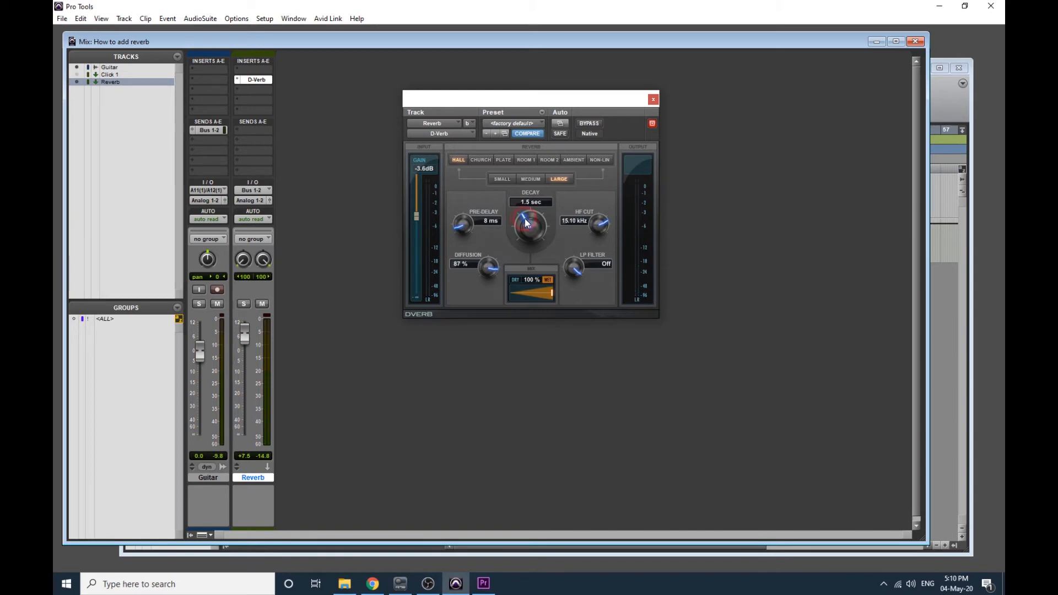
{"action": "left_click_drag", "start_coordinate": [529, 230], "coordinate": [532, 216]}
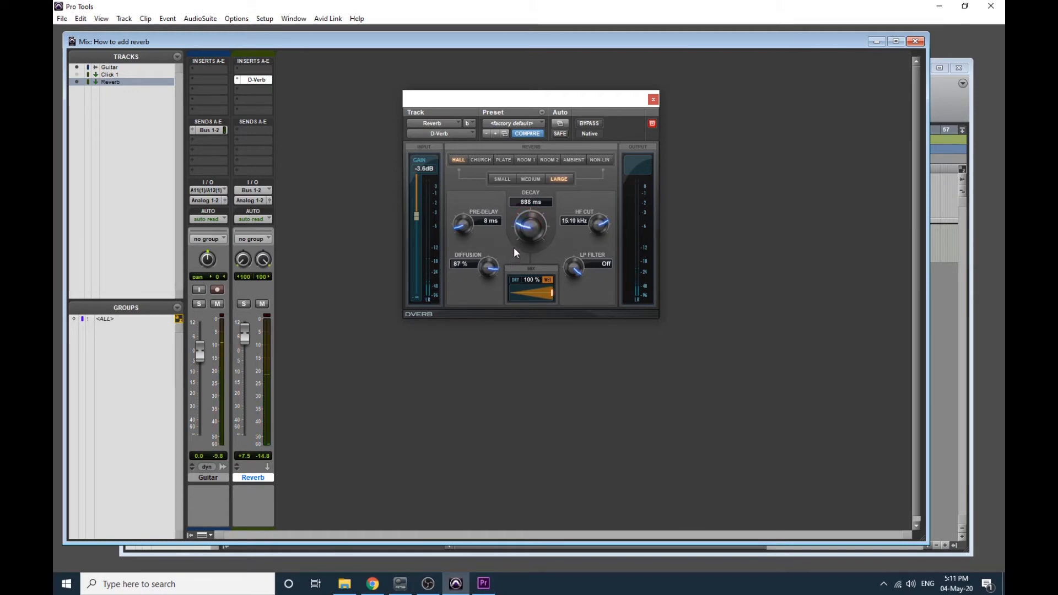
{"action": "left_click_drag", "start_coordinate": [530, 229], "coordinate": [516, 243]}
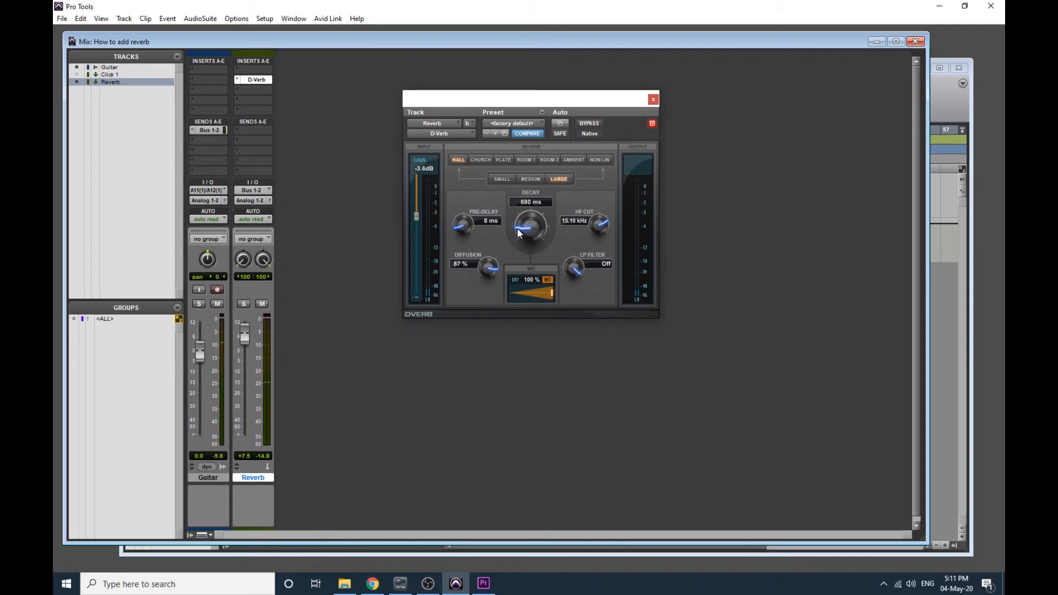
{"action": "left_click_drag", "start_coordinate": [529, 226], "coordinate": [529, 195]}
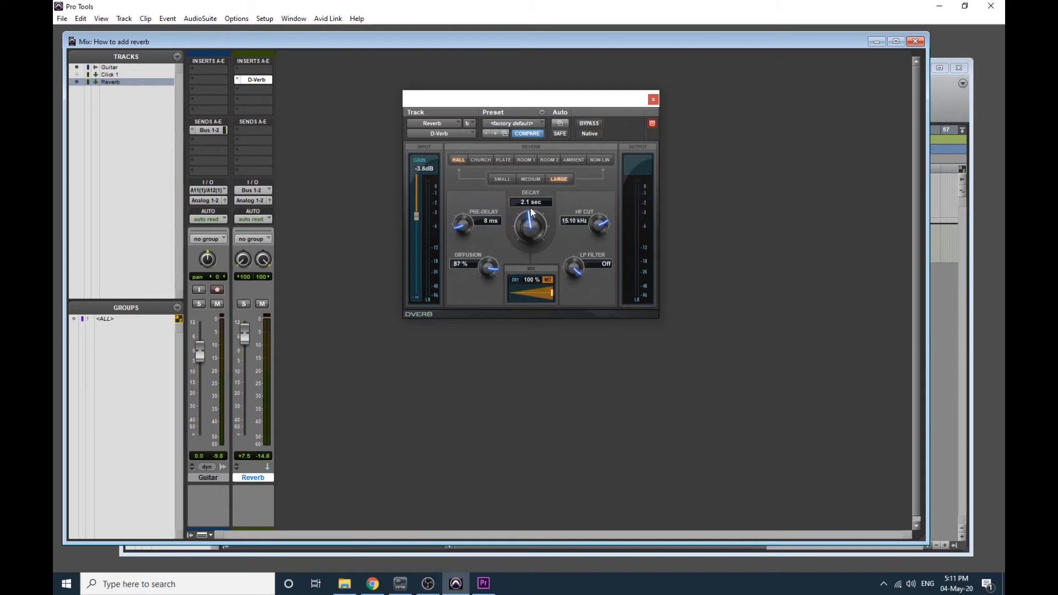
{"action": "left_click_drag", "start_coordinate": [531, 226], "coordinate": [531, 219]}
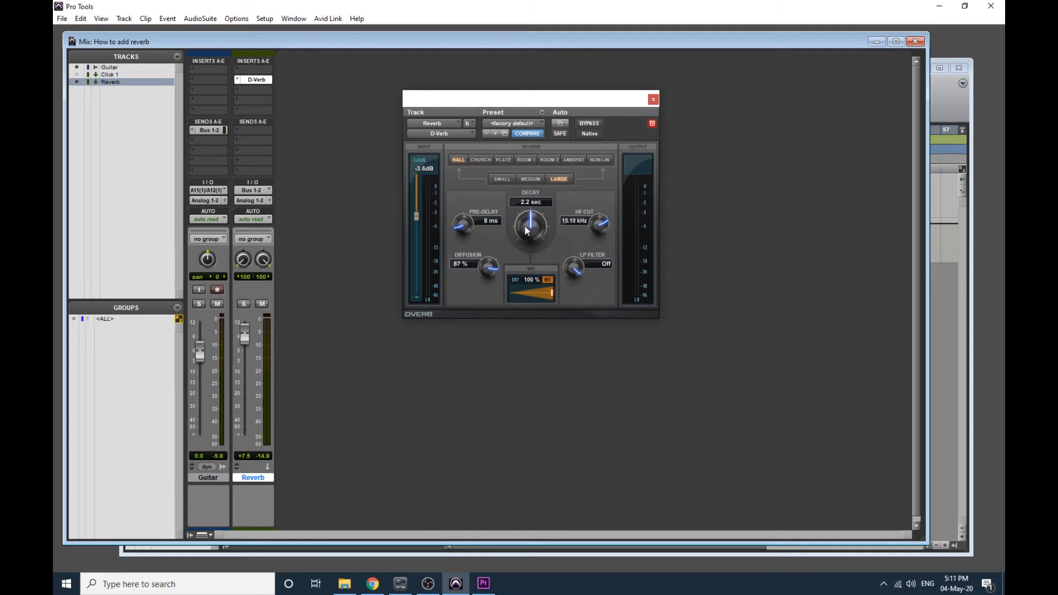
{"action": "mouse_move", "coordinate": [487, 216]}
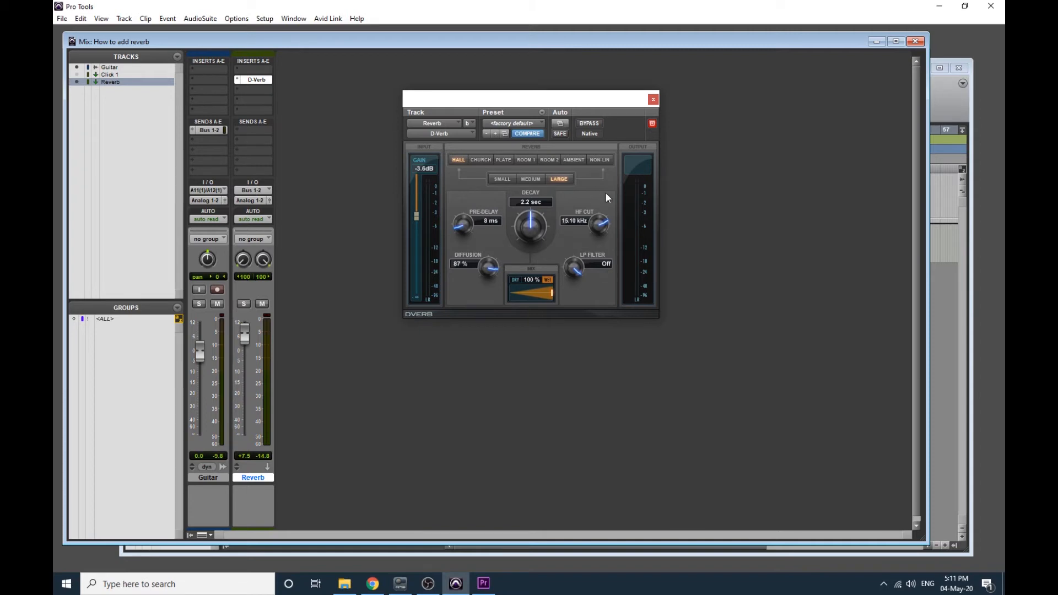
{"action": "mouse_move", "coordinate": [467, 269]}
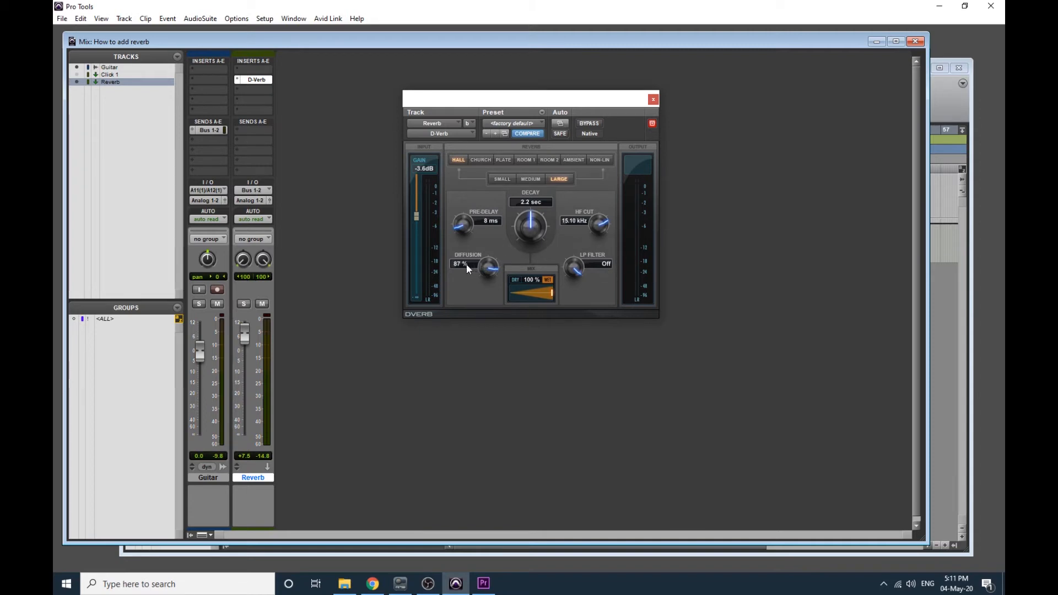
{"action": "mouse_move", "coordinate": [466, 270]}
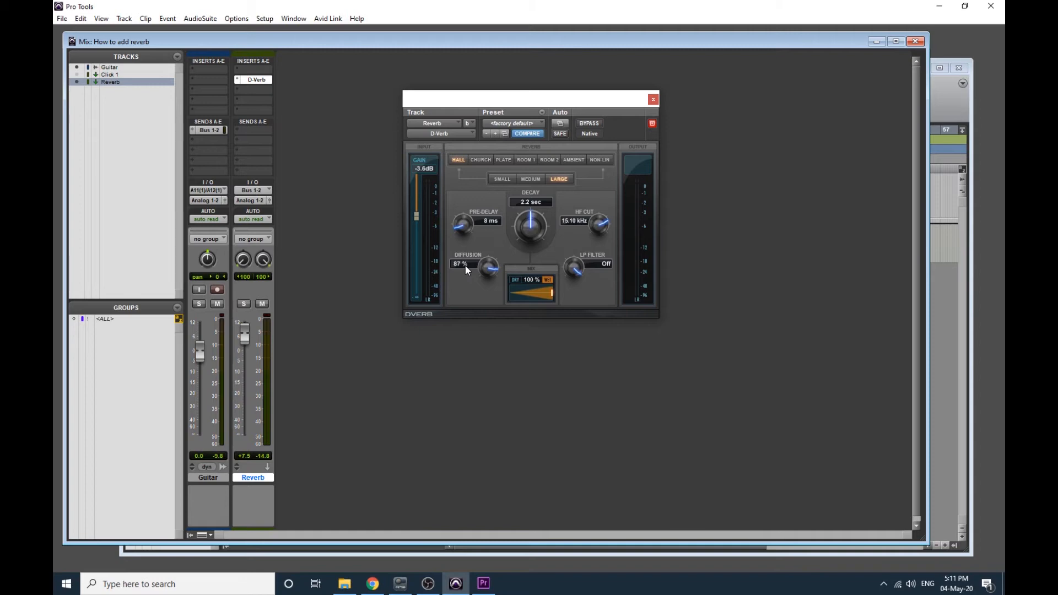
{"action": "mouse_move", "coordinate": [477, 283]}
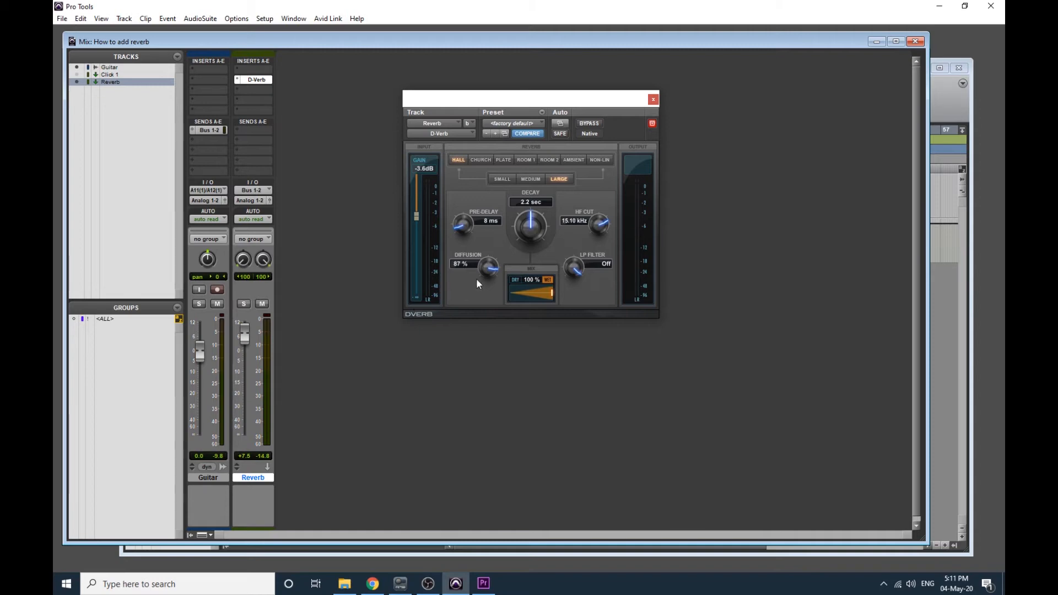
Sweep D-Verb's diffusion between about 19% and 100%, leaving it at 33%.
{"action": "left_click_drag", "start_coordinate": [488, 265], "coordinate": [487, 283]}
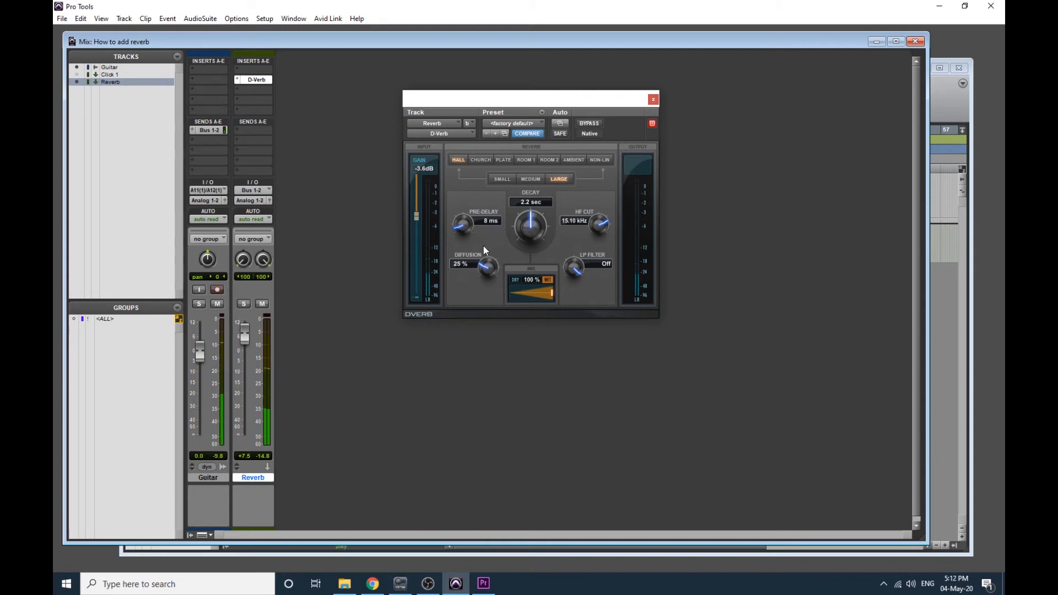
{"action": "mouse_move", "coordinate": [481, 272]}
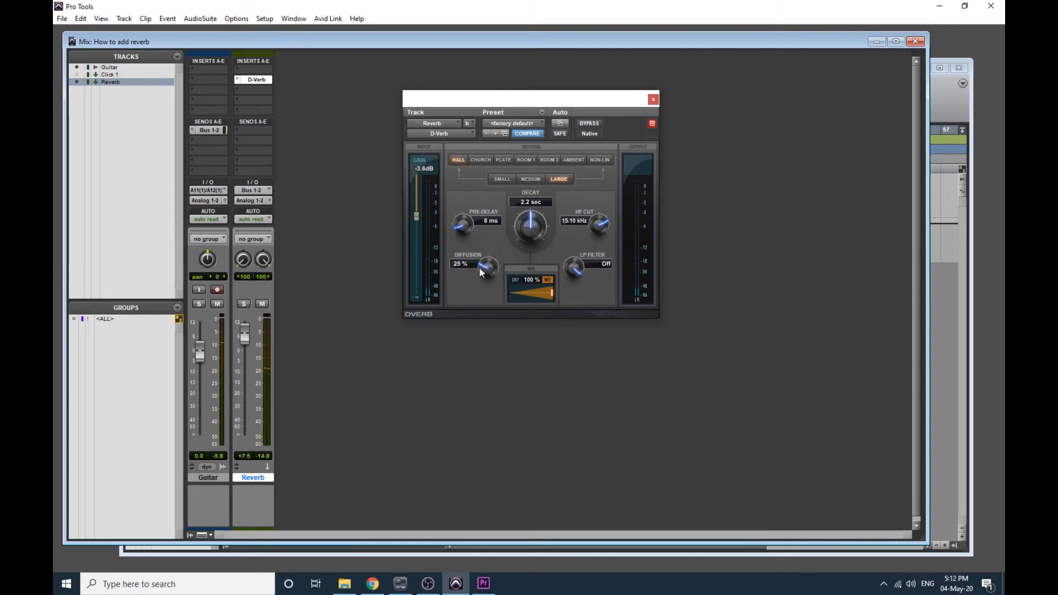
{"action": "mouse_move", "coordinate": [452, 272]}
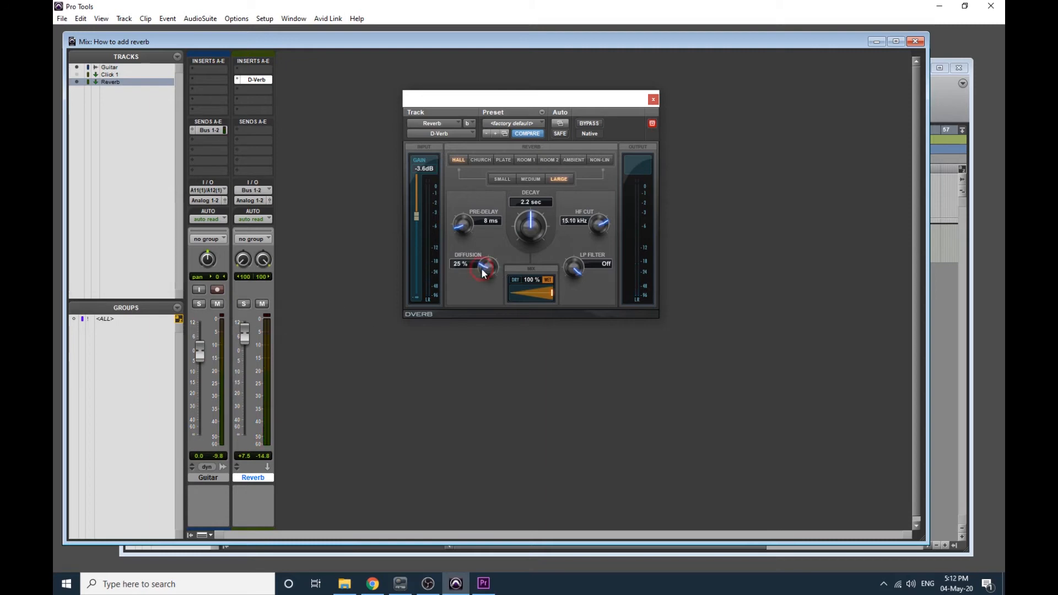
{"action": "left_click_drag", "start_coordinate": [484, 265], "coordinate": [477, 278]}
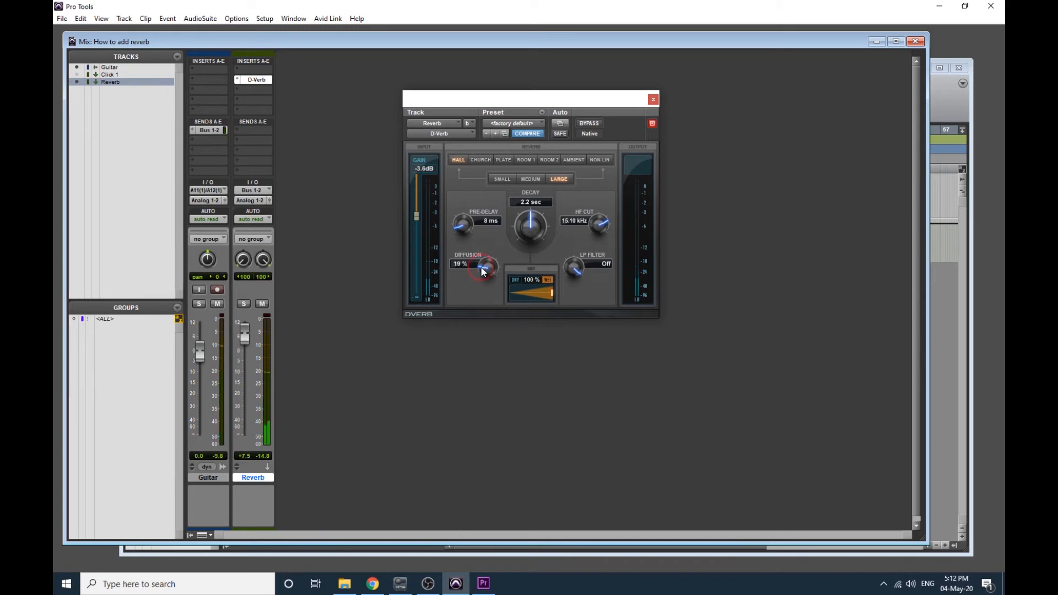
{"action": "left_click_drag", "start_coordinate": [482, 263], "coordinate": [485, 267]}
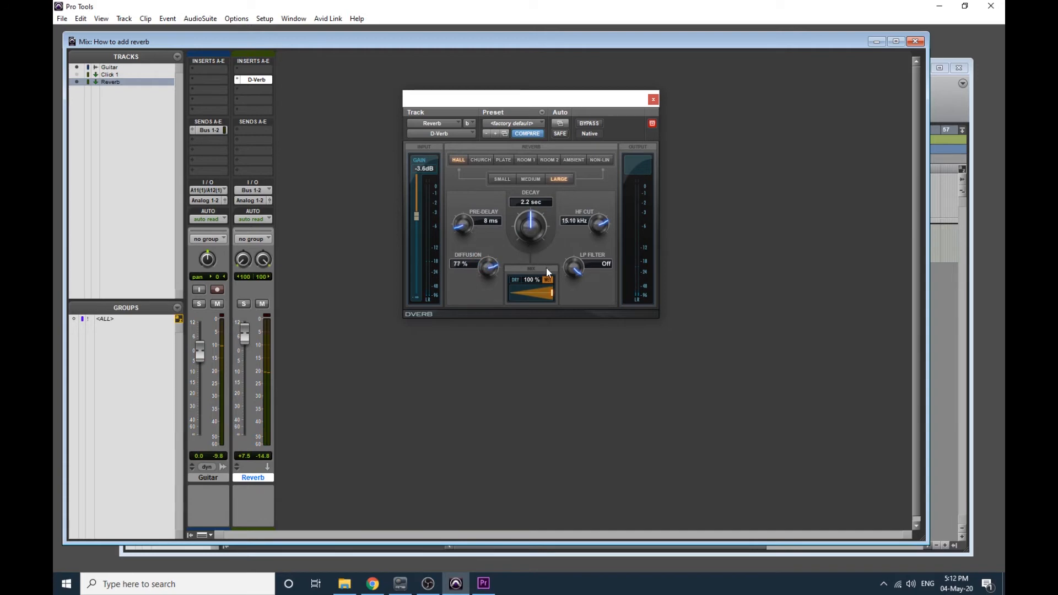
{"action": "left_click_drag", "start_coordinate": [487, 265], "coordinate": [492, 260]}
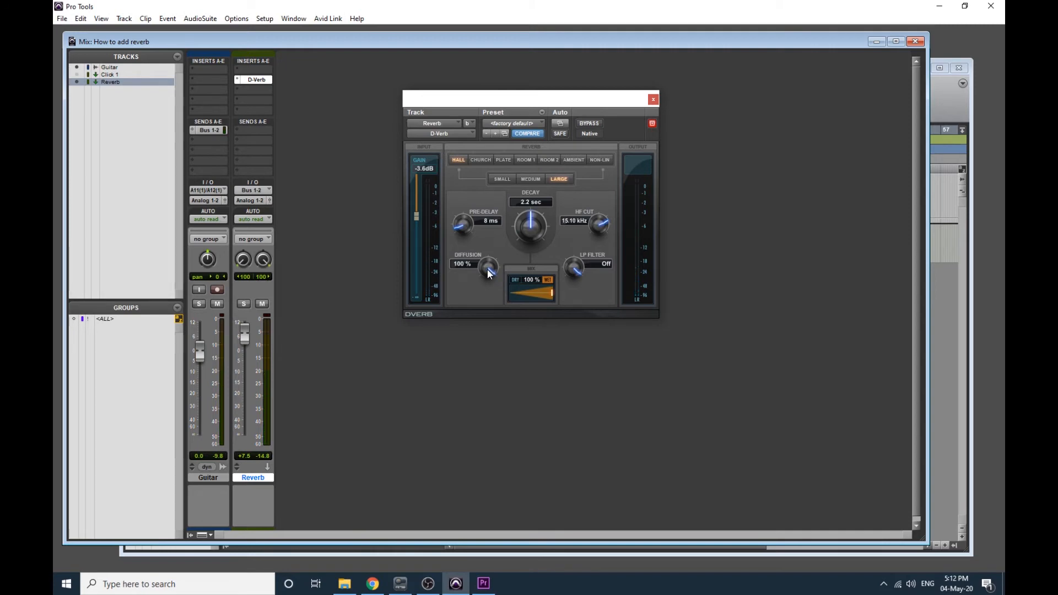
{"action": "mouse_move", "coordinate": [492, 264]}
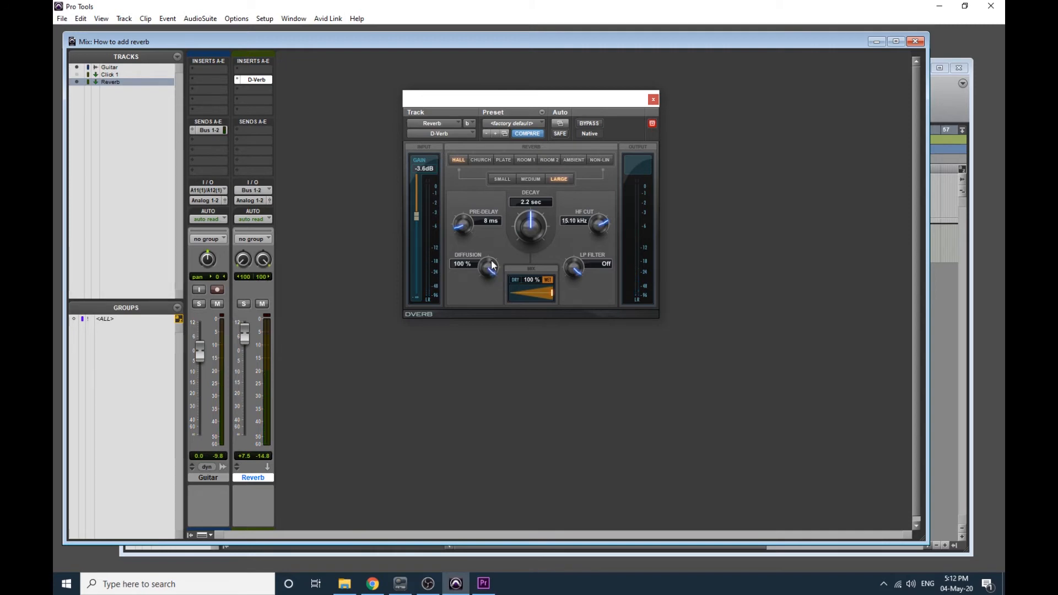
{"action": "mouse_move", "coordinate": [493, 268]}
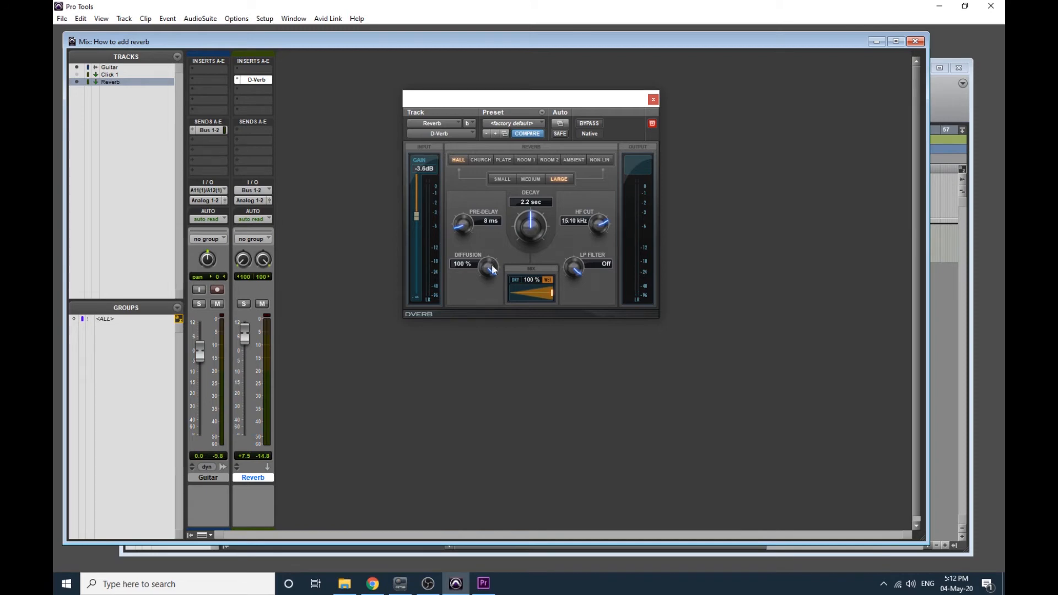
{"action": "mouse_move", "coordinate": [489, 274]}
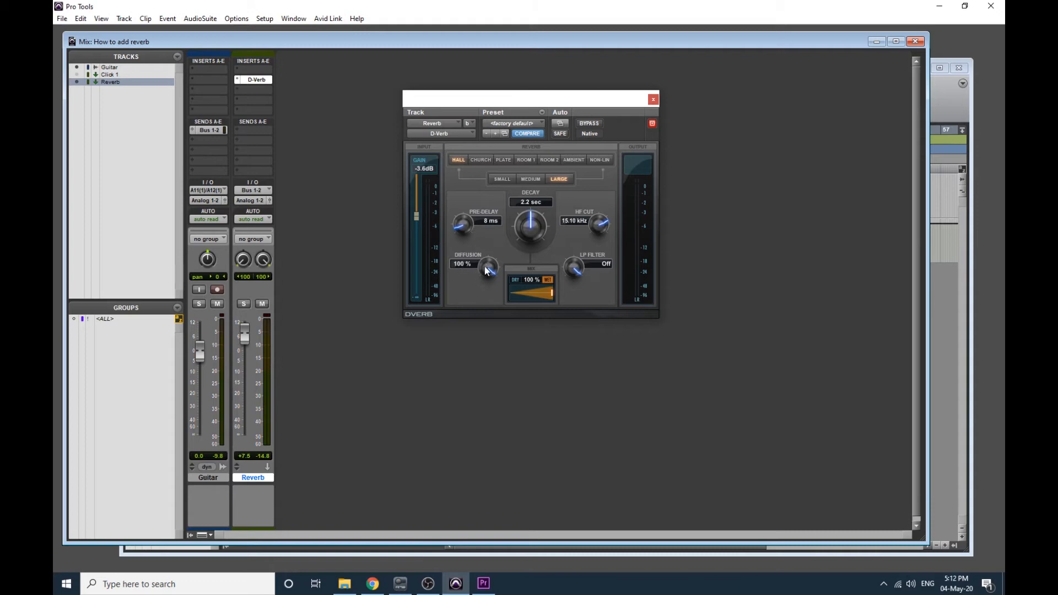
{"action": "mouse_move", "coordinate": [489, 278]}
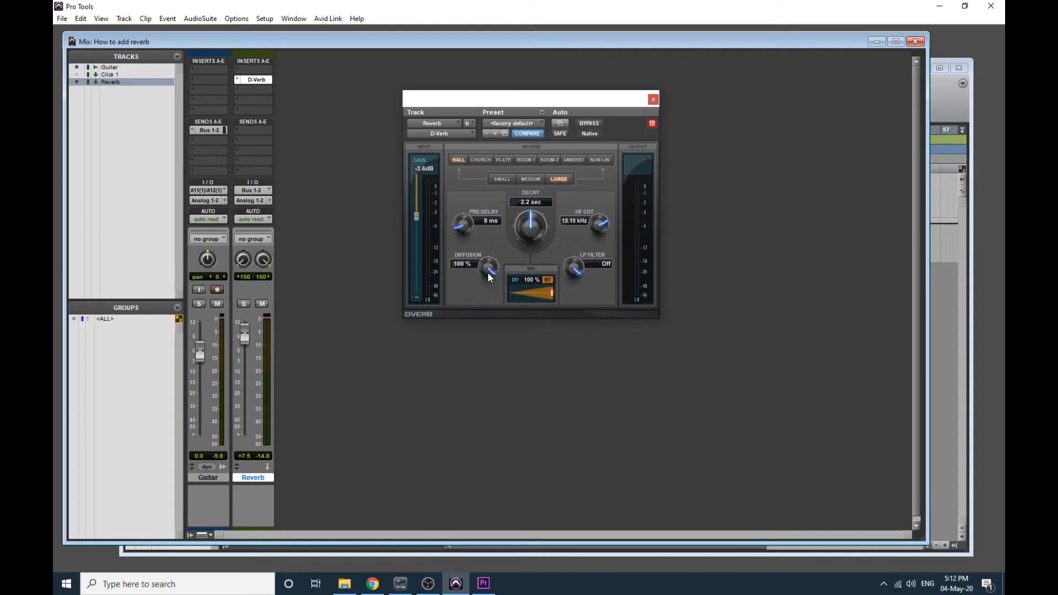
{"action": "mouse_move", "coordinate": [492, 278]}
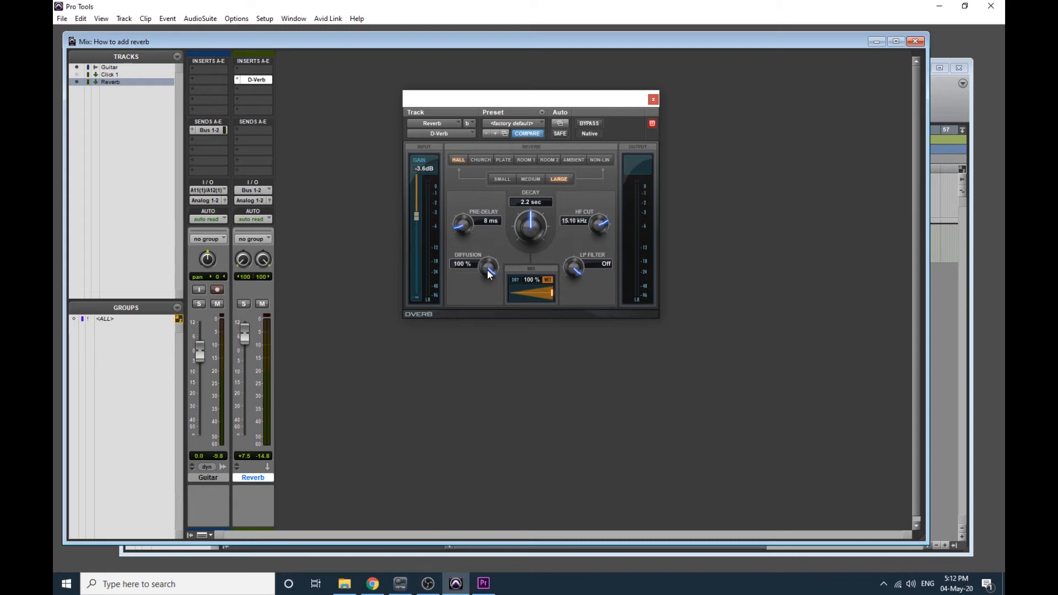
{"action": "left_click", "coordinate": [488, 270]}
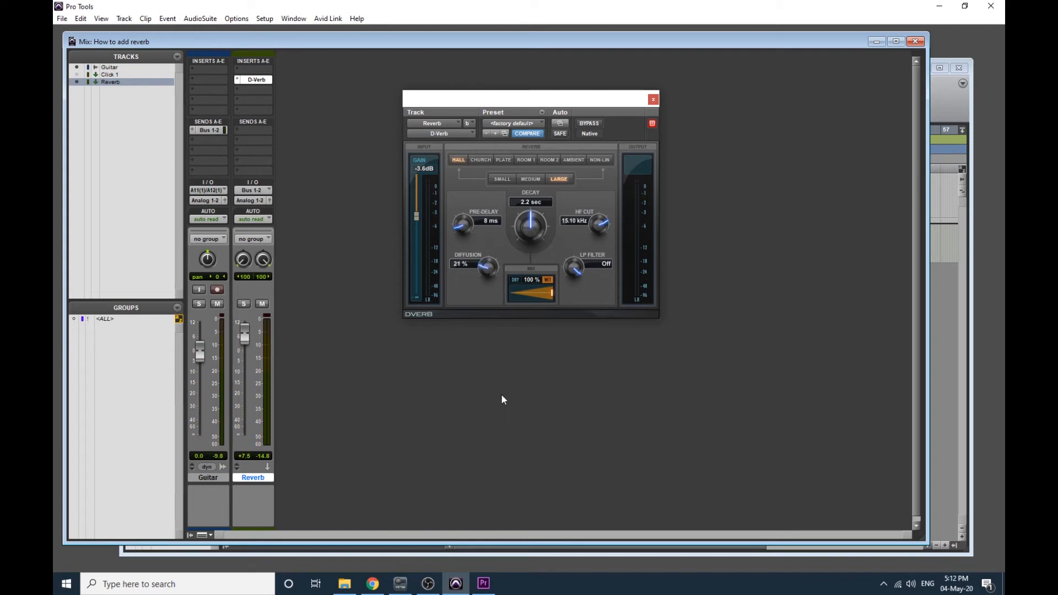
{"action": "mouse_move", "coordinate": [506, 396]}
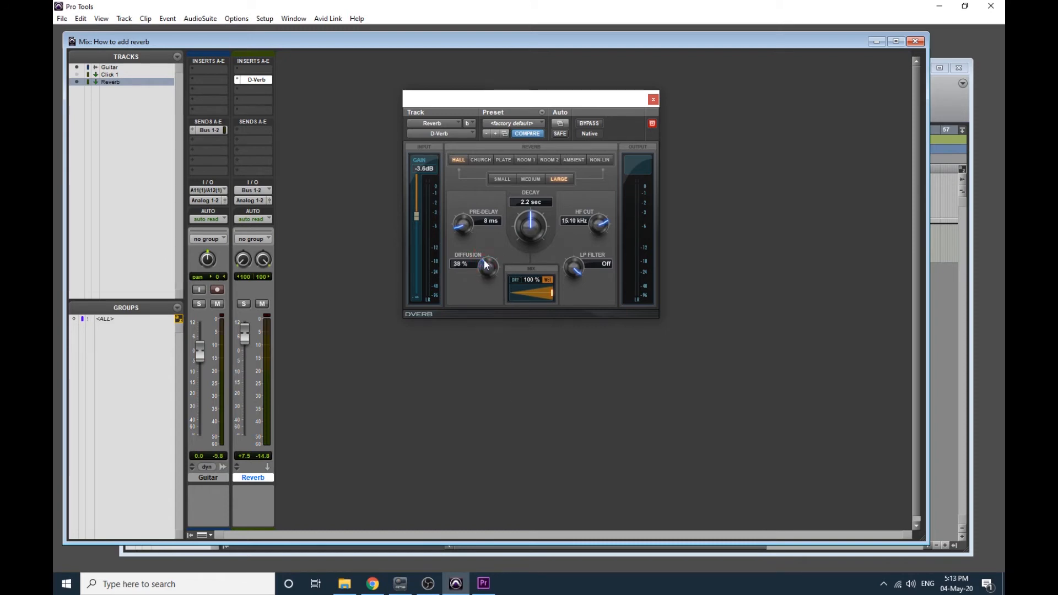
{"action": "left_click_drag", "start_coordinate": [487, 264], "coordinate": [484, 269]}
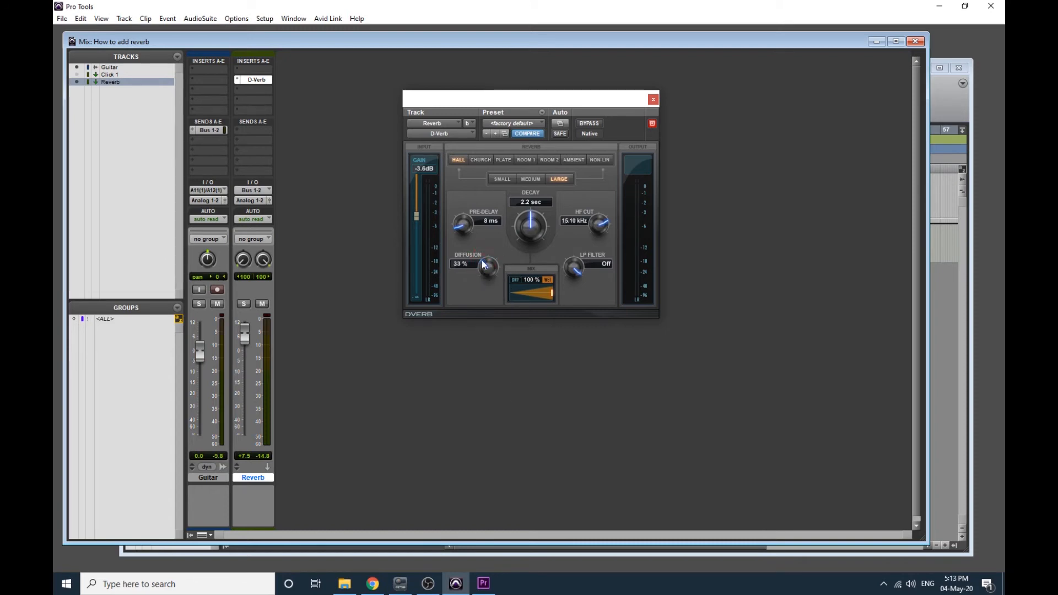
{"action": "mouse_move", "coordinate": [477, 260]}
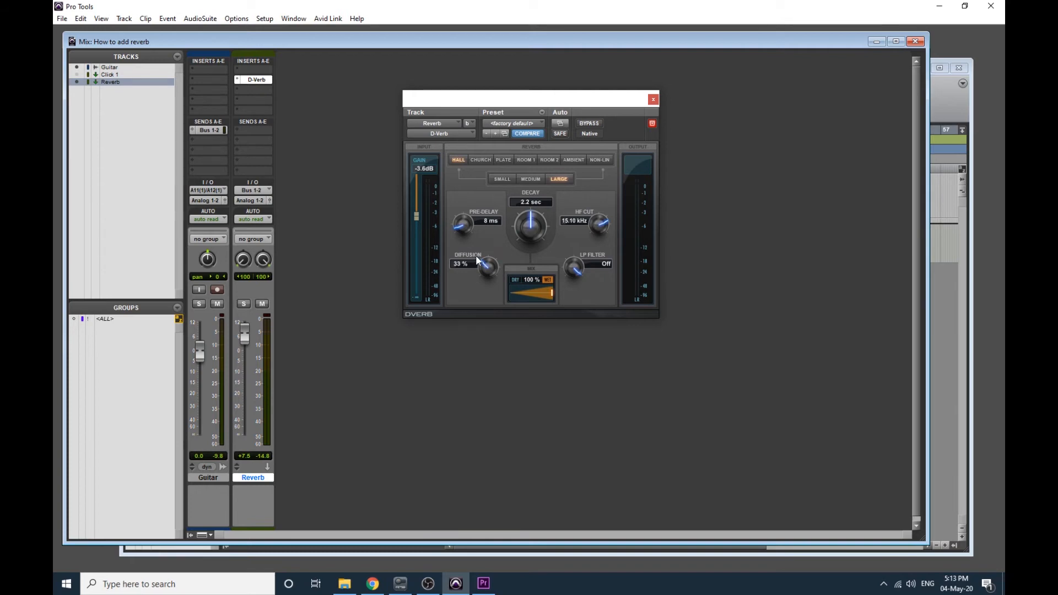
{"action": "mouse_move", "coordinate": [598, 202]}
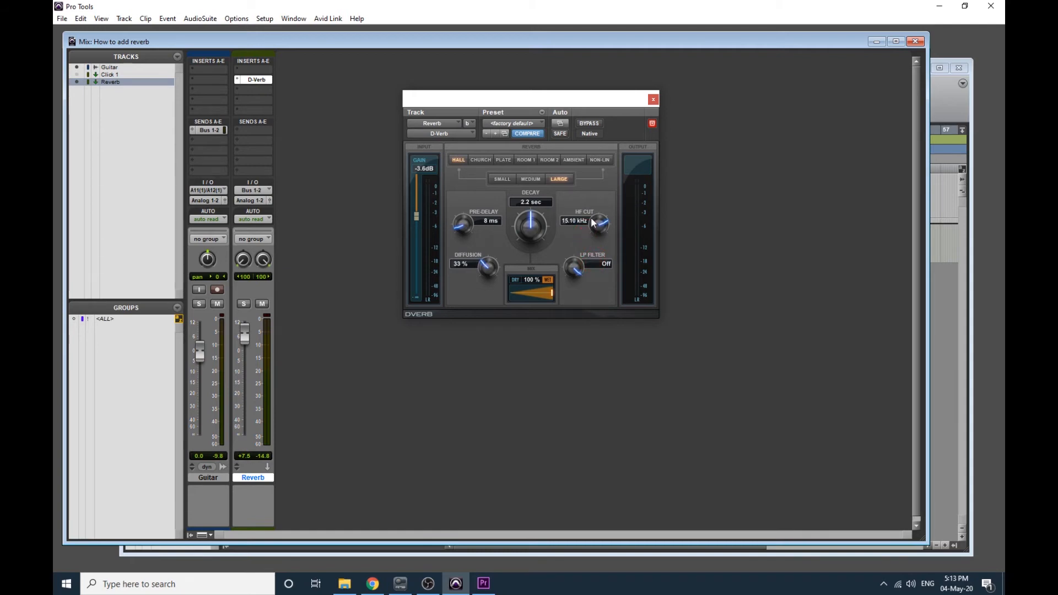
{"action": "mouse_move", "coordinate": [585, 222]}
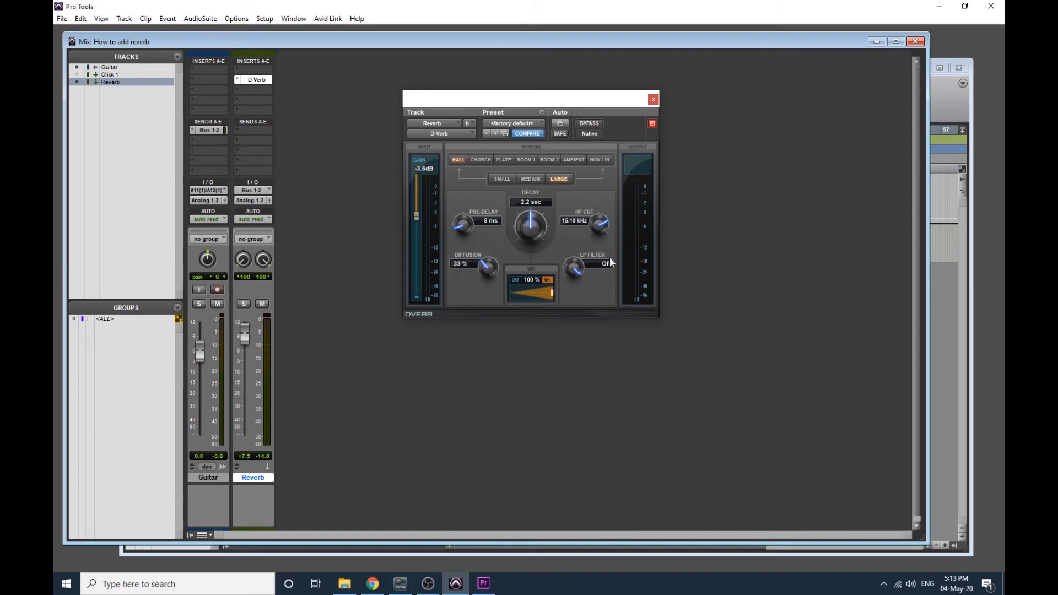
{"action": "mouse_move", "coordinate": [580, 220]}
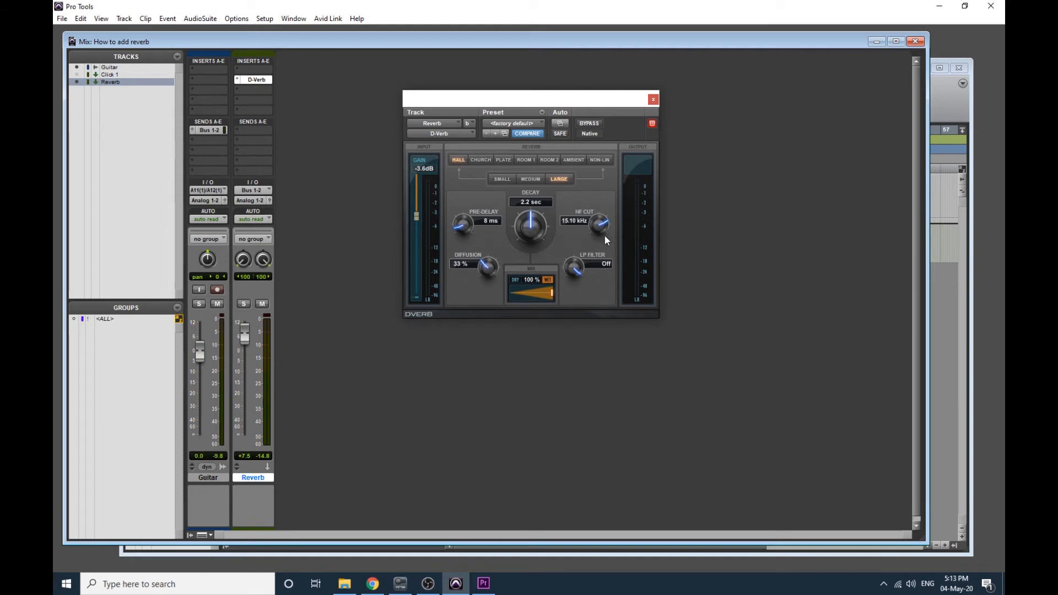
{"action": "mouse_move", "coordinate": [602, 229]}
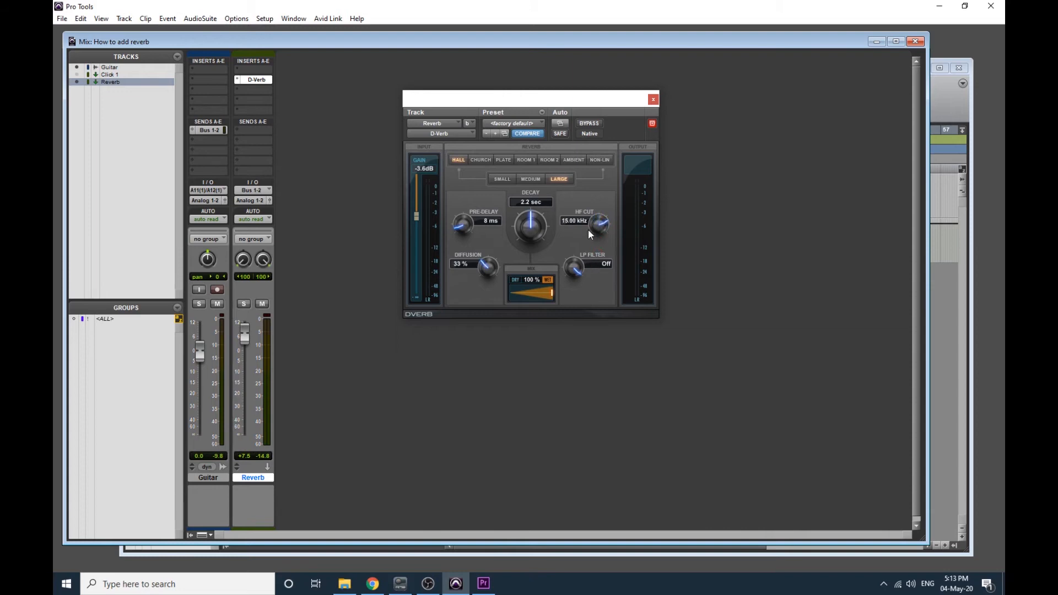
Audition HF cut at 9.26 kHz, 6.90 kHz, off, 8.62 kHz and 2.58 kHz.
{"action": "left_click_drag", "start_coordinate": [599, 221], "coordinate": [594, 233]}
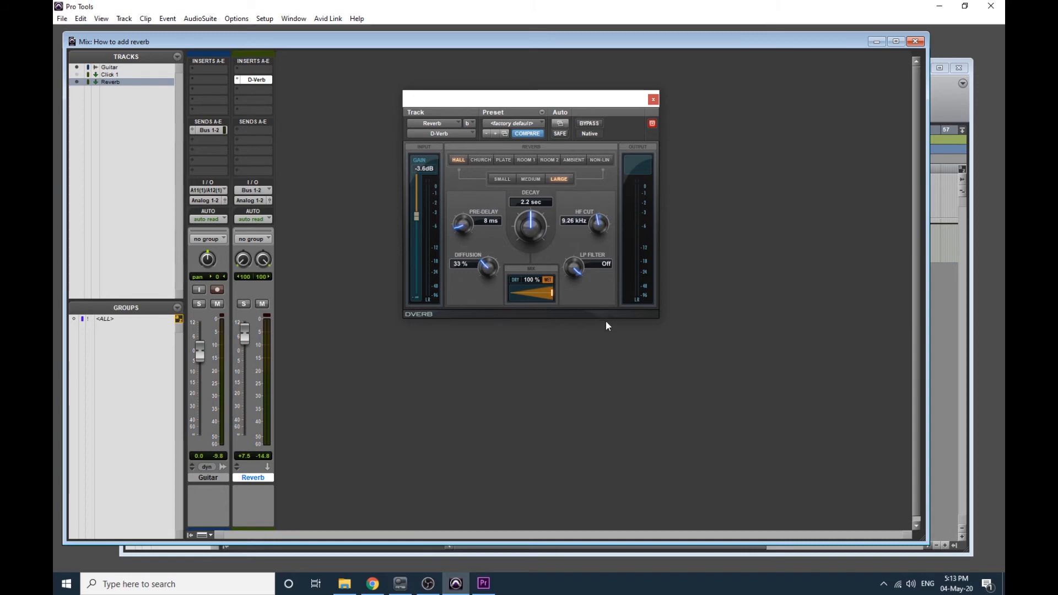
{"action": "left_click_drag", "start_coordinate": [596, 222], "coordinate": [596, 232]}
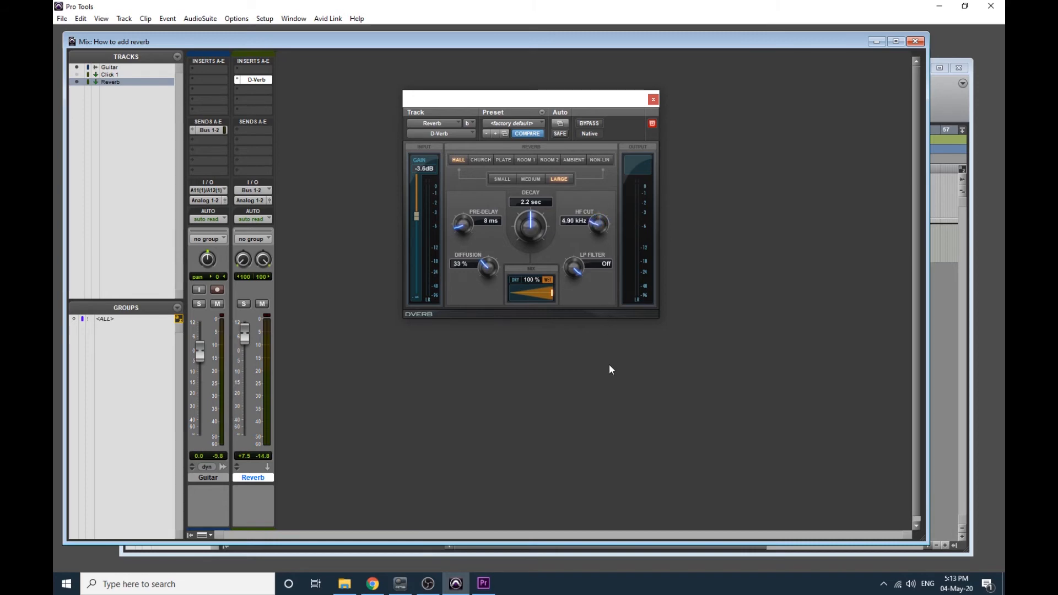
{"action": "left_click_drag", "start_coordinate": [596, 222], "coordinate": [600, 216]}
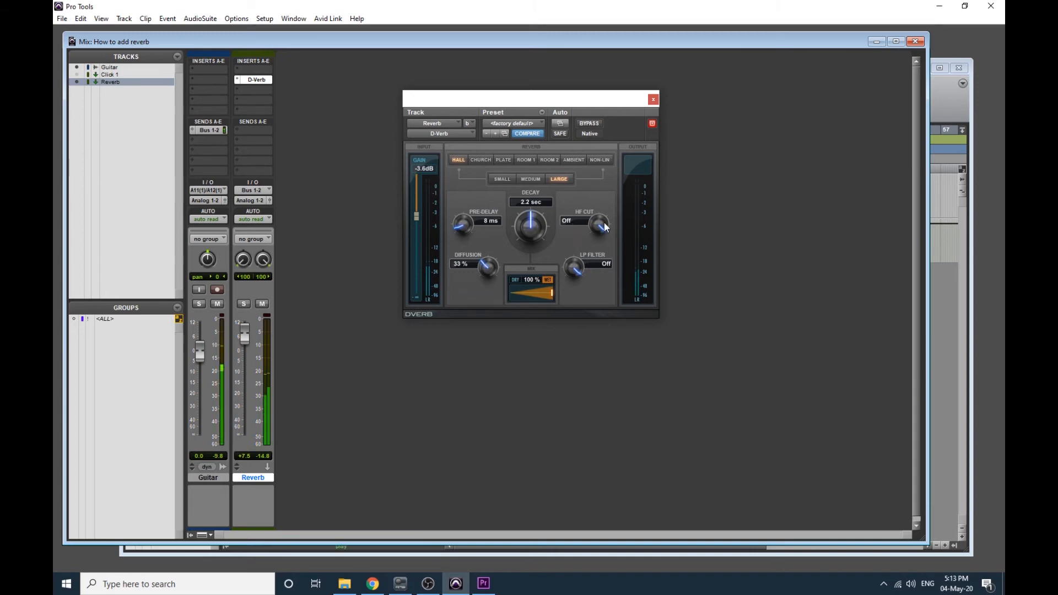
{"action": "left_click_drag", "start_coordinate": [598, 222], "coordinate": [597, 239]}
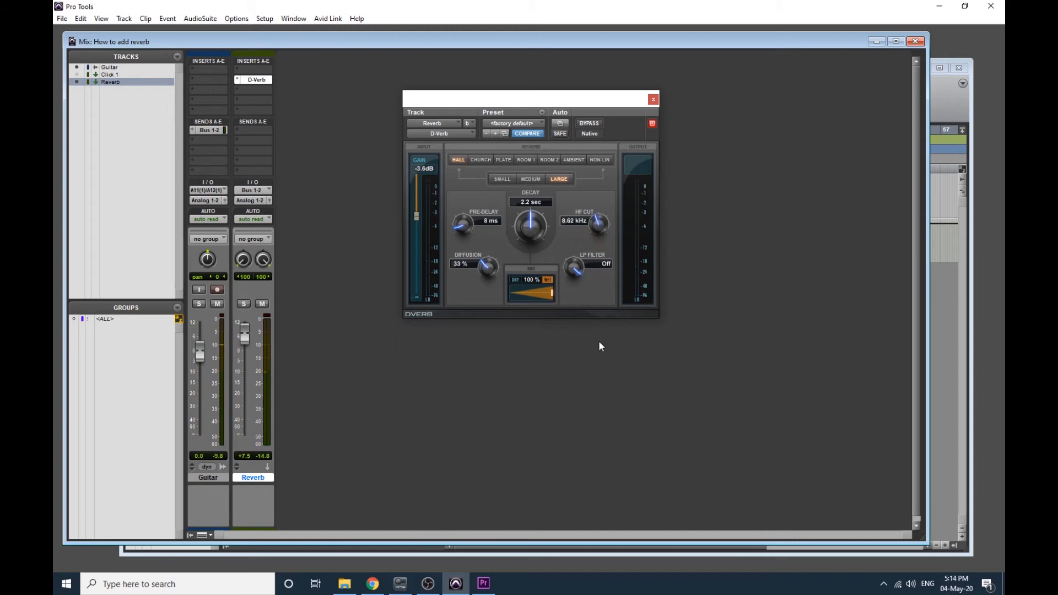
{"action": "left_click_drag", "start_coordinate": [596, 223], "coordinate": [596, 229]}
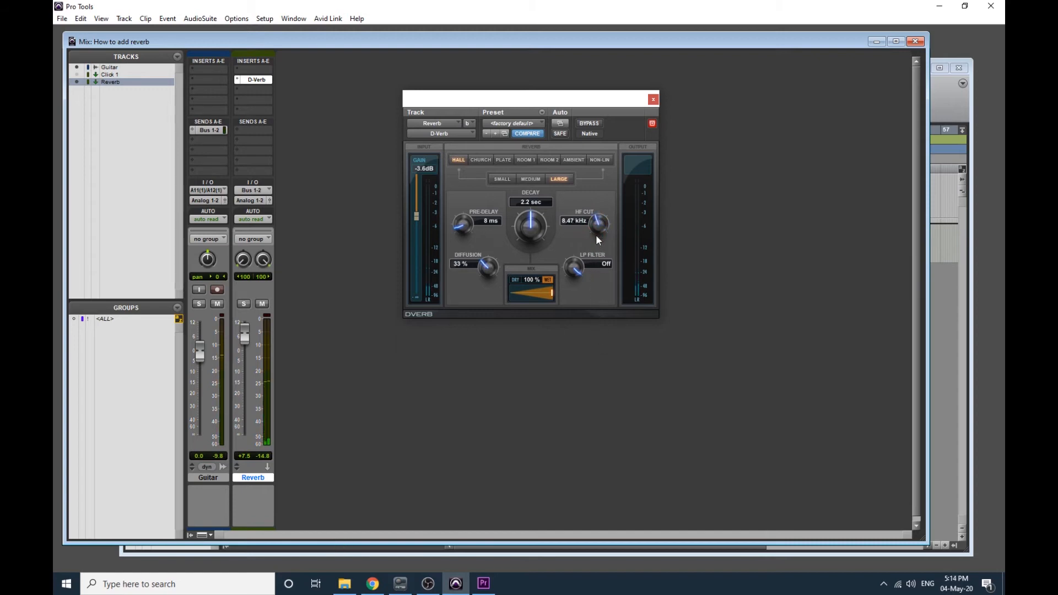
{"action": "left_click_drag", "start_coordinate": [597, 223], "coordinate": [594, 244]}
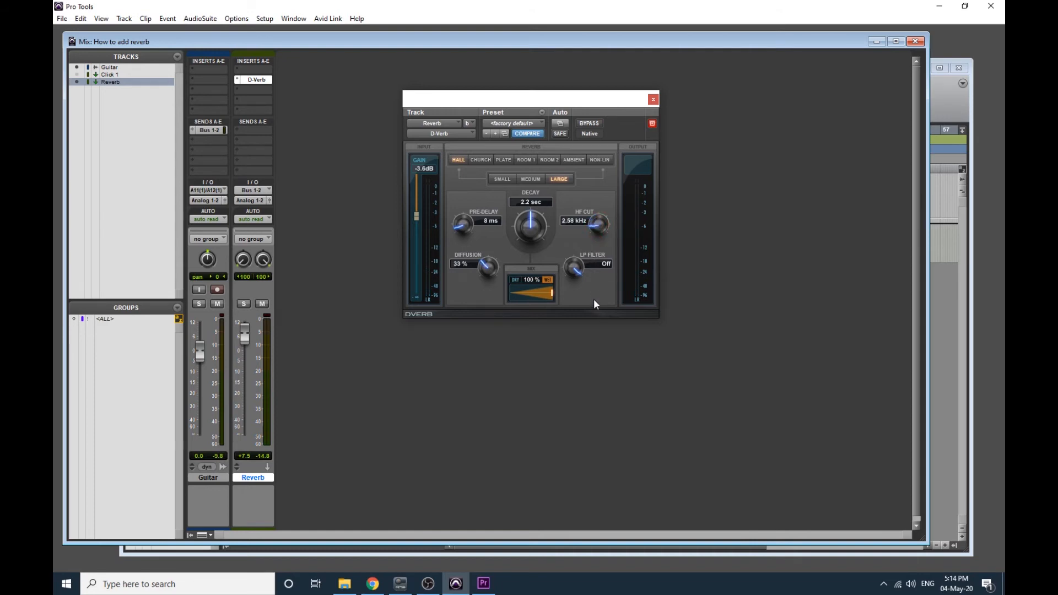
Sweep HF cut around 1 kHz, then up through 14.5 and 9 kHz to 18.12 kHz.
{"action": "left_click_drag", "start_coordinate": [594, 220], "coordinate": [593, 243]}
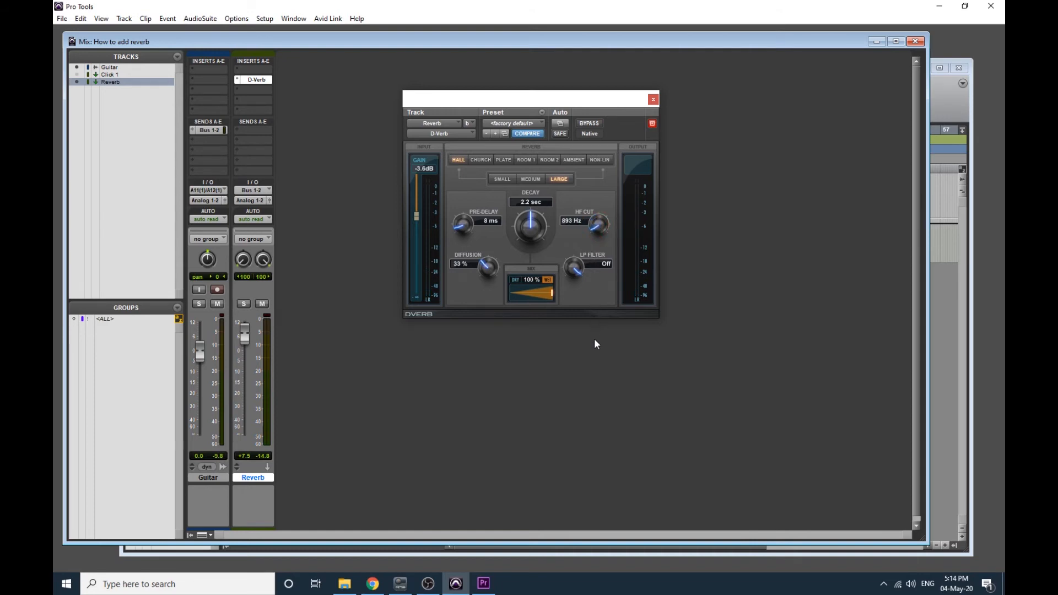
{"action": "left_click_drag", "start_coordinate": [596, 222], "coordinate": [596, 210]}
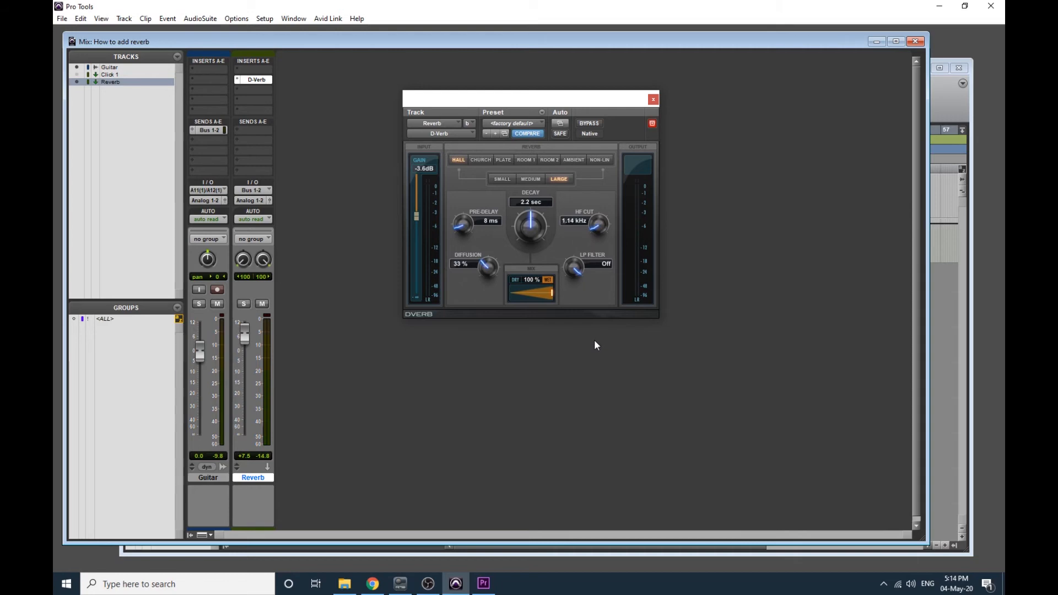
{"action": "left_click_drag", "start_coordinate": [596, 222], "coordinate": [596, 232]}
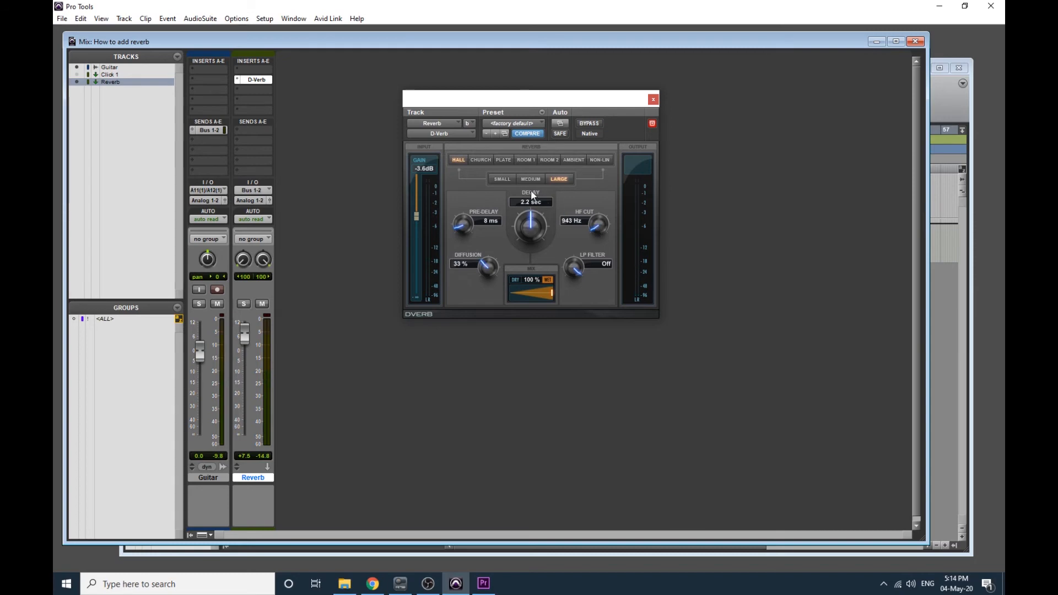
{"action": "mouse_move", "coordinate": [501, 206]}
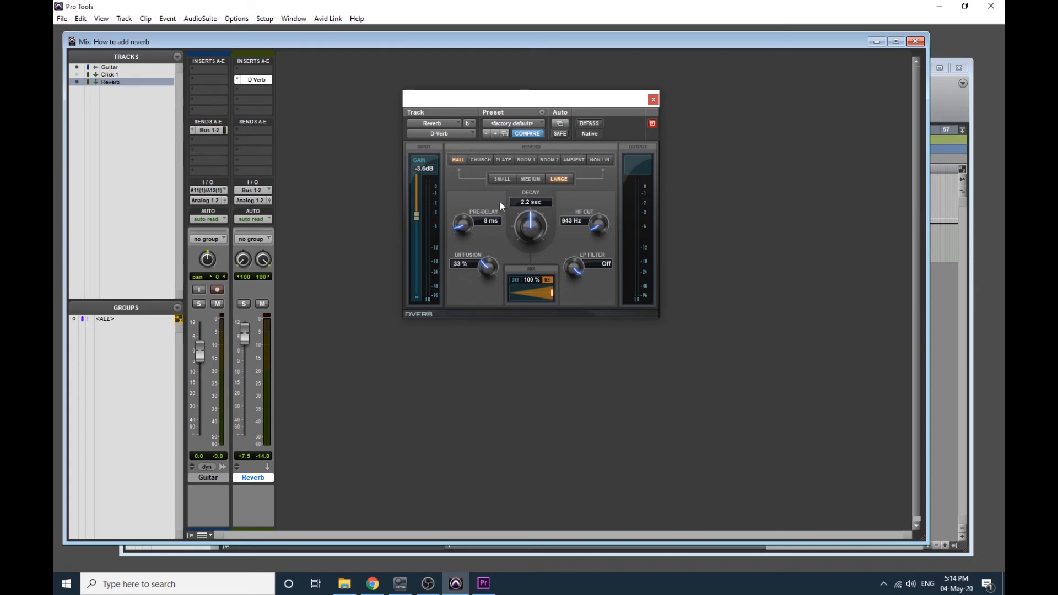
{"action": "mouse_move", "coordinate": [576, 228]}
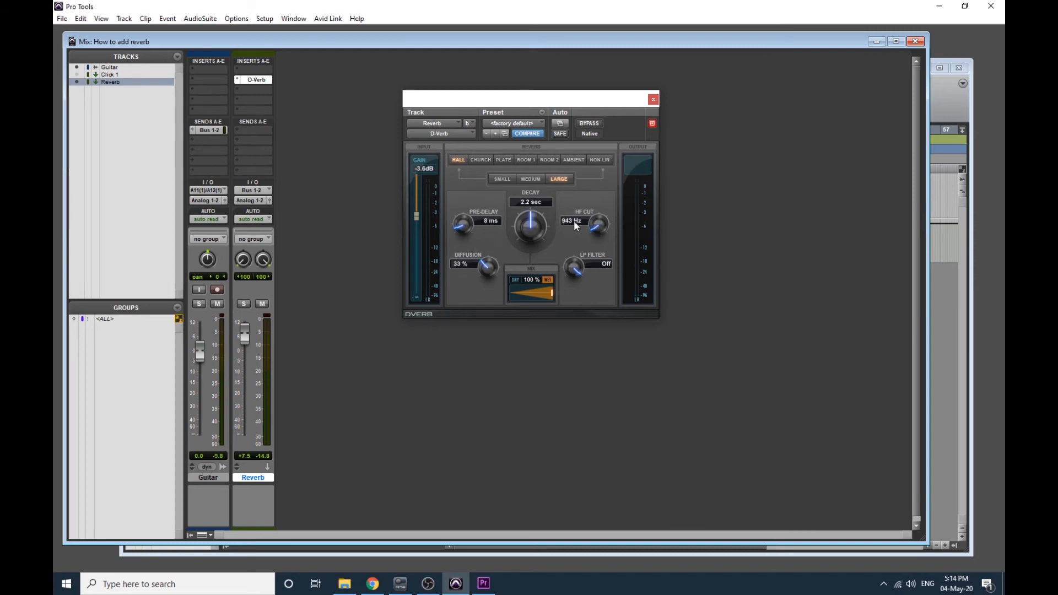
{"action": "mouse_move", "coordinate": [589, 234]}
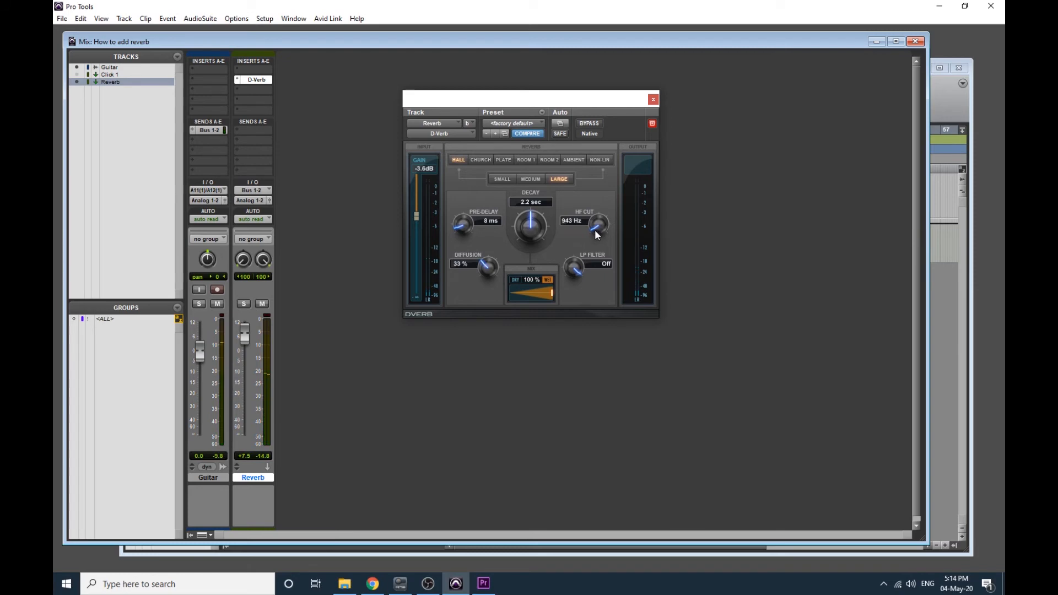
{"action": "left_click_drag", "start_coordinate": [596, 224], "coordinate": [596, 213]}
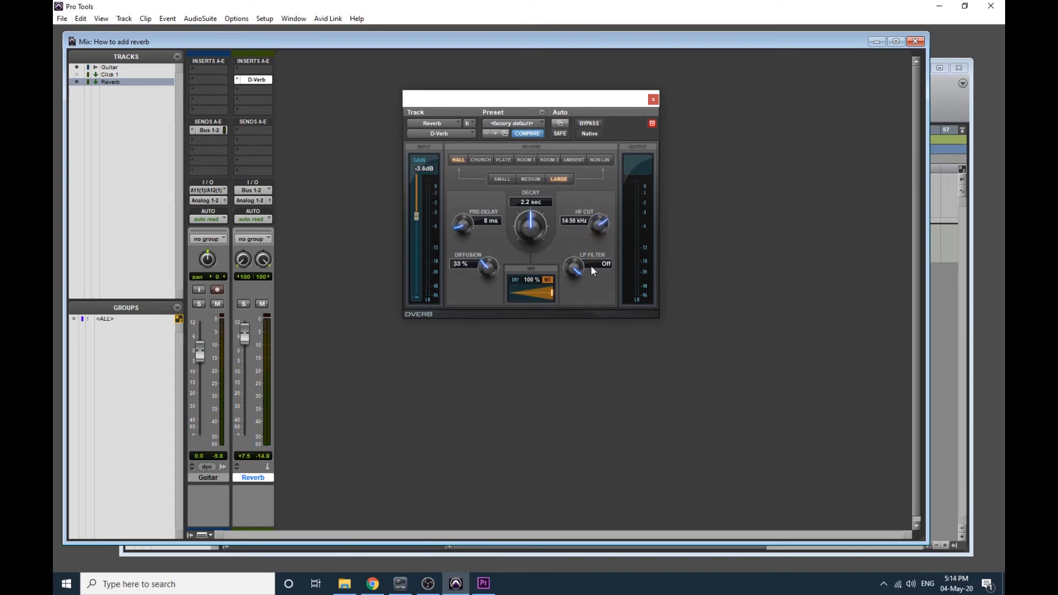
{"action": "left_click_drag", "start_coordinate": [599, 223], "coordinate": [598, 256]}
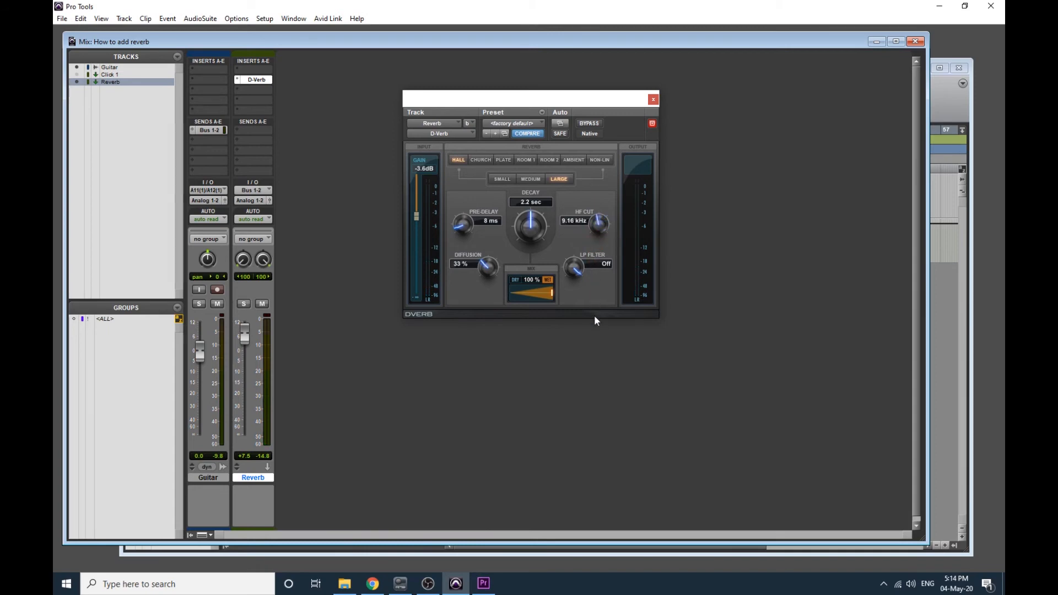
{"action": "left_click_drag", "start_coordinate": [596, 223], "coordinate": [596, 209]}
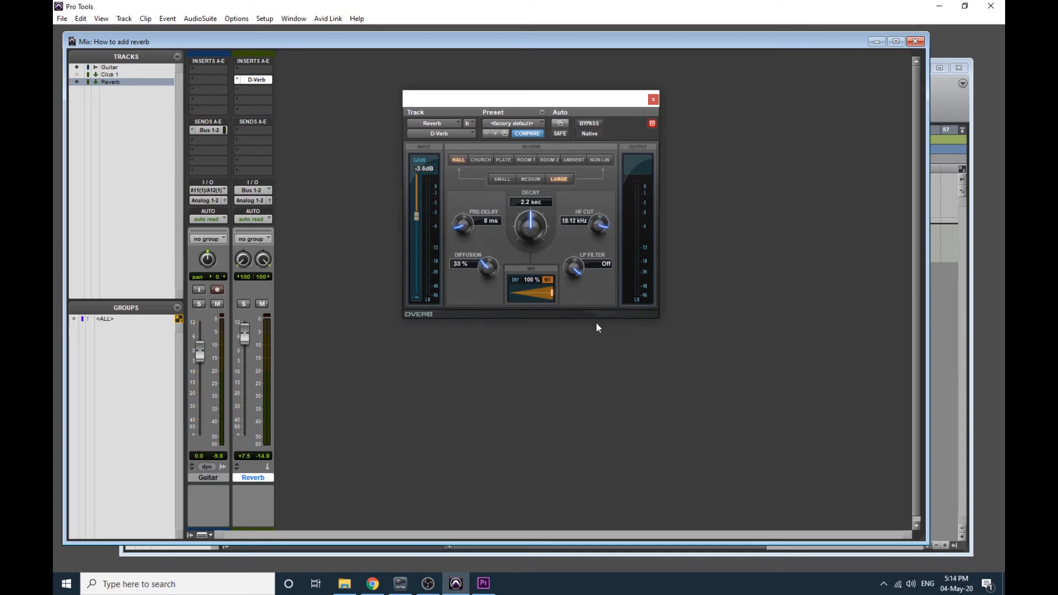
{"action": "left_click_drag", "start_coordinate": [528, 98], "coordinate": [460, 132]}
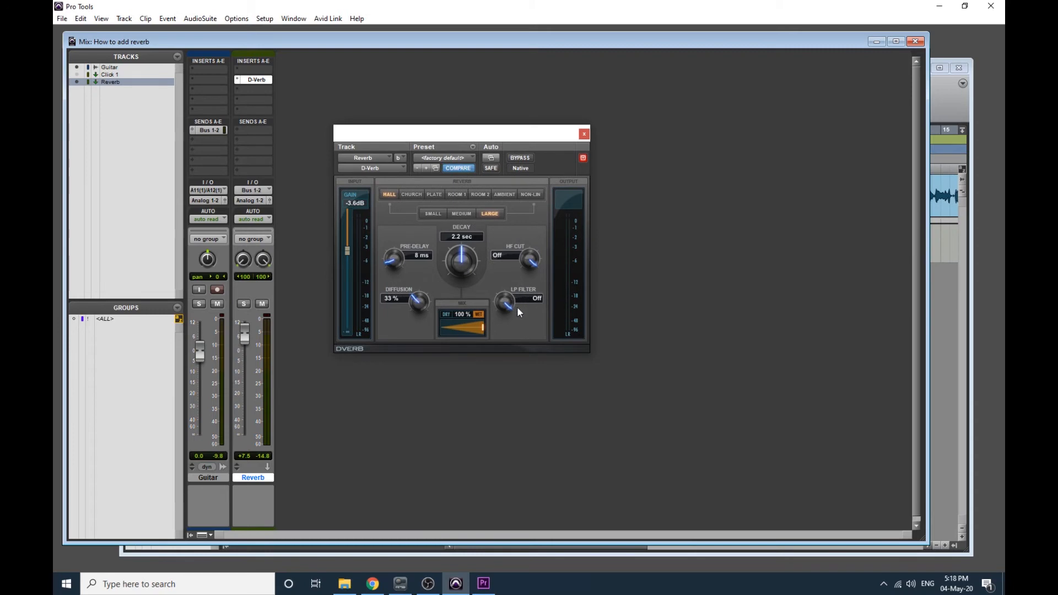
{"action": "mouse_move", "coordinate": [506, 309]}
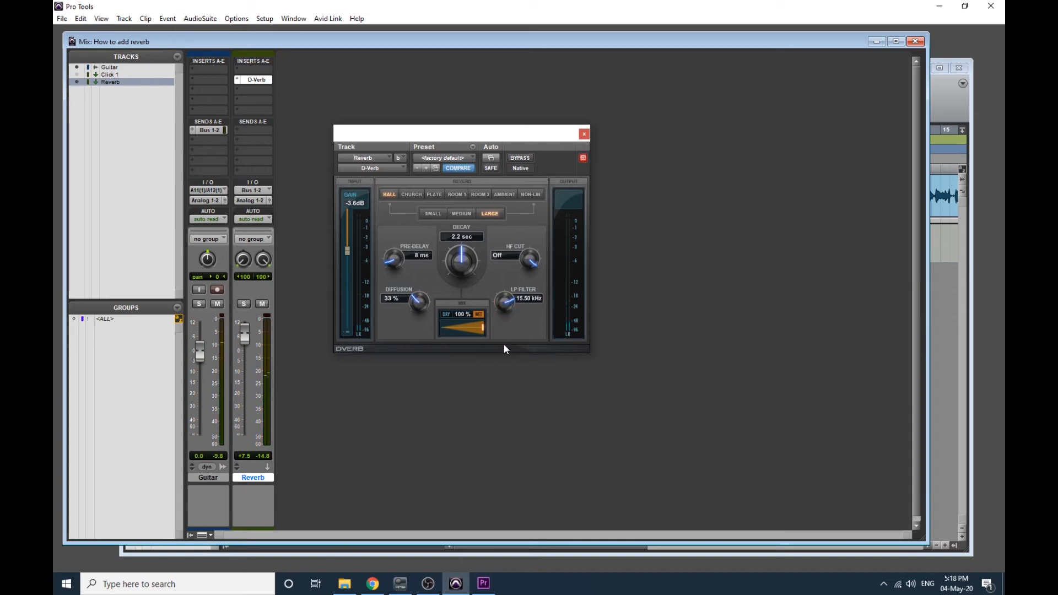
{"action": "left_click_drag", "start_coordinate": [505, 300], "coordinate": [508, 304]}
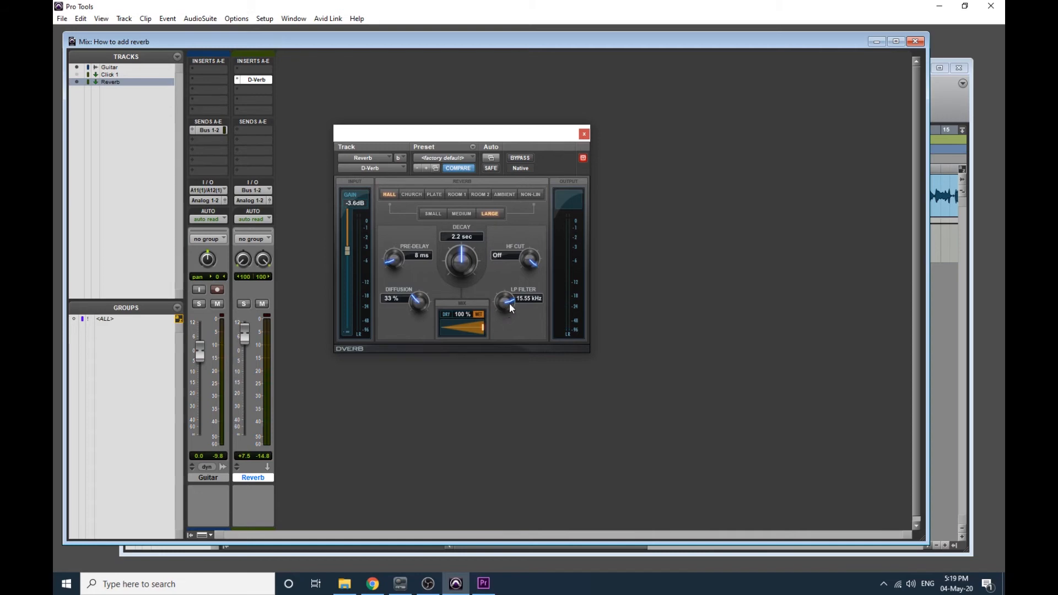
{"action": "mouse_move", "coordinate": [507, 309]}
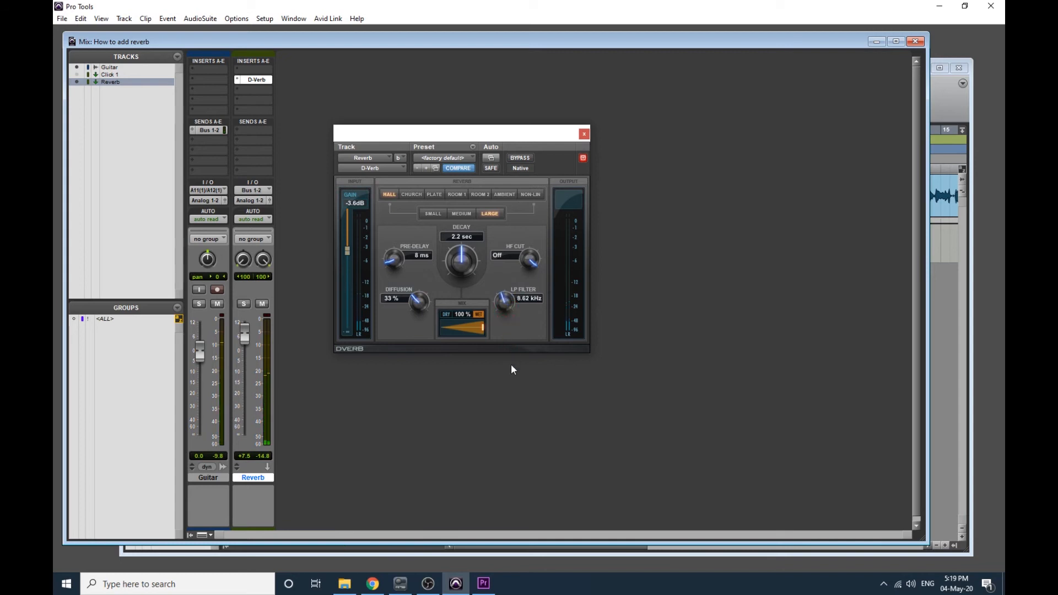
{"action": "left_click_drag", "start_coordinate": [504, 299], "coordinate": [503, 317]}
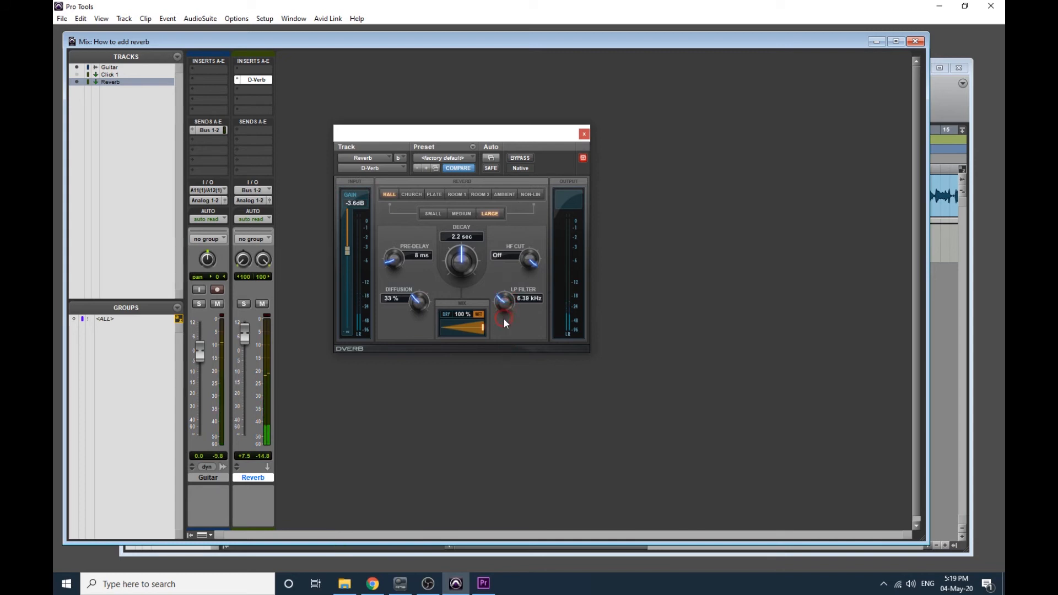
{"action": "left_click_drag", "start_coordinate": [503, 300], "coordinate": [502, 320]}
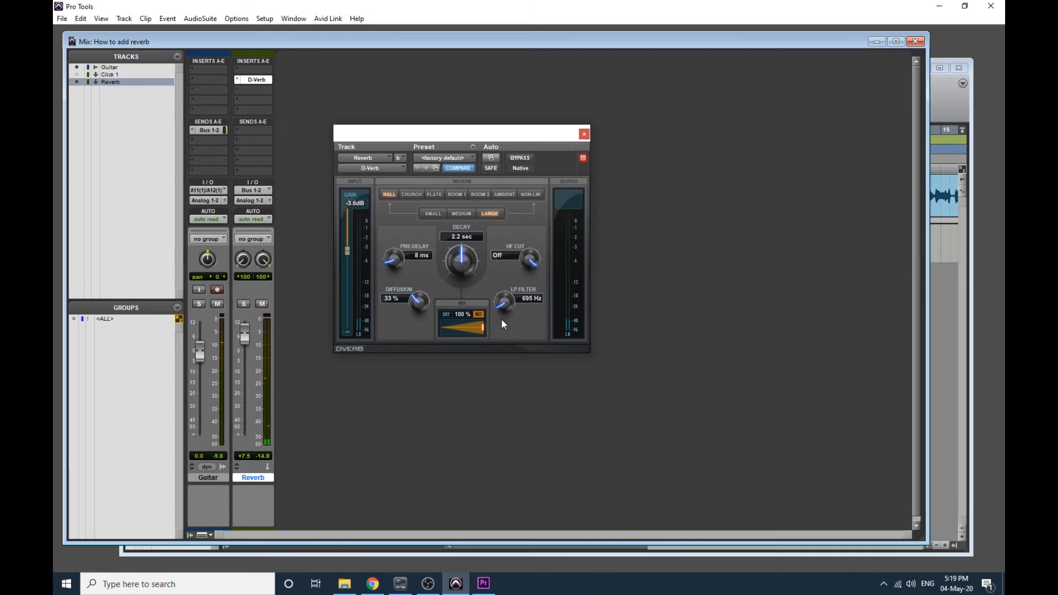
{"action": "mouse_move", "coordinate": [507, 309]}
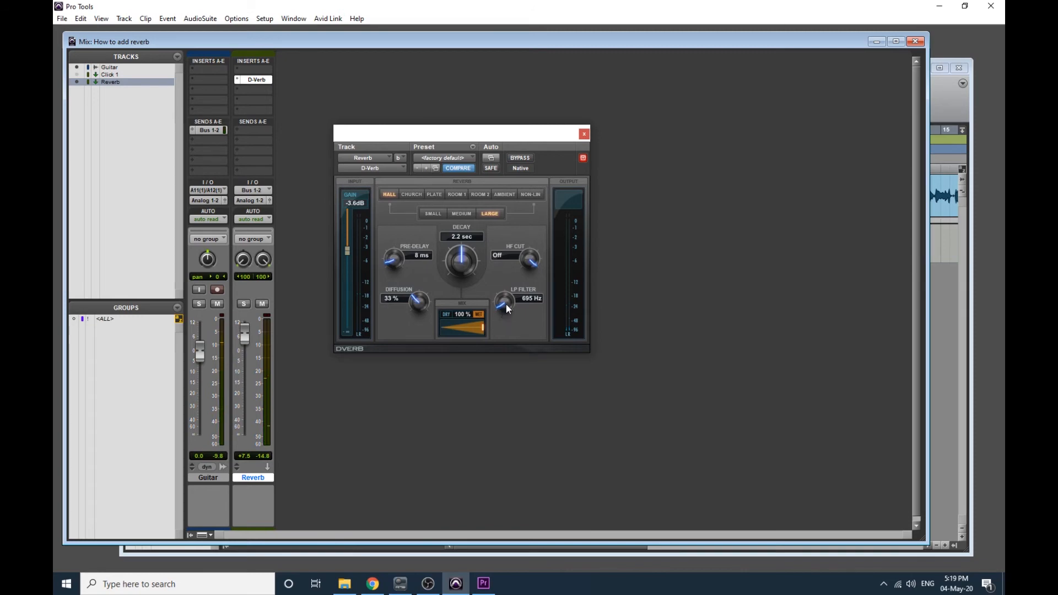
{"action": "mouse_move", "coordinate": [501, 311]}
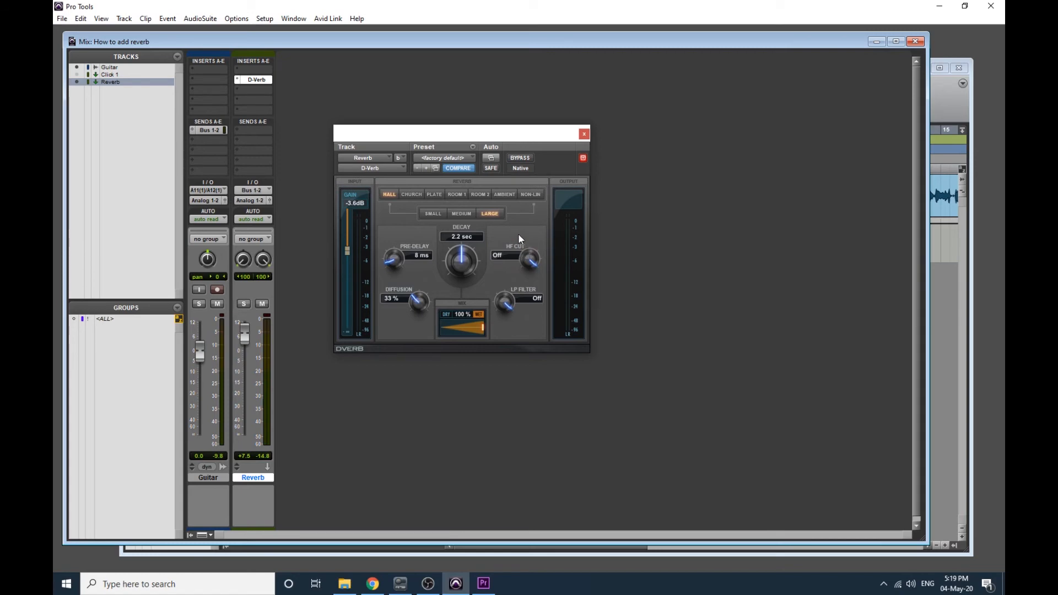
{"action": "mouse_move", "coordinate": [530, 251]}
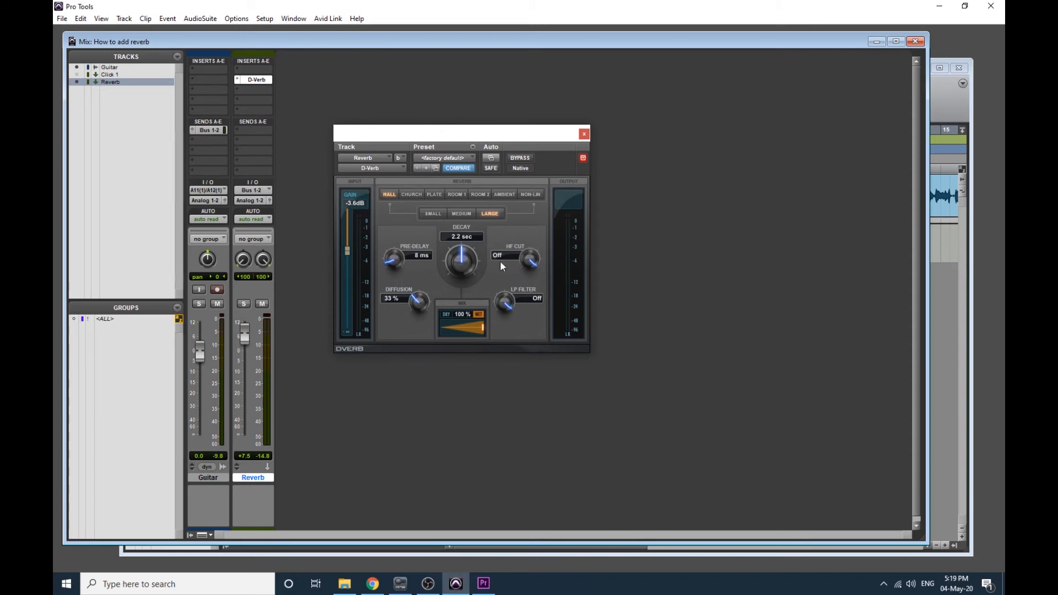
{"action": "mouse_move", "coordinate": [524, 265]}
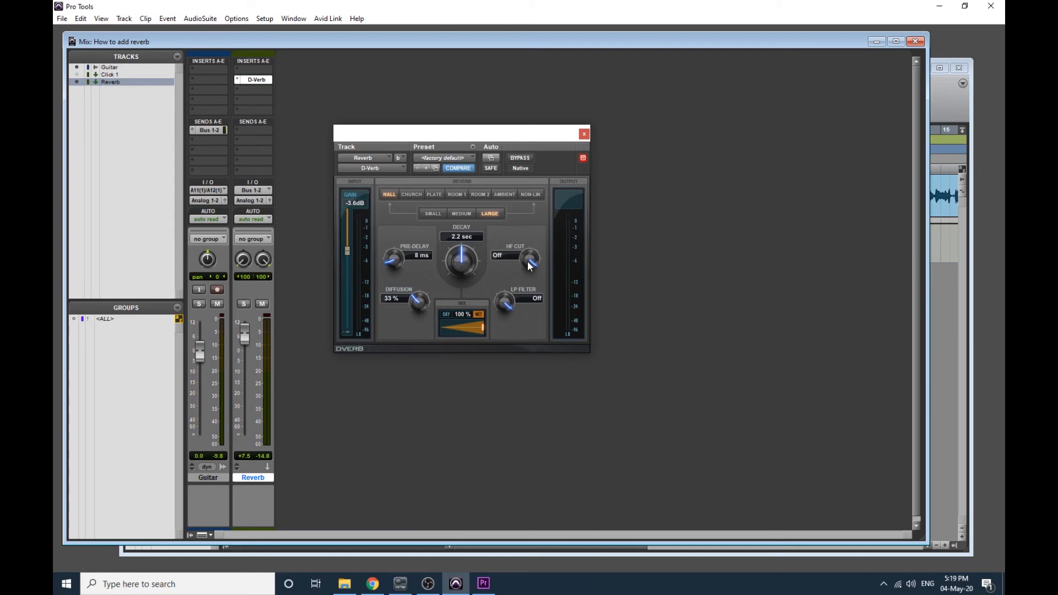
{"action": "mouse_move", "coordinate": [510, 286]}
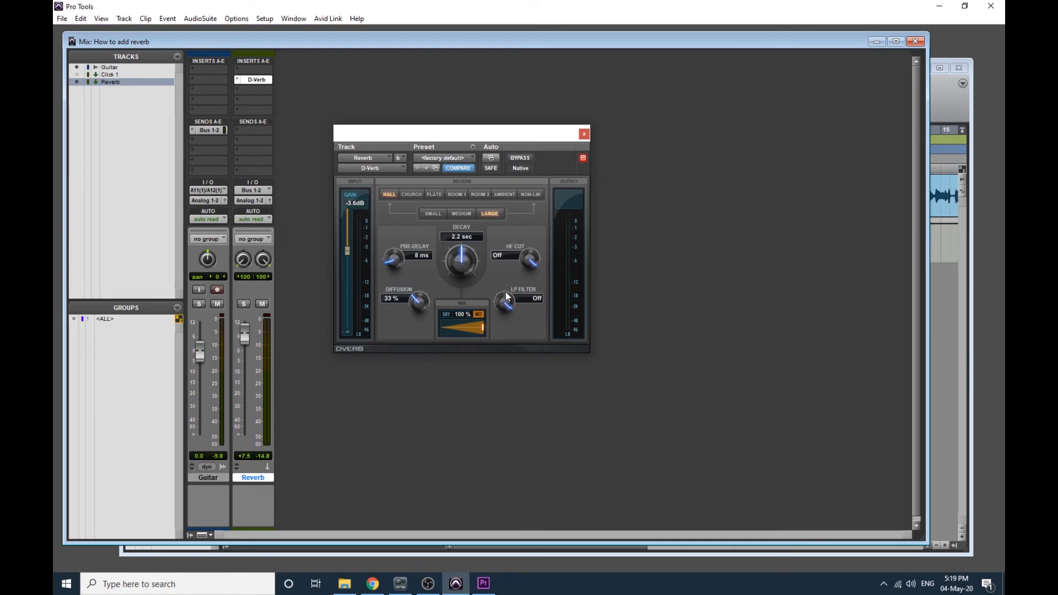
{"action": "mouse_move", "coordinate": [522, 287]}
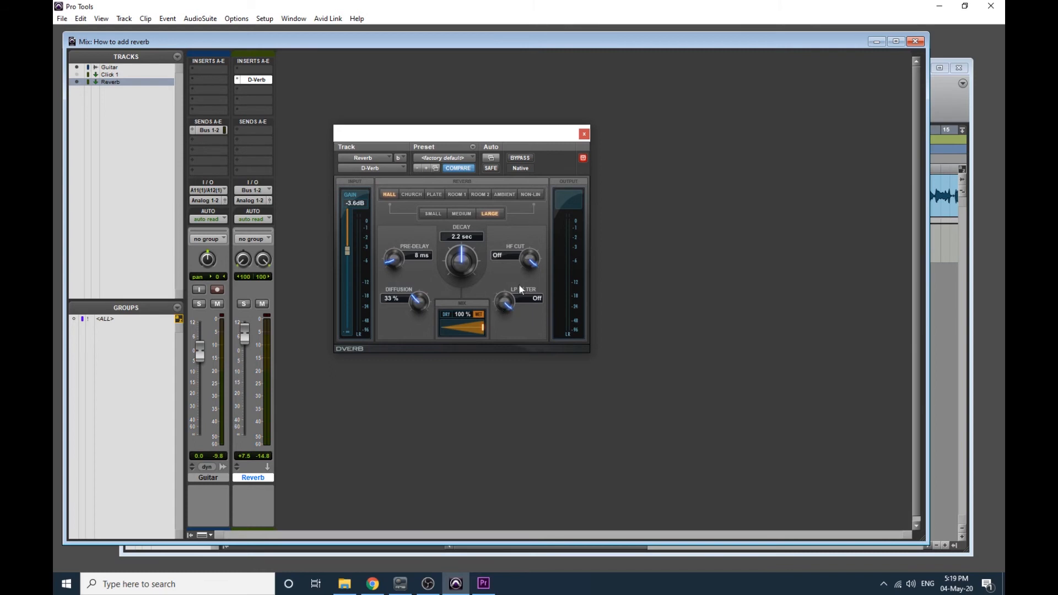
{"action": "mouse_move", "coordinate": [506, 313]}
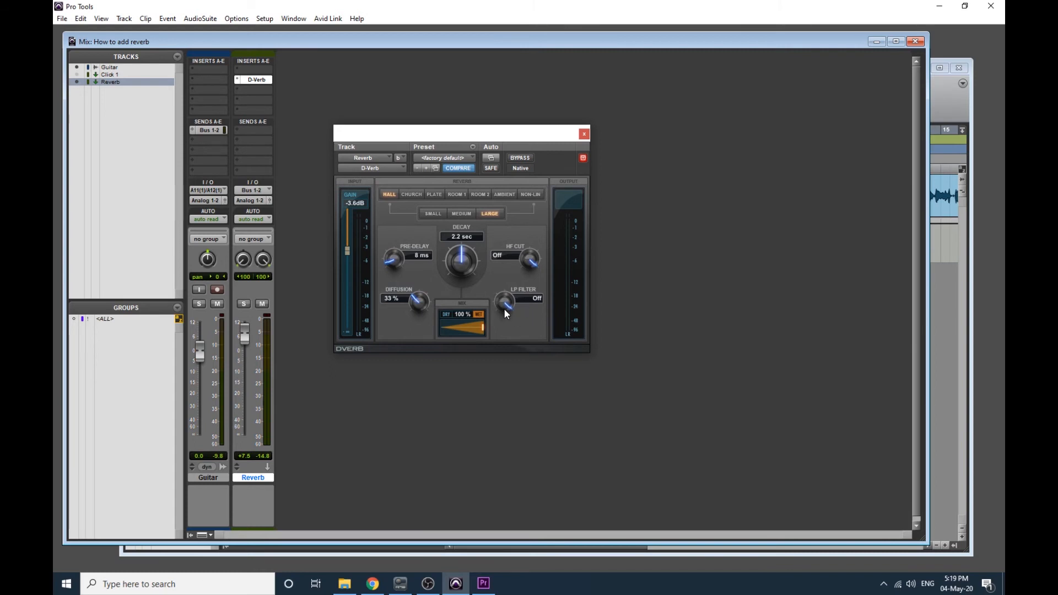
{"action": "mouse_move", "coordinate": [506, 308]}
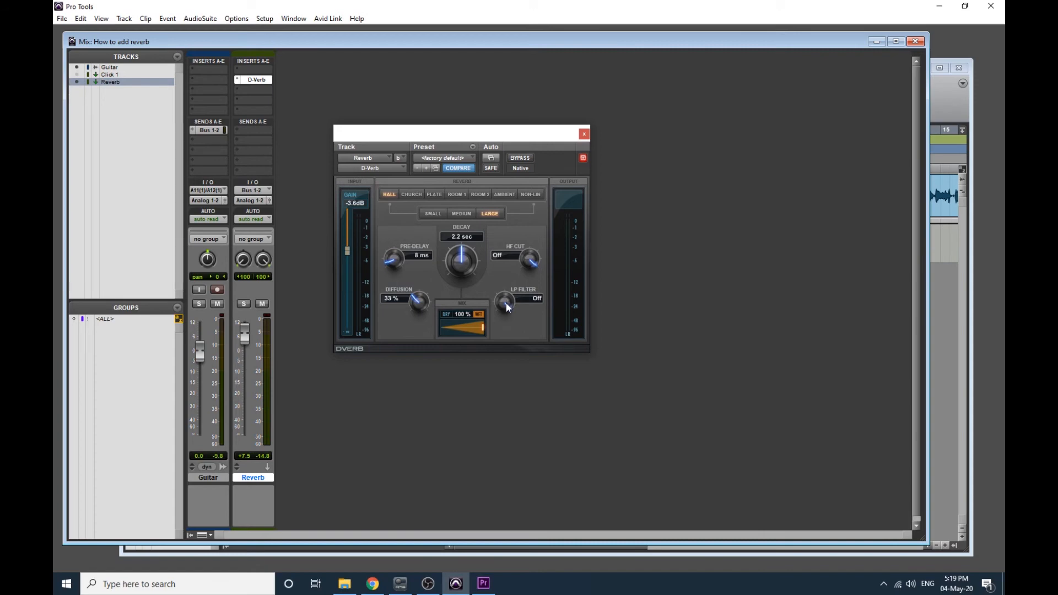
{"action": "mouse_move", "coordinate": [522, 309]}
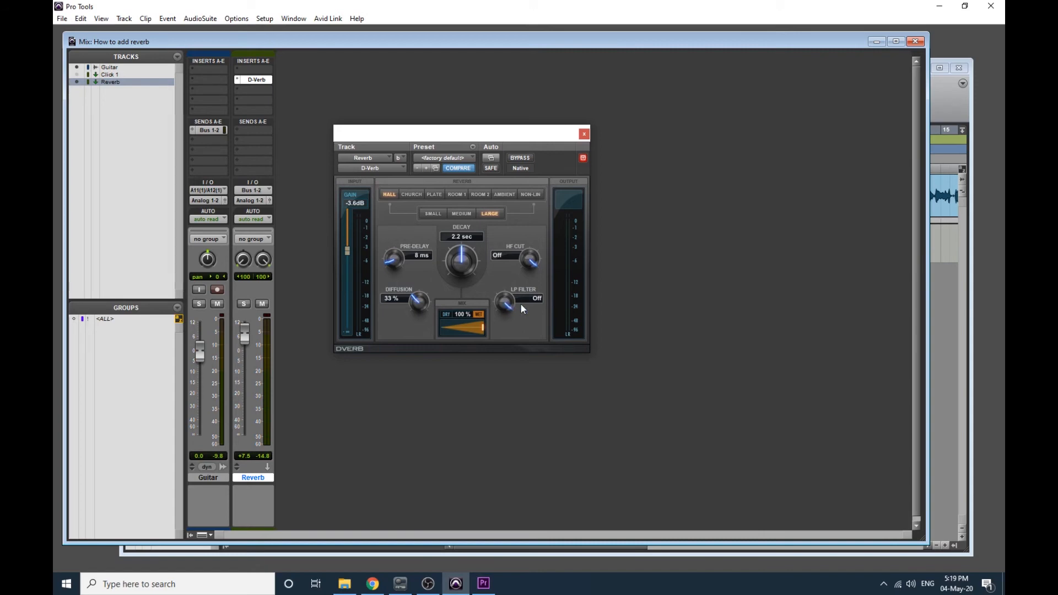
{"action": "mouse_move", "coordinate": [479, 346]}
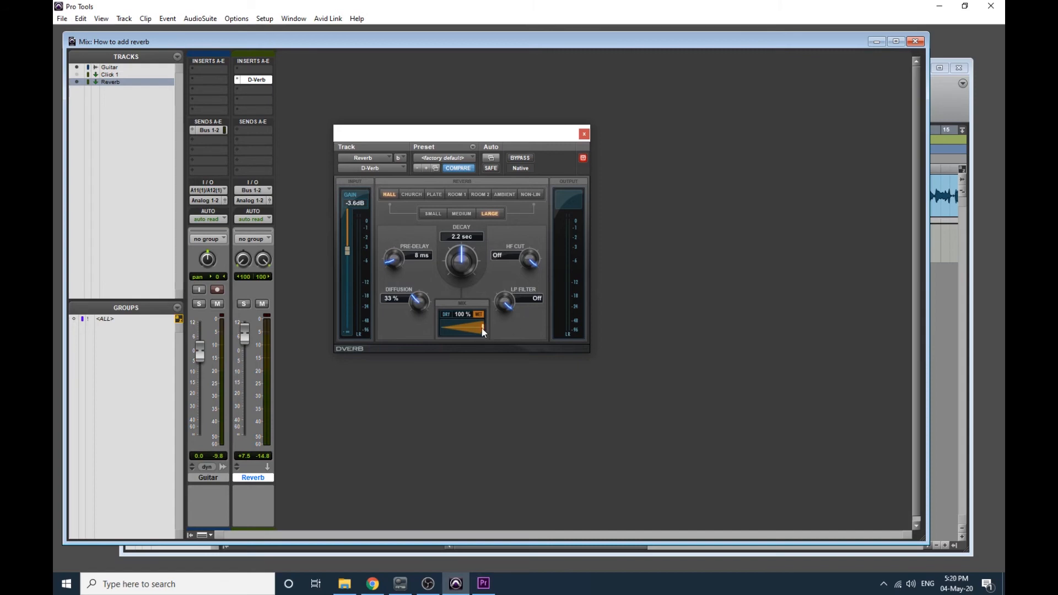
{"action": "left_click_drag", "start_coordinate": [481, 331], "coordinate": [462, 331]}
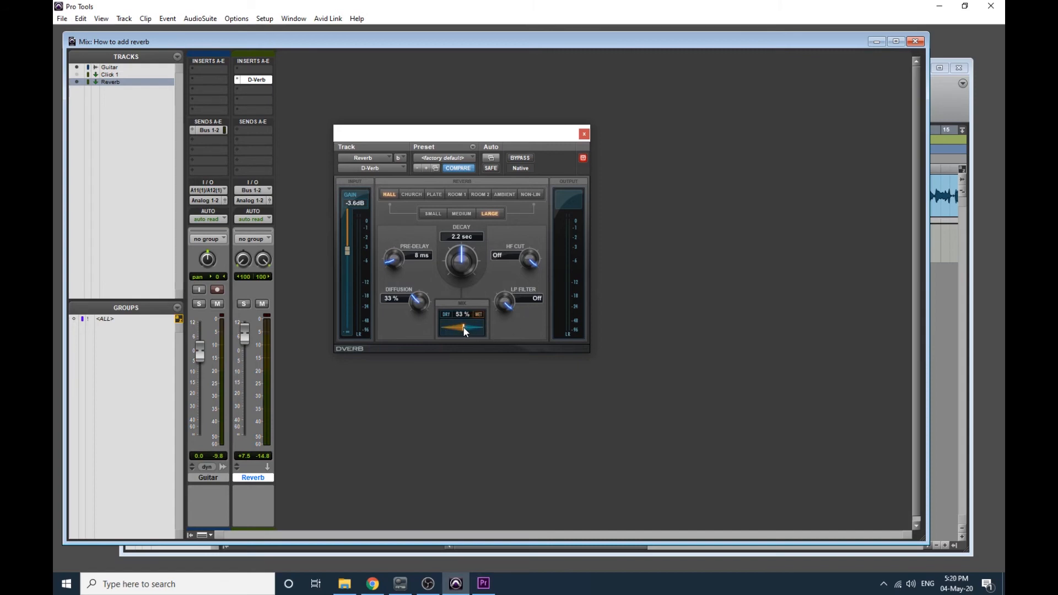
{"action": "left_click_drag", "start_coordinate": [465, 328], "coordinate": [460, 328]}
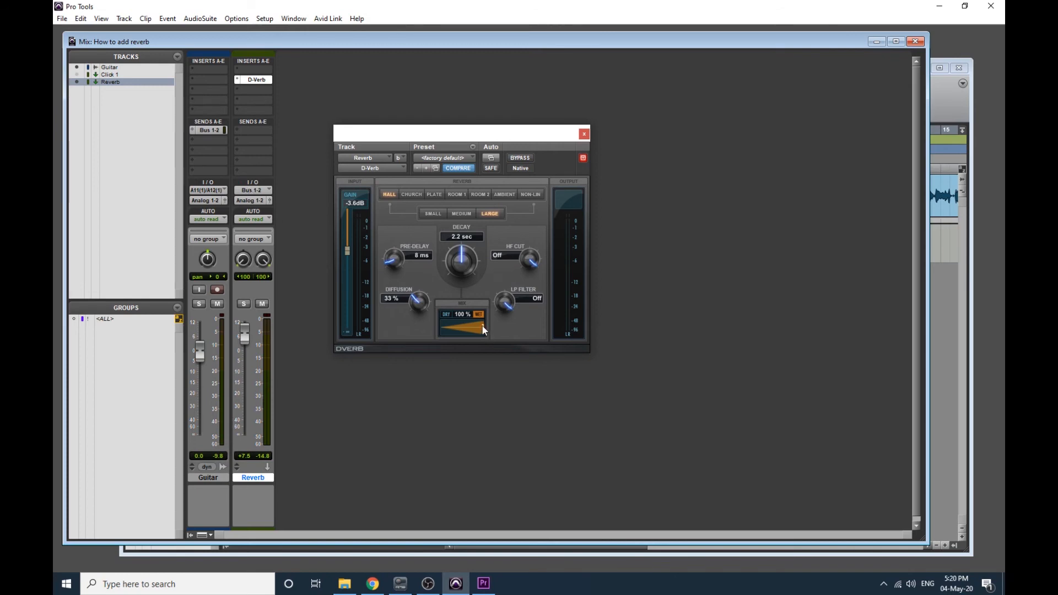
{"action": "left_click_drag", "start_coordinate": [483, 331], "coordinate": [449, 330]}
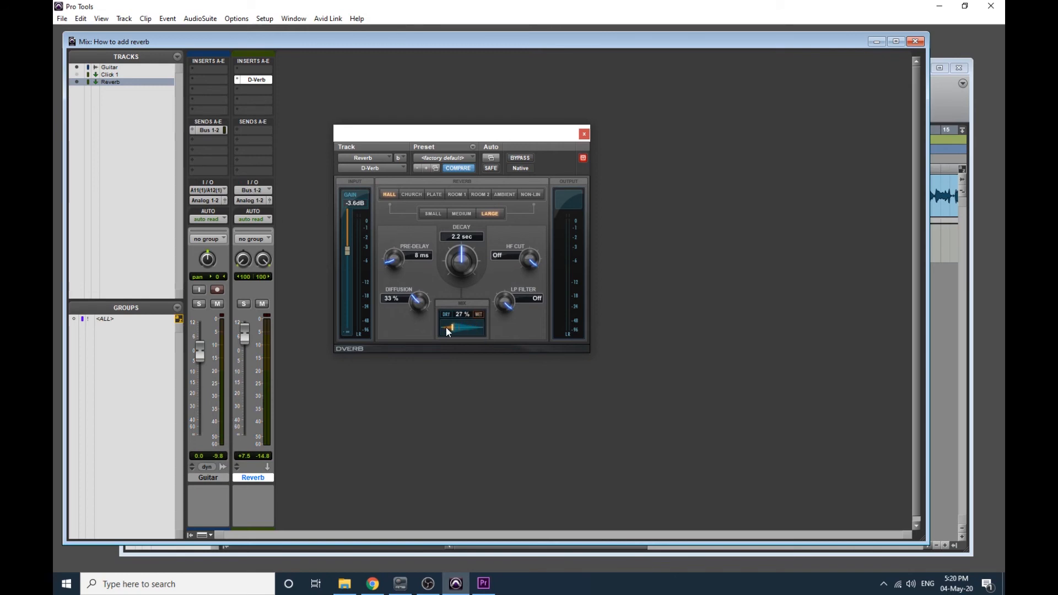
{"action": "left_click_drag", "start_coordinate": [449, 331], "coordinate": [478, 331]}
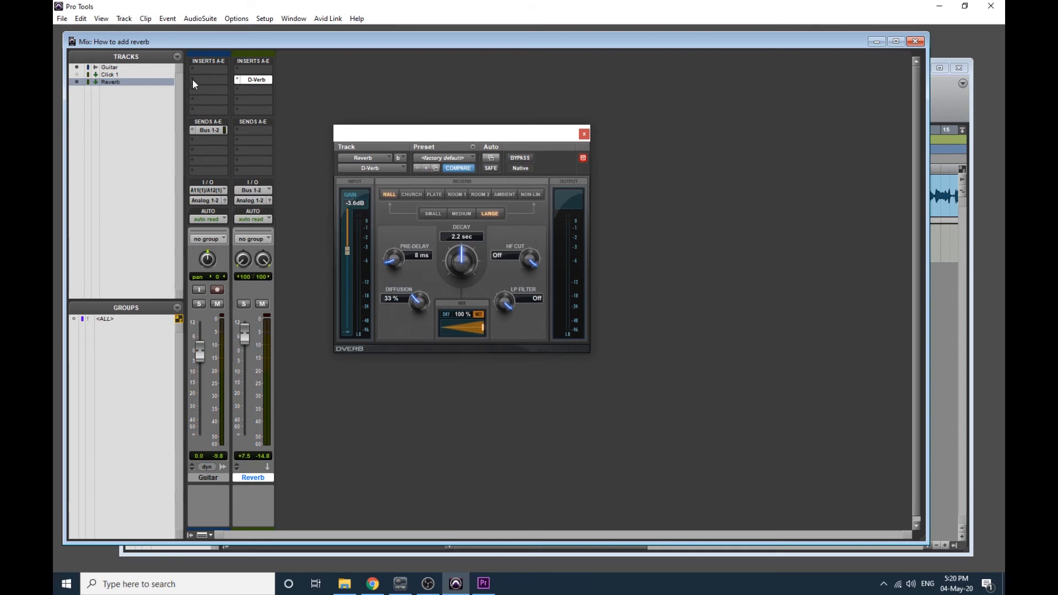
{"action": "mouse_move", "coordinate": [471, 333]}
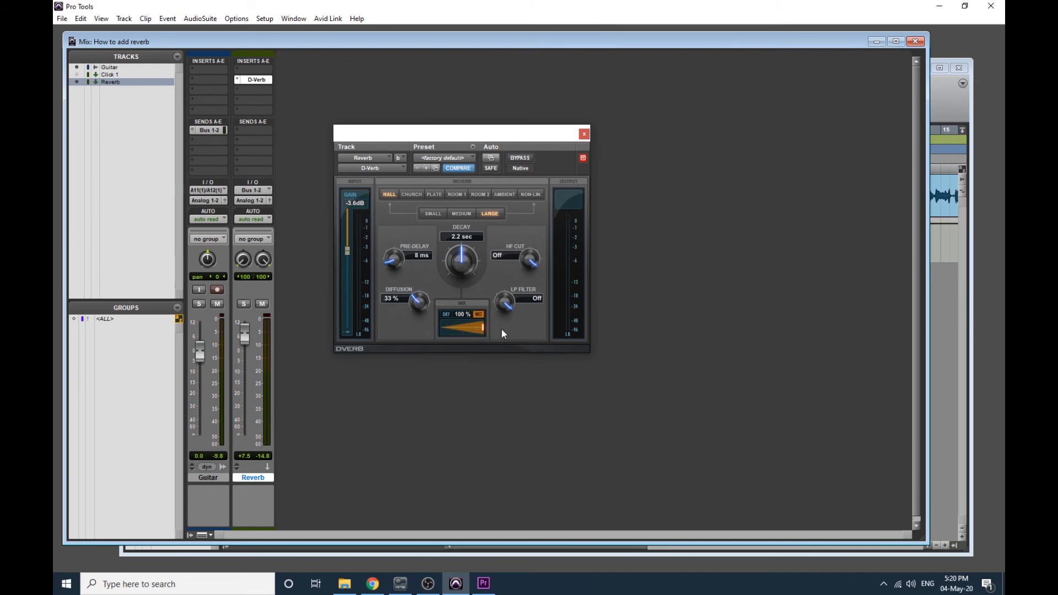
{"action": "mouse_move", "coordinate": [394, 251]}
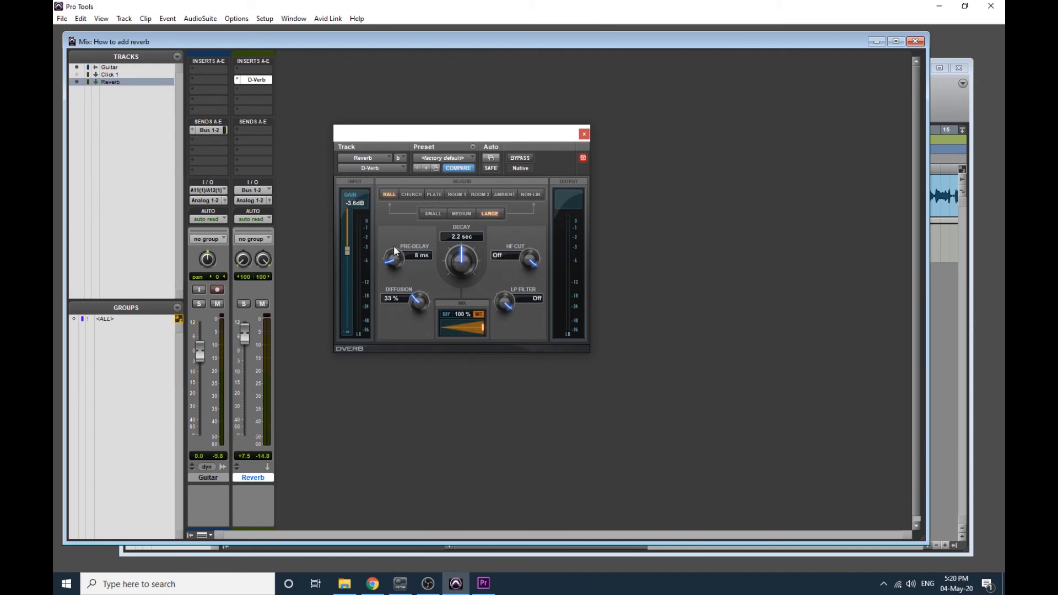
Sweep D-Verb's input gain from -Inf up to 0 dB, then set it to -3.5 dB.
{"action": "left_click_drag", "start_coordinate": [348, 256], "coordinate": [348, 236]}
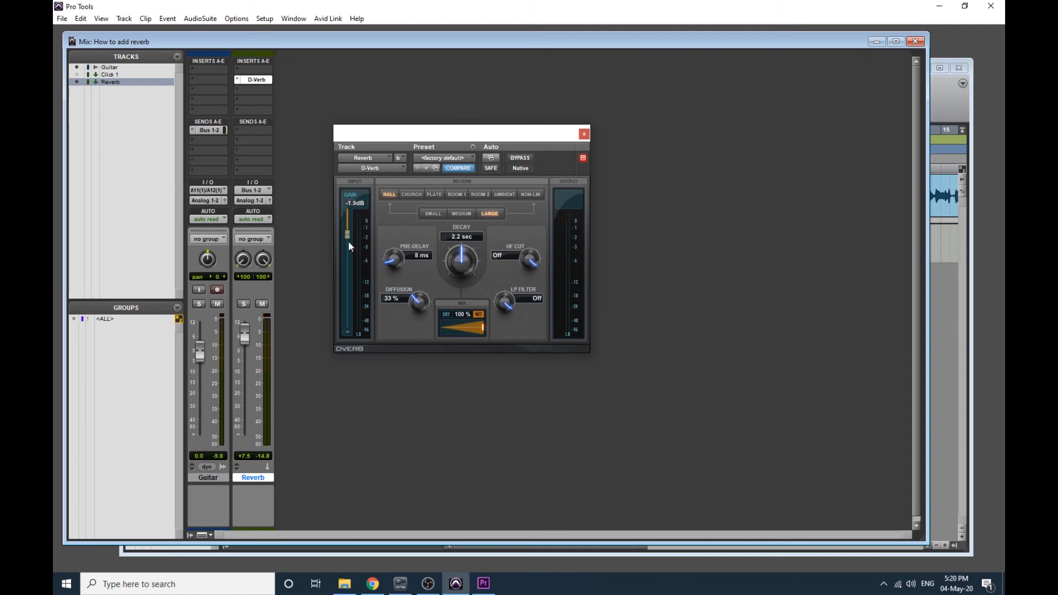
{"action": "left_click_drag", "start_coordinate": [346, 240], "coordinate": [346, 262]}
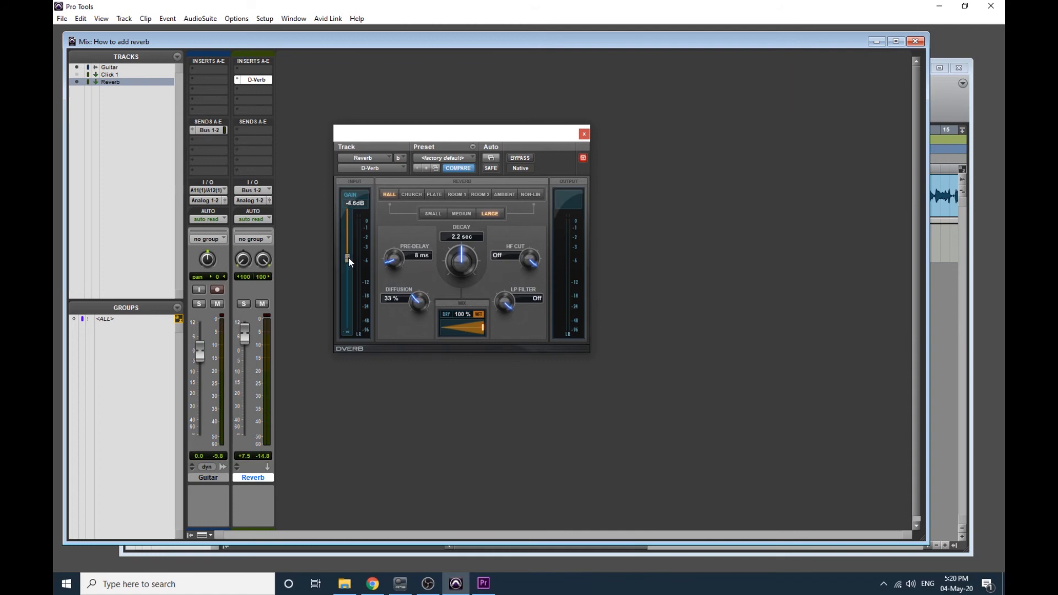
{"action": "mouse_move", "coordinate": [244, 331]}
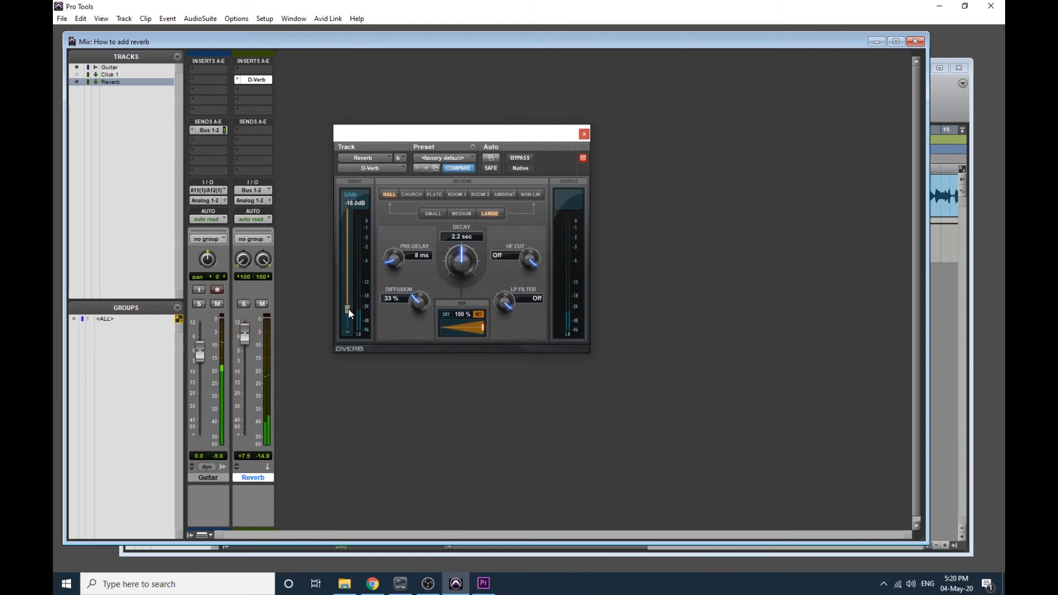
{"action": "left_click_drag", "start_coordinate": [347, 313], "coordinate": [348, 330]}
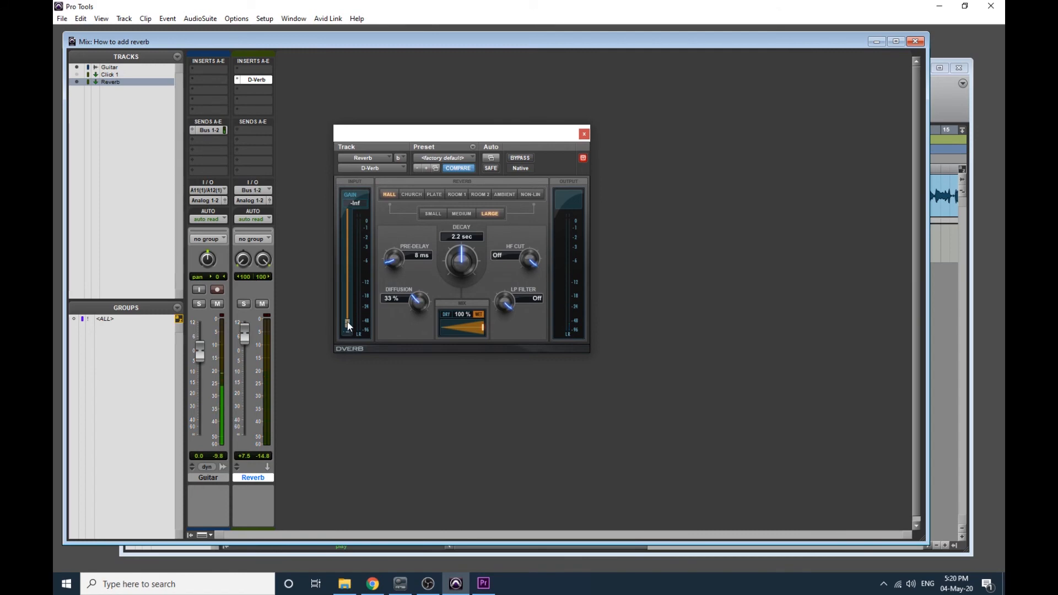
{"action": "left_click_drag", "start_coordinate": [346, 324], "coordinate": [346, 255]}
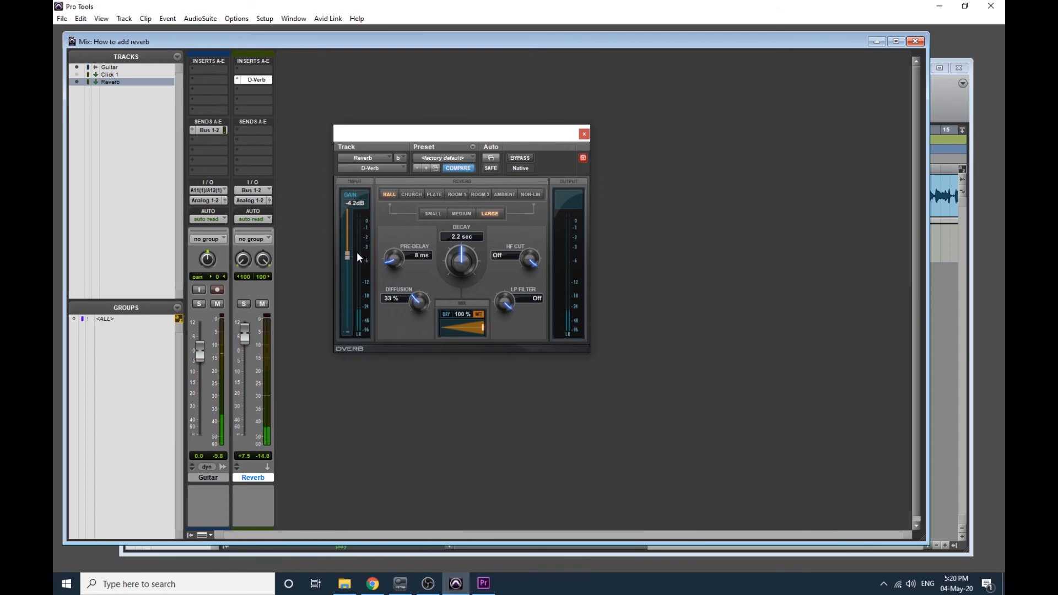
{"action": "left_click_drag", "start_coordinate": [346, 258], "coordinate": [346, 230]}
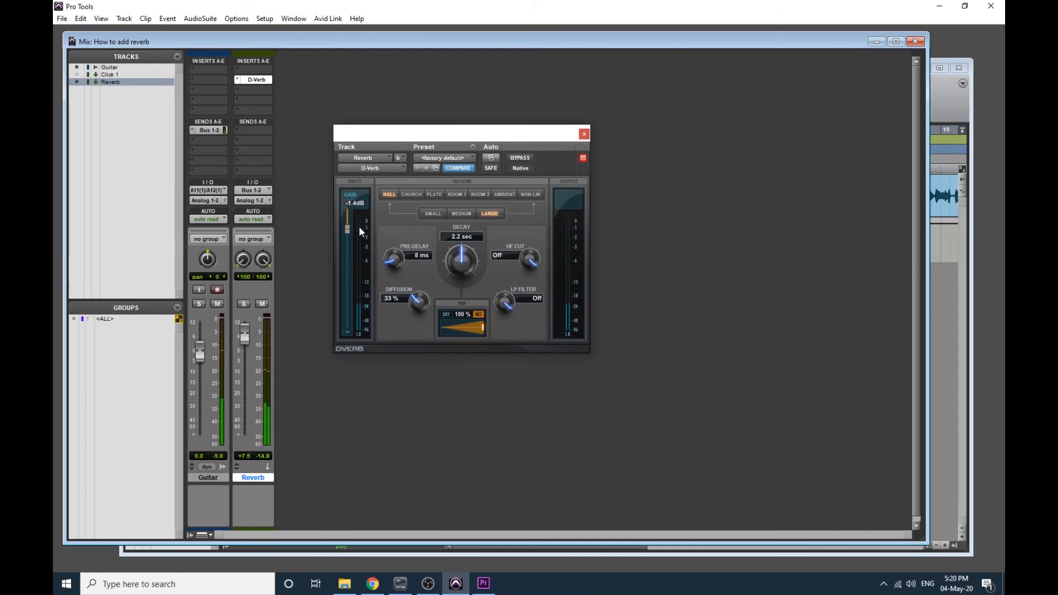
{"action": "left_click_drag", "start_coordinate": [347, 229], "coordinate": [346, 215]}
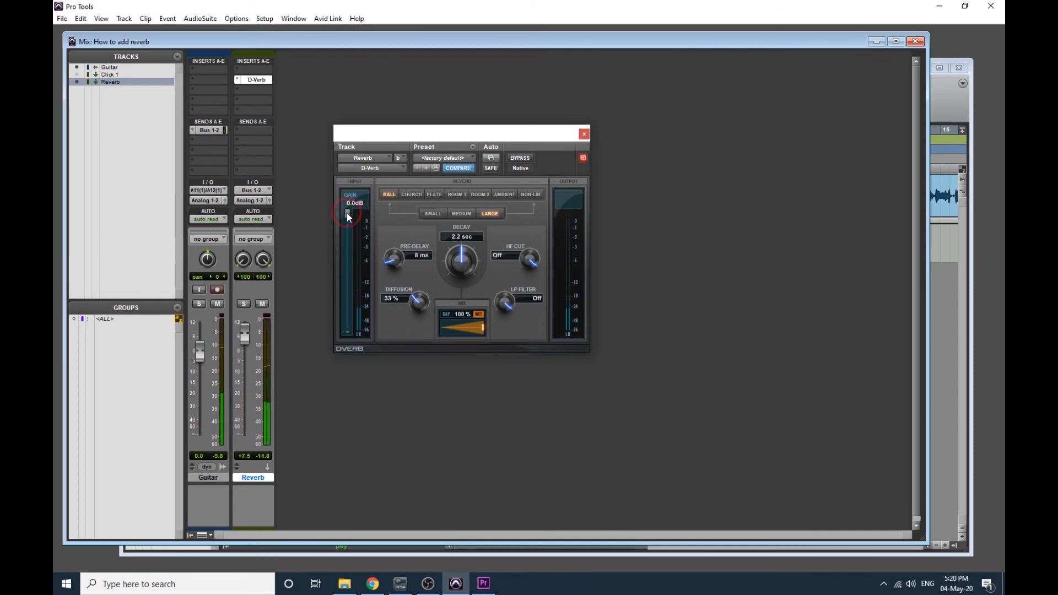
{"action": "left_click_drag", "start_coordinate": [348, 216], "coordinate": [347, 253]}
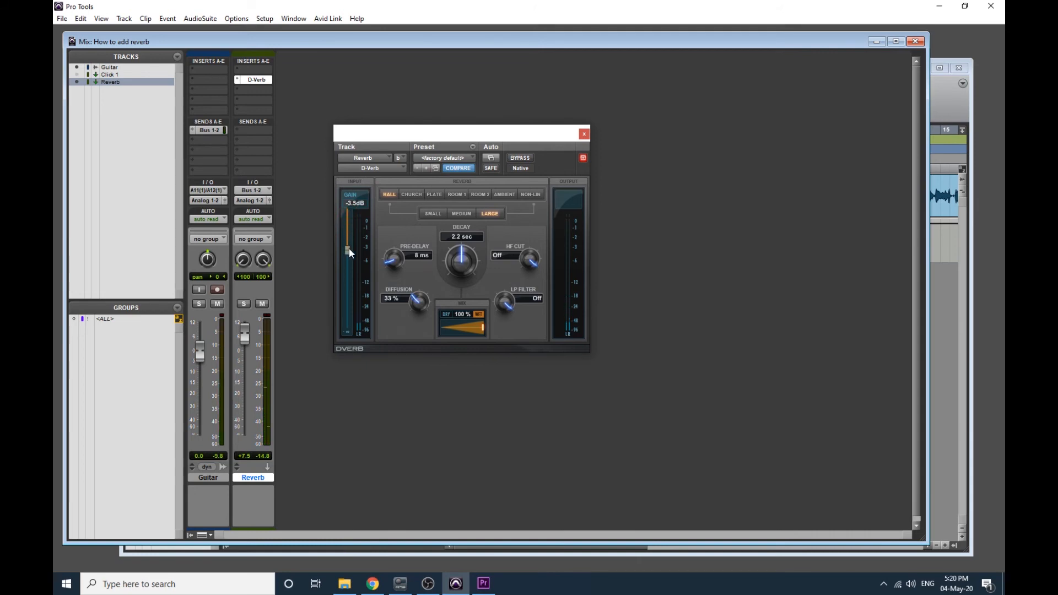
{"action": "mouse_move", "coordinate": [184, 126]}
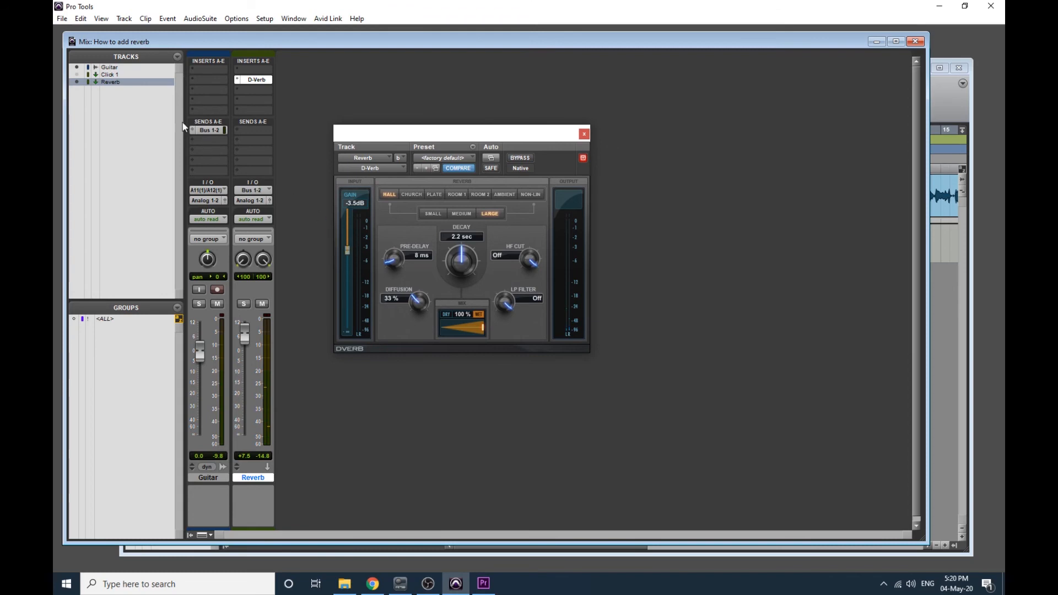
Open Guitar's Bus 1-2 send window and lower D-Verb's input gain slightly.
{"action": "left_click", "coordinate": [207, 130]}
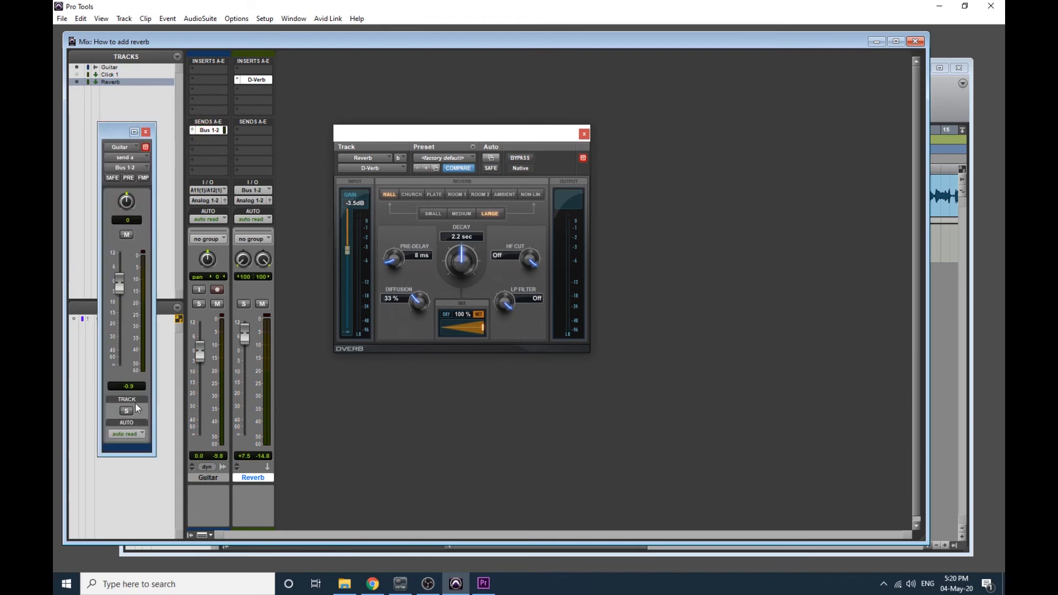
{"action": "mouse_move", "coordinate": [251, 228]}
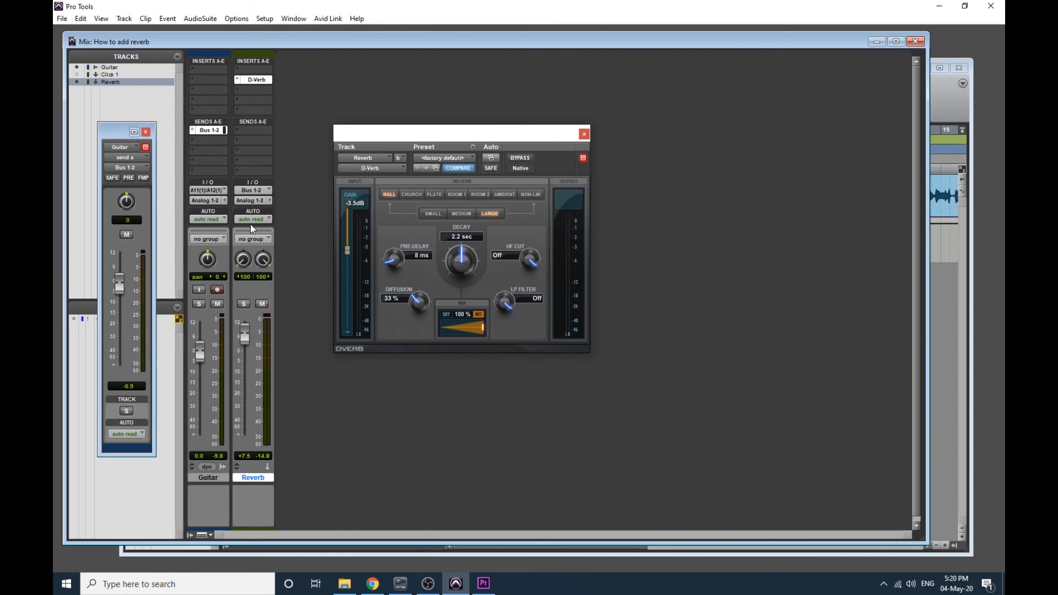
{"action": "mouse_move", "coordinate": [308, 191]}
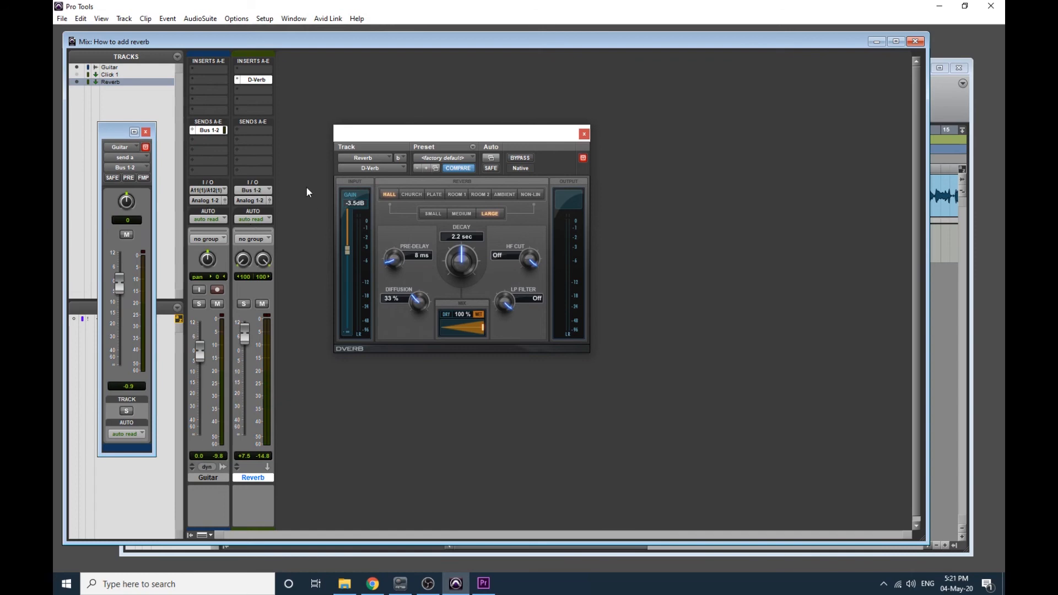
{"action": "mouse_move", "coordinate": [306, 249]}
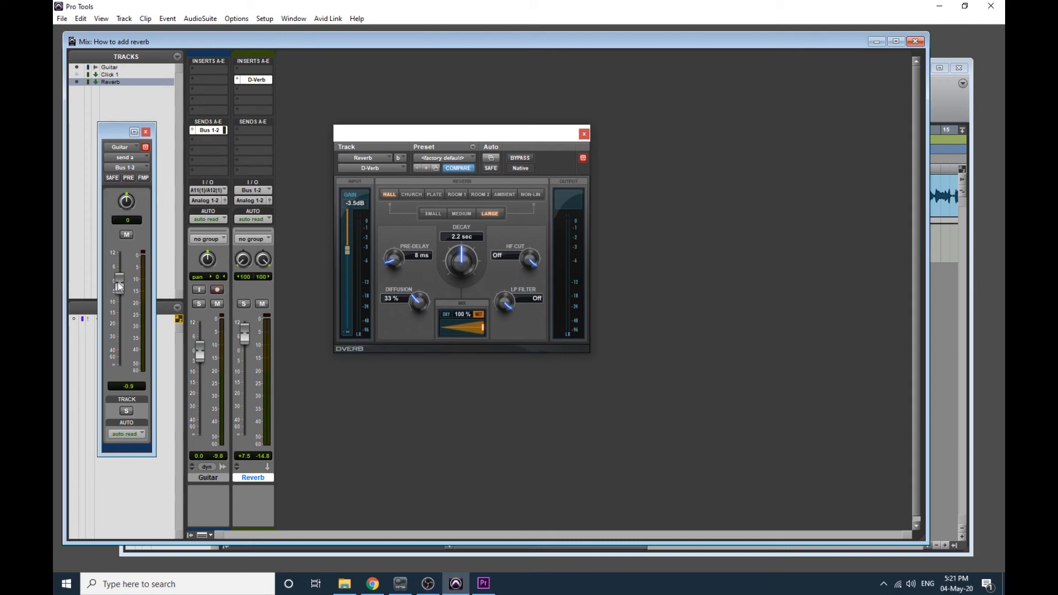
{"action": "mouse_move", "coordinate": [311, 231]}
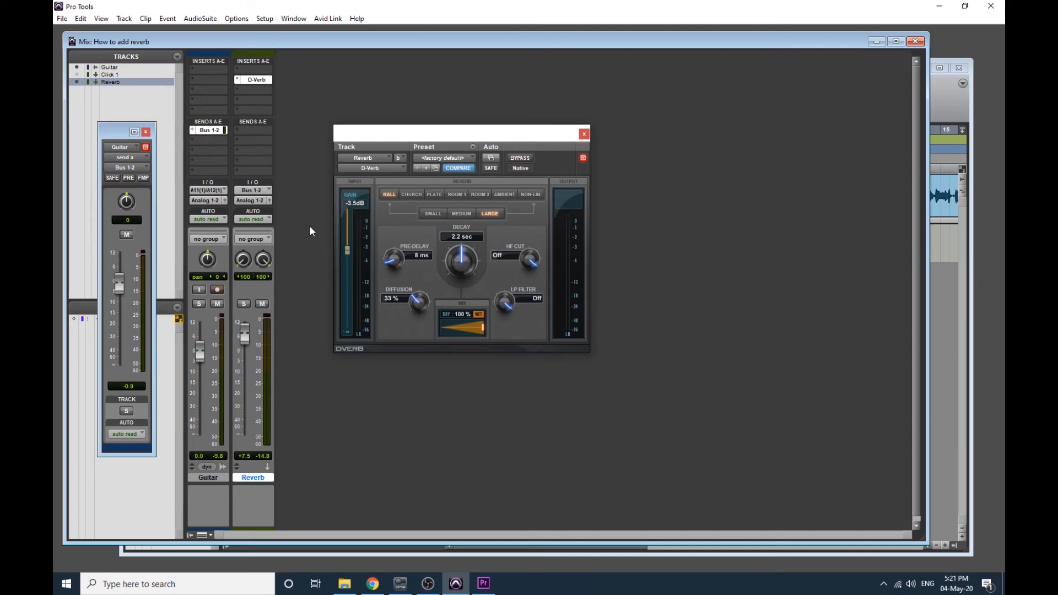
{"action": "left_click_drag", "start_coordinate": [347, 253], "coordinate": [347, 261]}
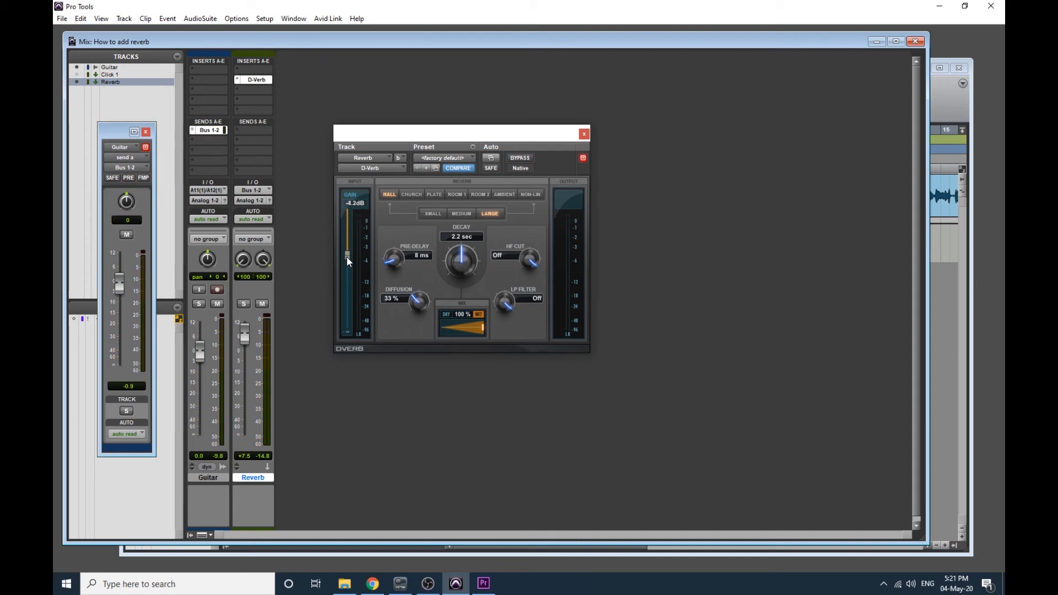
{"action": "left_click_drag", "start_coordinate": [348, 260], "coordinate": [347, 263]}
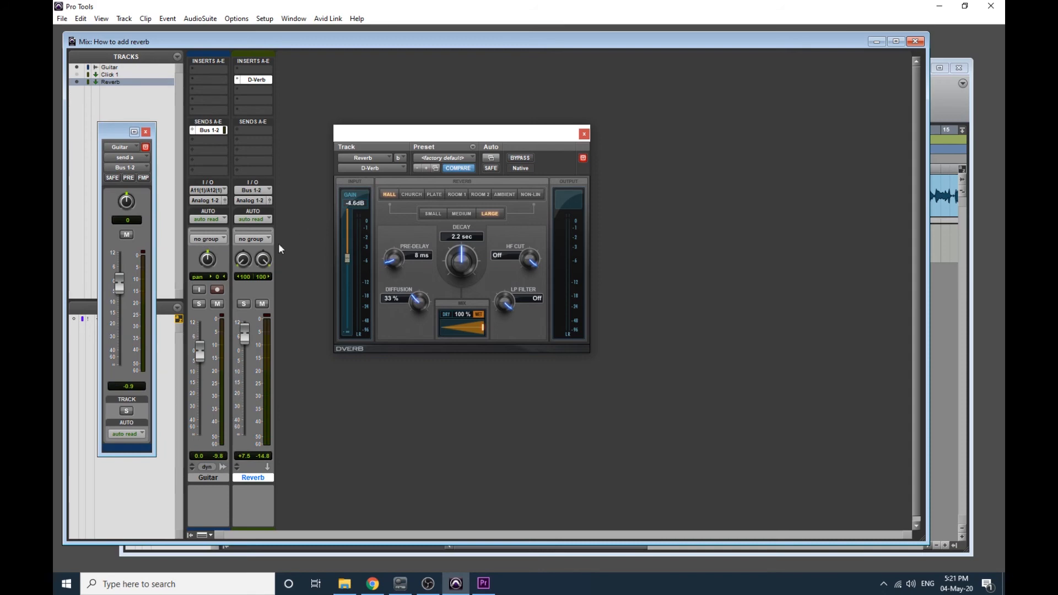
{"action": "mouse_move", "coordinate": [425, 244]}
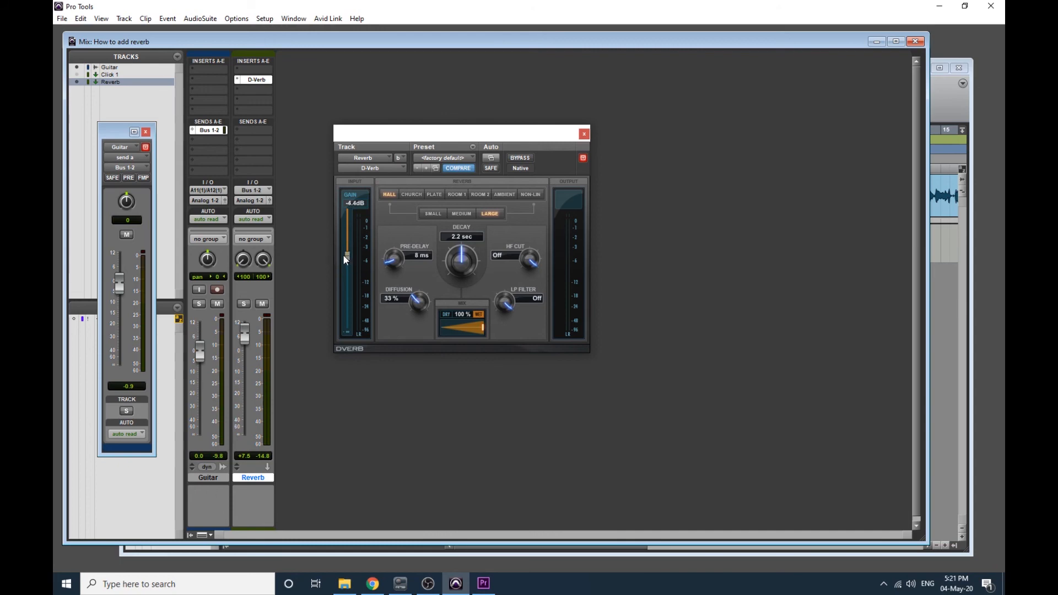
Set the Reverb track's fader to -0.6 and D-Verb's input gain to -3.2 dB.
{"action": "left_click_drag", "start_coordinate": [247, 330], "coordinate": [248, 354]}
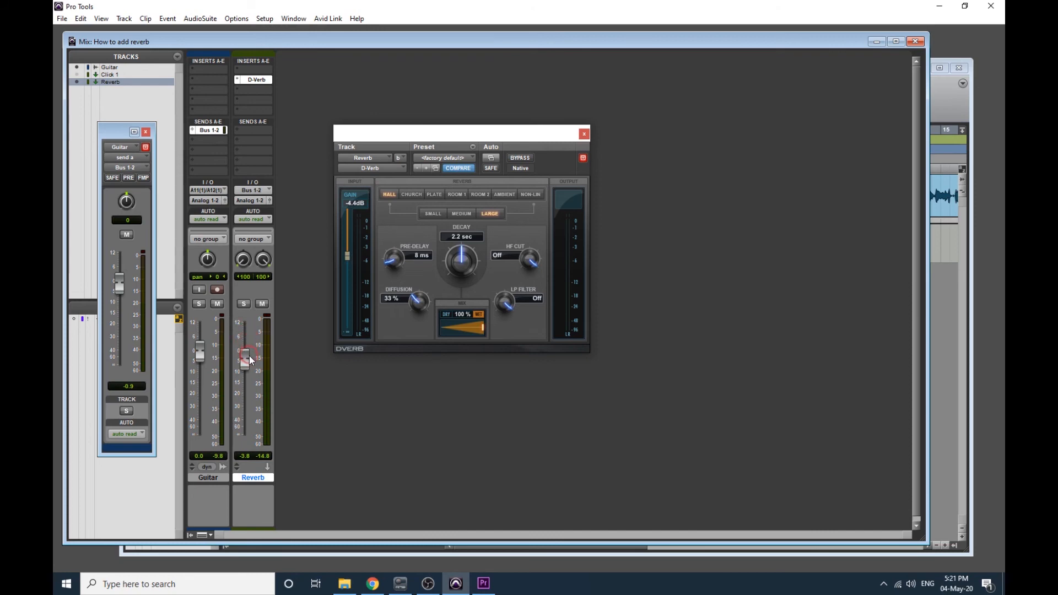
{"action": "left_click_drag", "start_coordinate": [244, 357], "coordinate": [245, 343]}
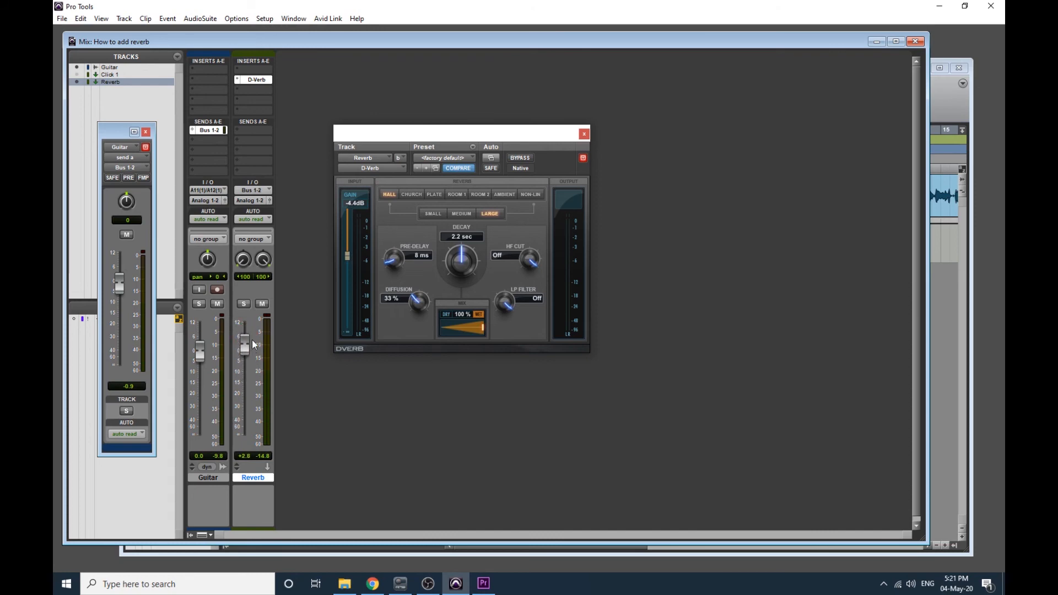
{"action": "left_click_drag", "start_coordinate": [244, 345], "coordinate": [244, 352]}
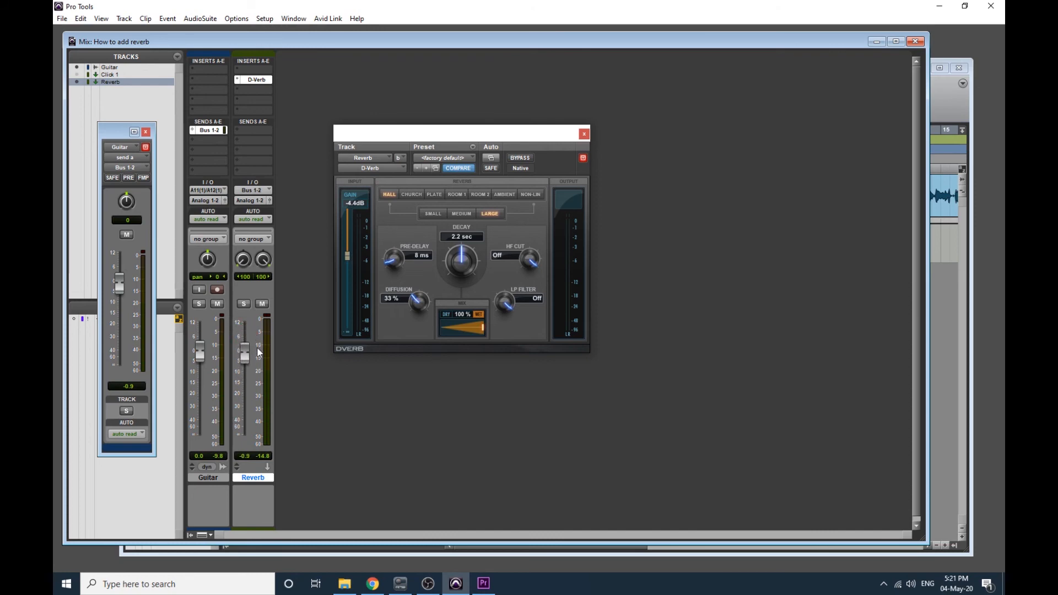
{"action": "left_click_drag", "start_coordinate": [243, 351], "coordinate": [243, 341]}
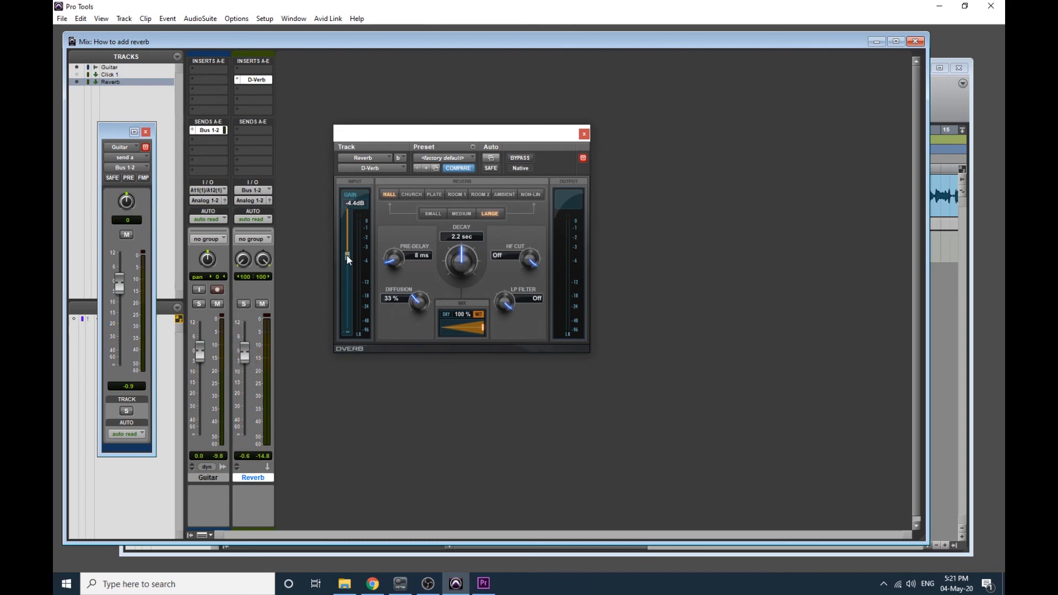
{"action": "left_click_drag", "start_coordinate": [346, 258], "coordinate": [349, 244]}
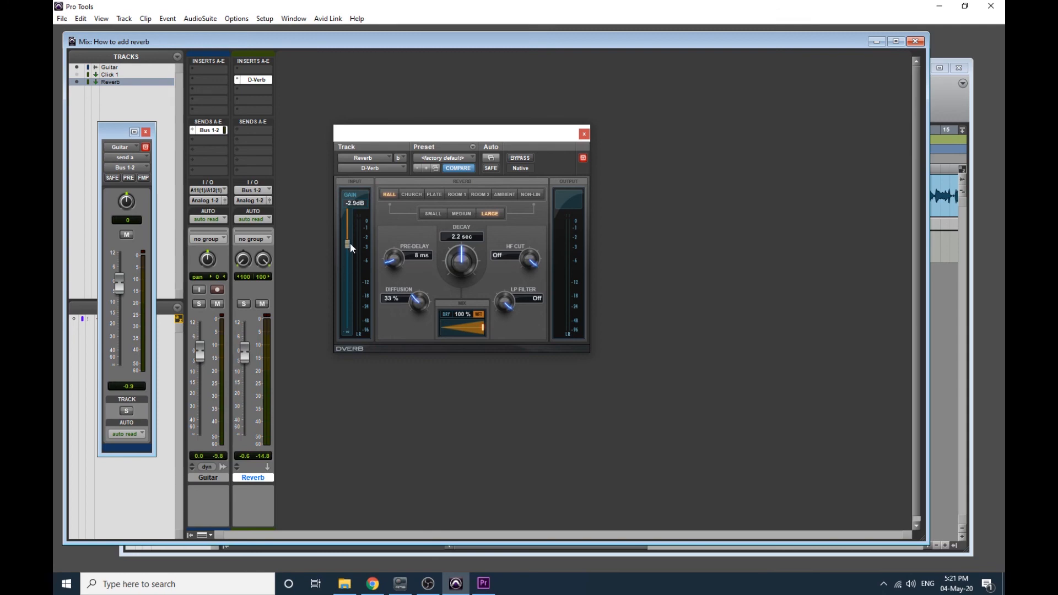
{"action": "left_click_drag", "start_coordinate": [348, 243], "coordinate": [347, 248]}
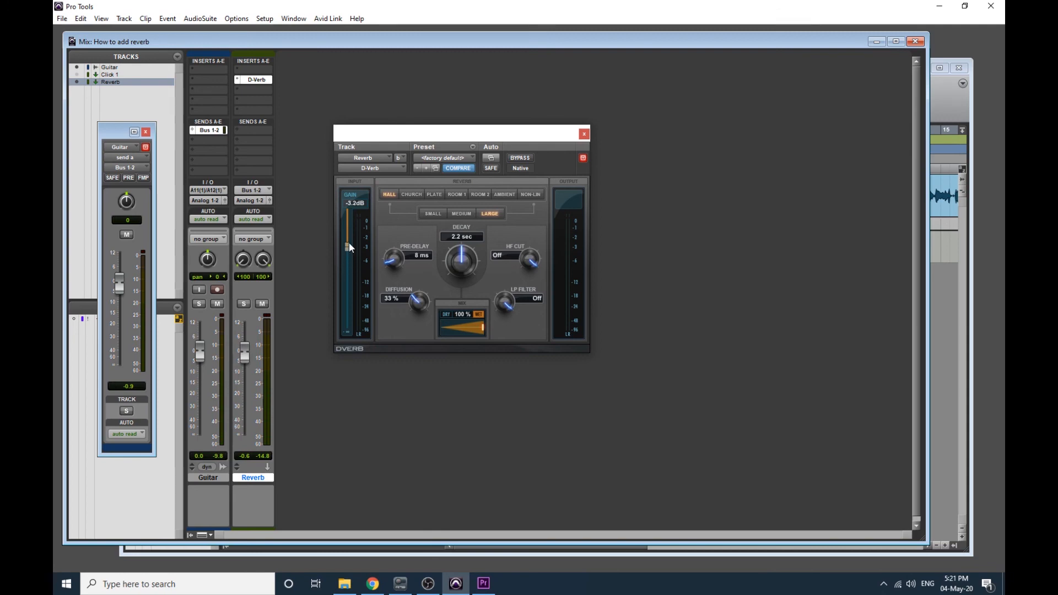
{"action": "mouse_move", "coordinate": [347, 254]}
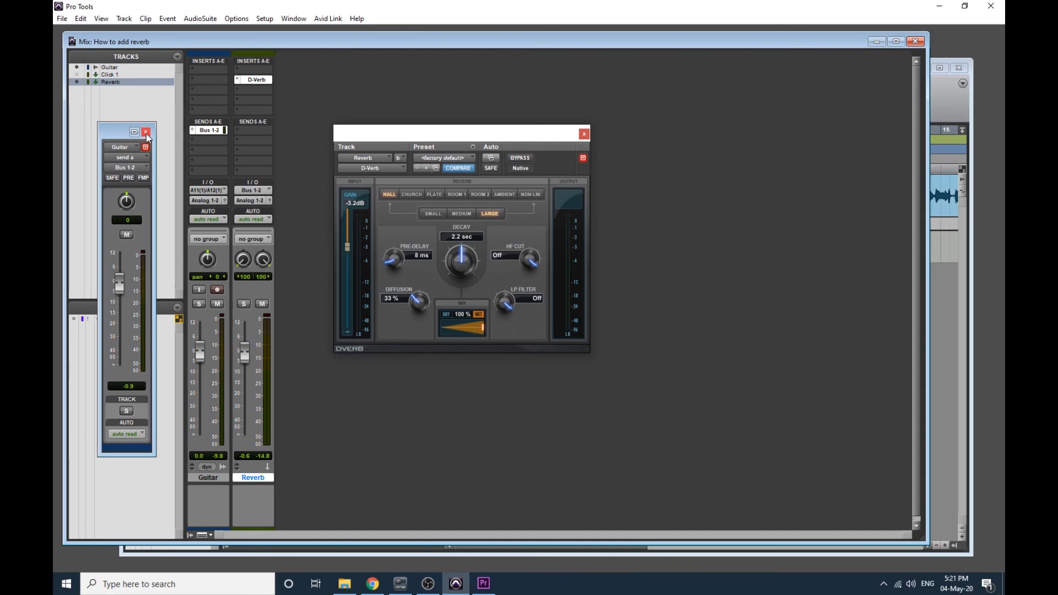
Close the Guitar send window and raise the Reverb aux fader to +1.1.
{"action": "left_click", "coordinate": [146, 133]}
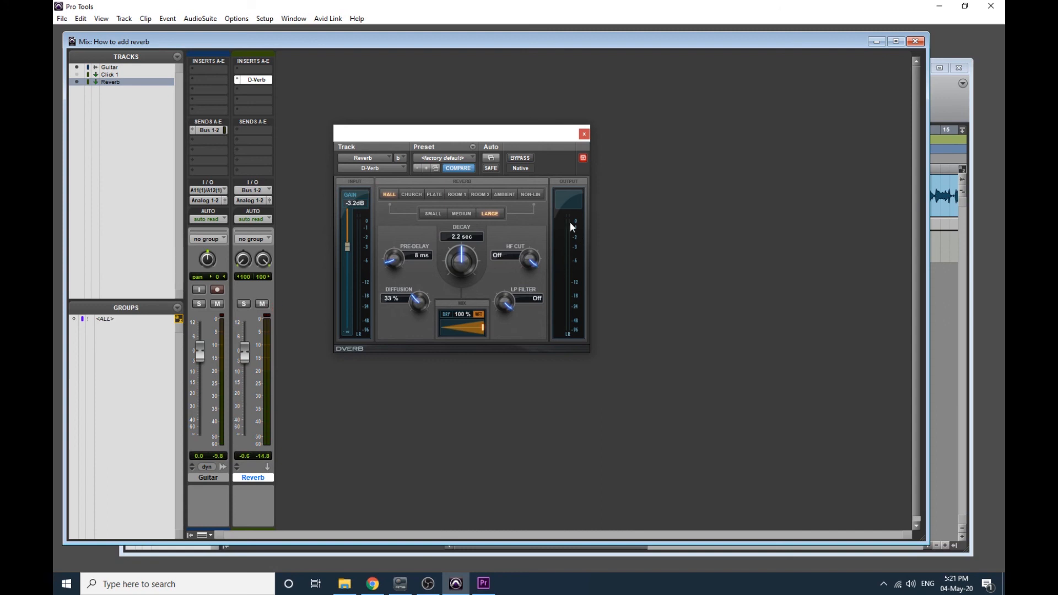
{"action": "mouse_move", "coordinate": [573, 223]}
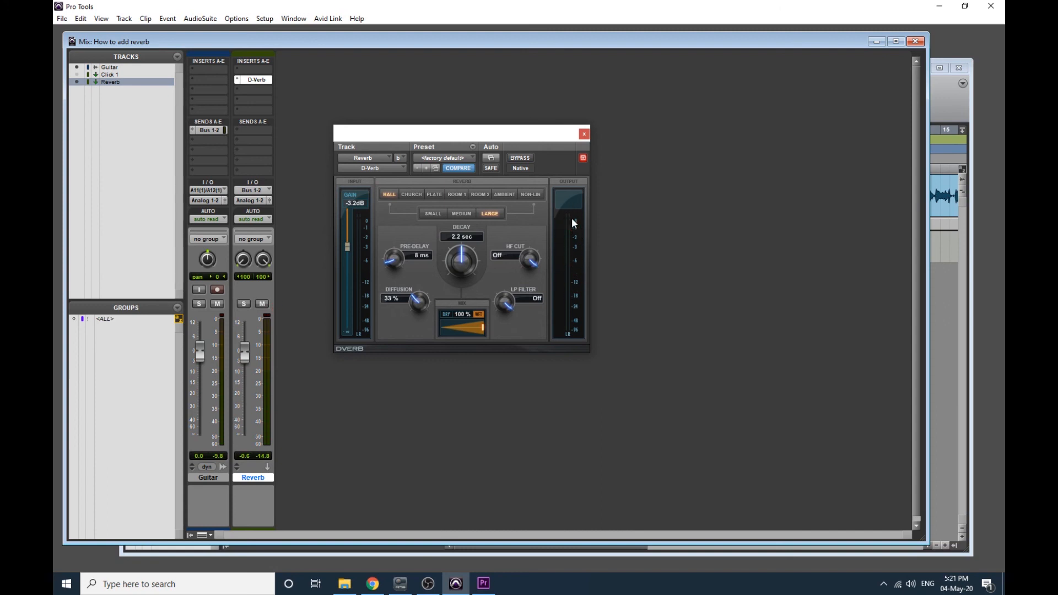
{"action": "mouse_move", "coordinate": [573, 260]}
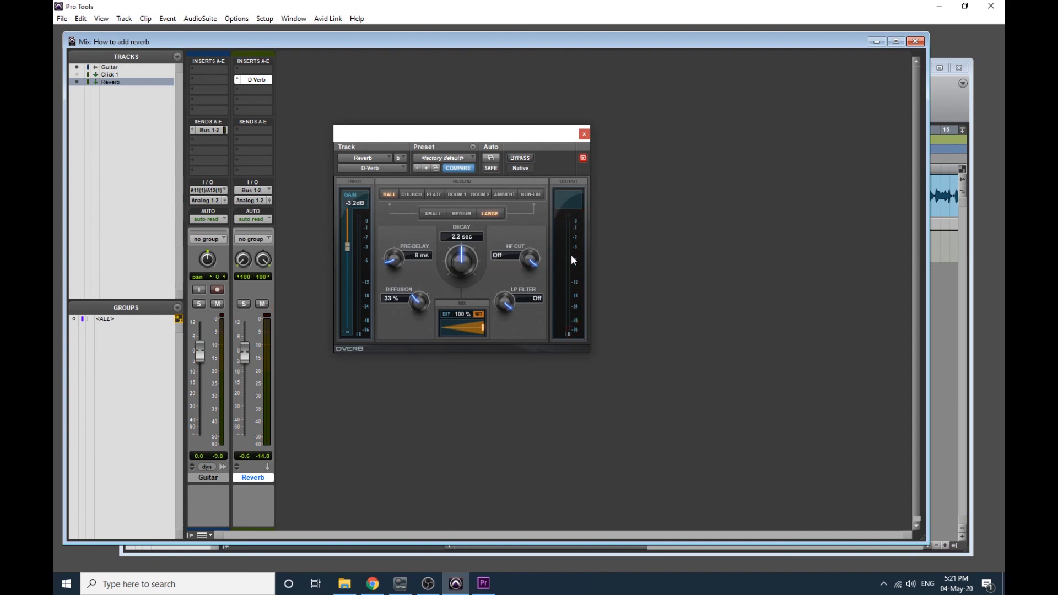
{"action": "mouse_move", "coordinate": [573, 232]}
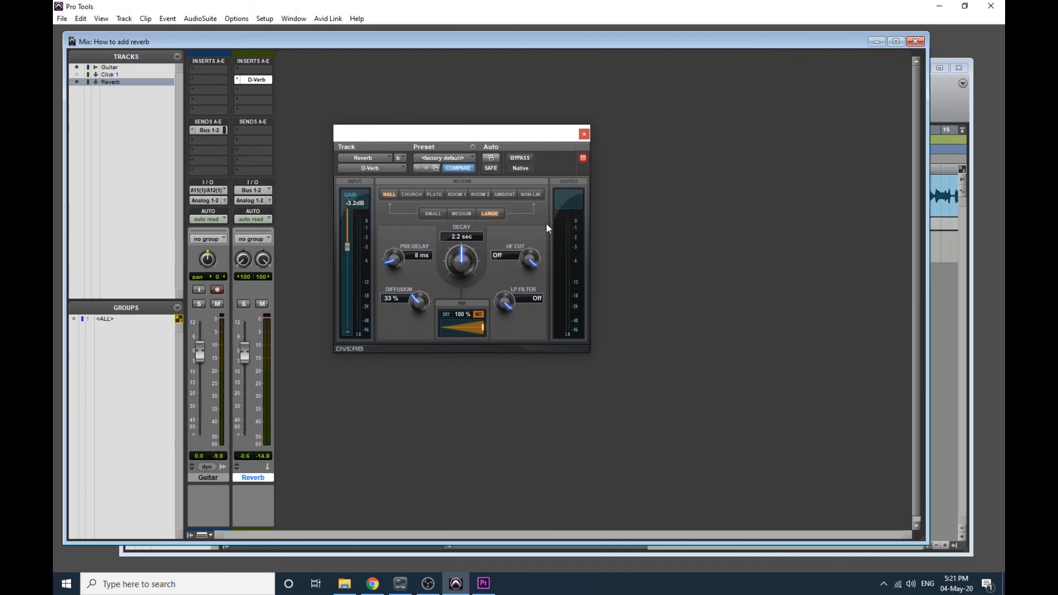
{"action": "mouse_move", "coordinate": [567, 219]}
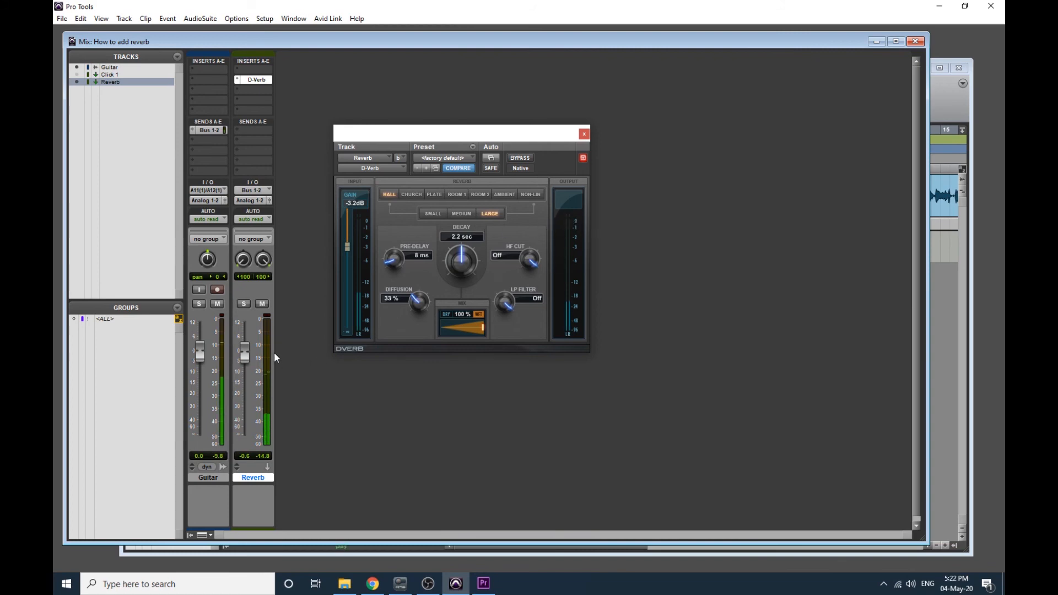
{"action": "left_click_drag", "start_coordinate": [245, 364], "coordinate": [244, 321]}
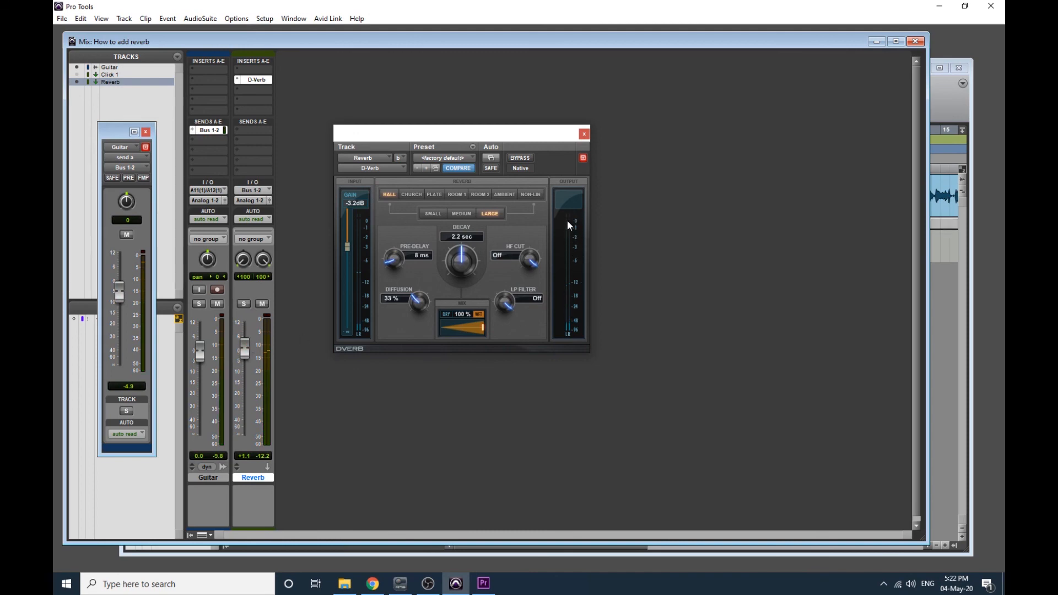
{"action": "mouse_move", "coordinate": [564, 228]}
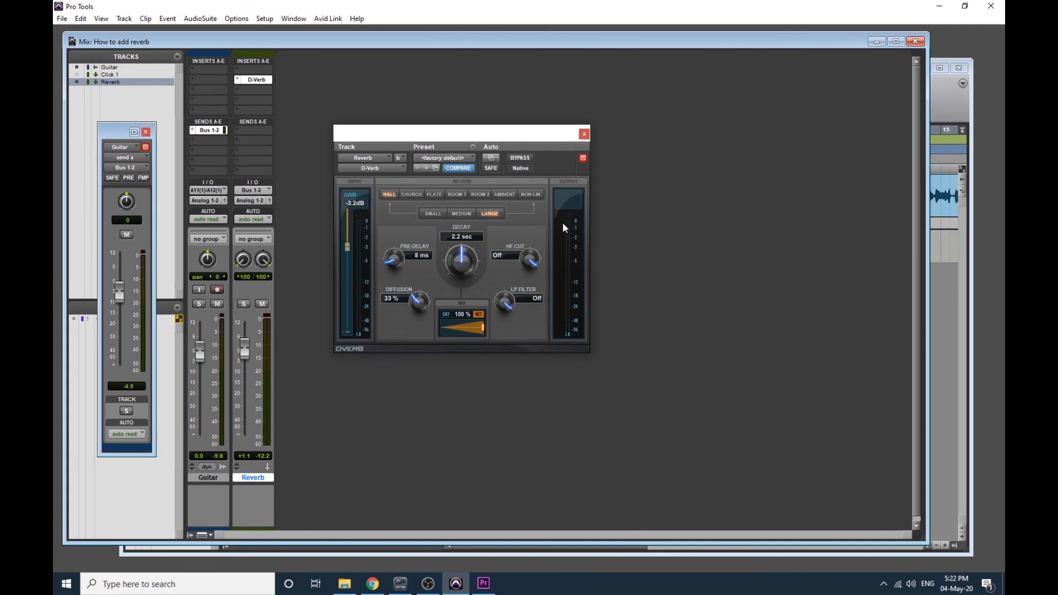
{"action": "mouse_move", "coordinate": [573, 227]}
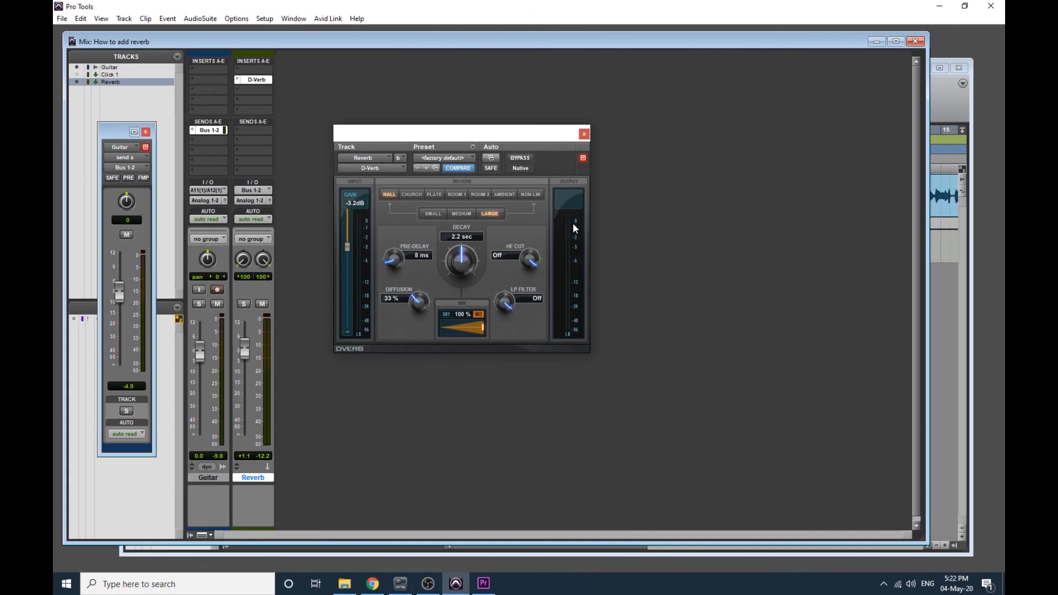
{"action": "mouse_move", "coordinate": [569, 222]}
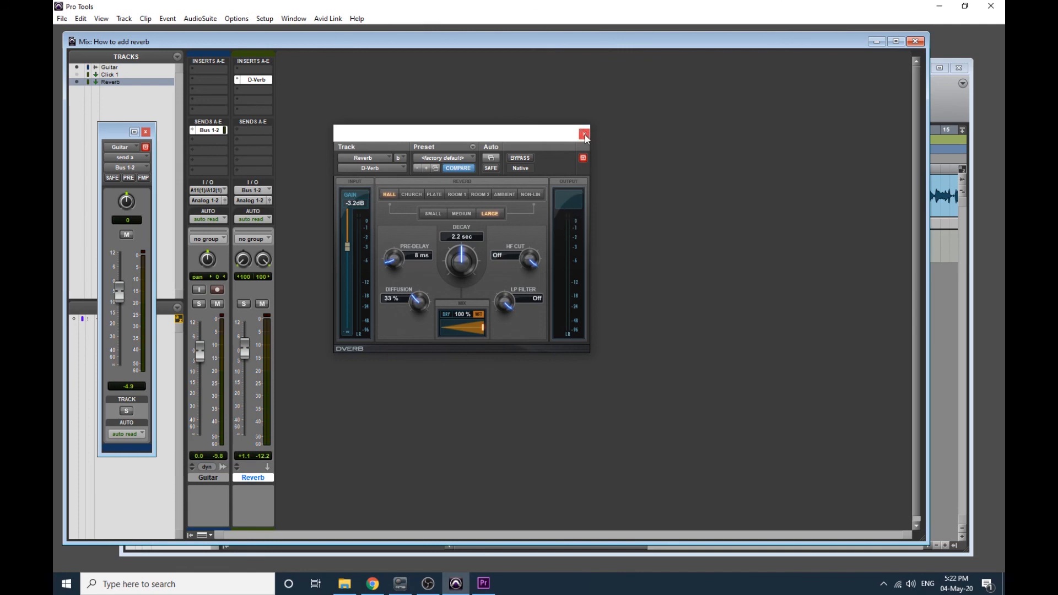
{"action": "left_click", "coordinate": [582, 133]}
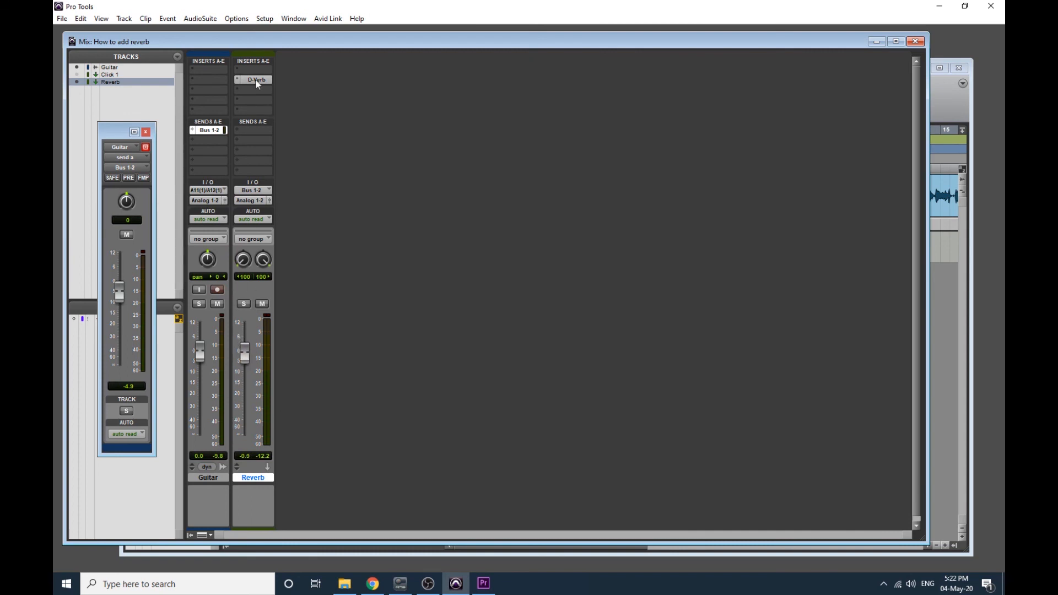
{"action": "left_click", "coordinate": [255, 80]}
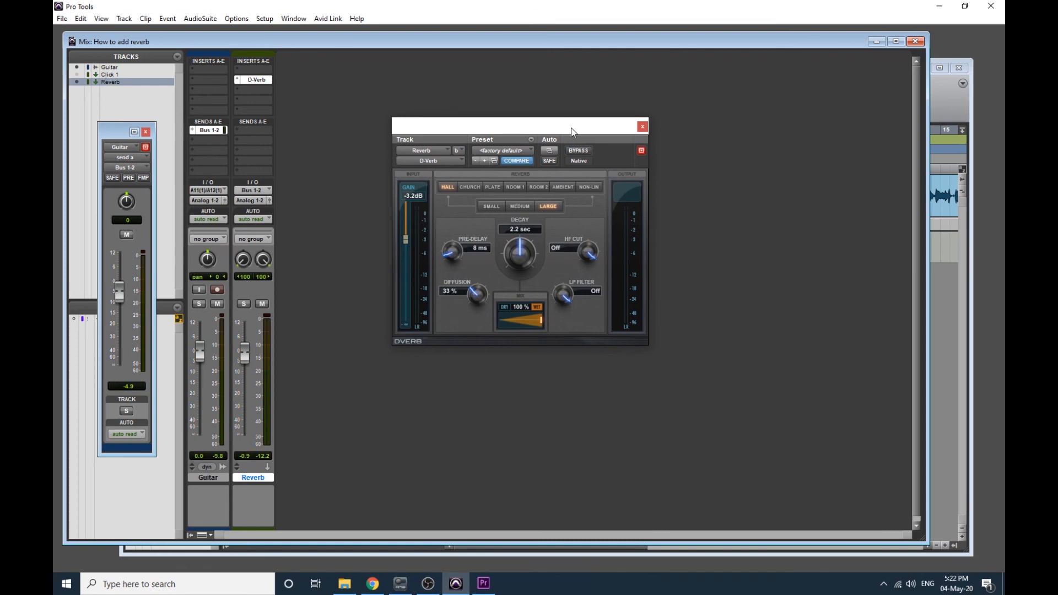
{"action": "mouse_move", "coordinate": [453, 227]}
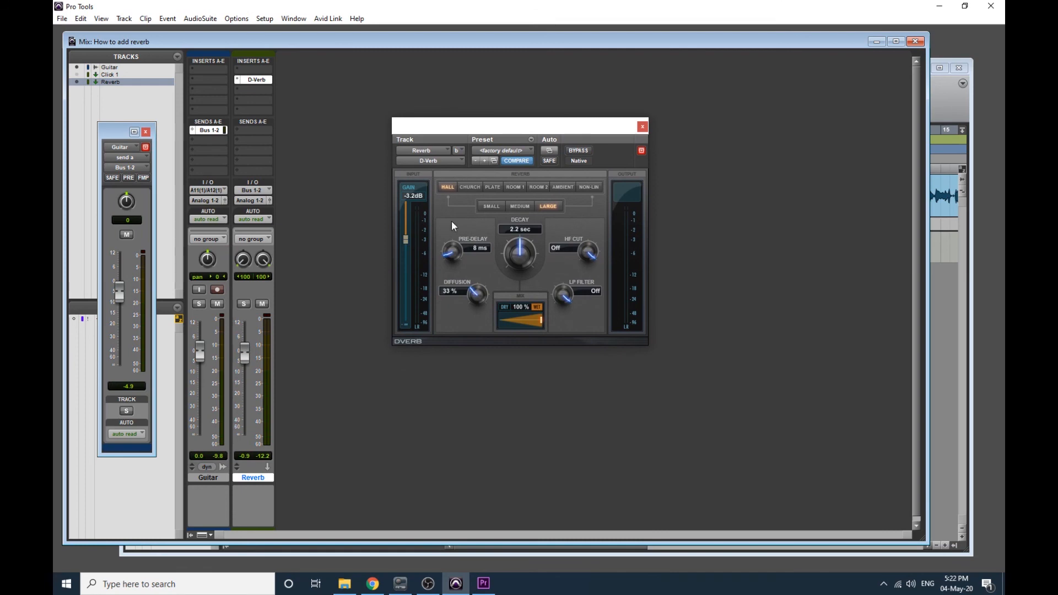
{"action": "mouse_move", "coordinate": [546, 265]}
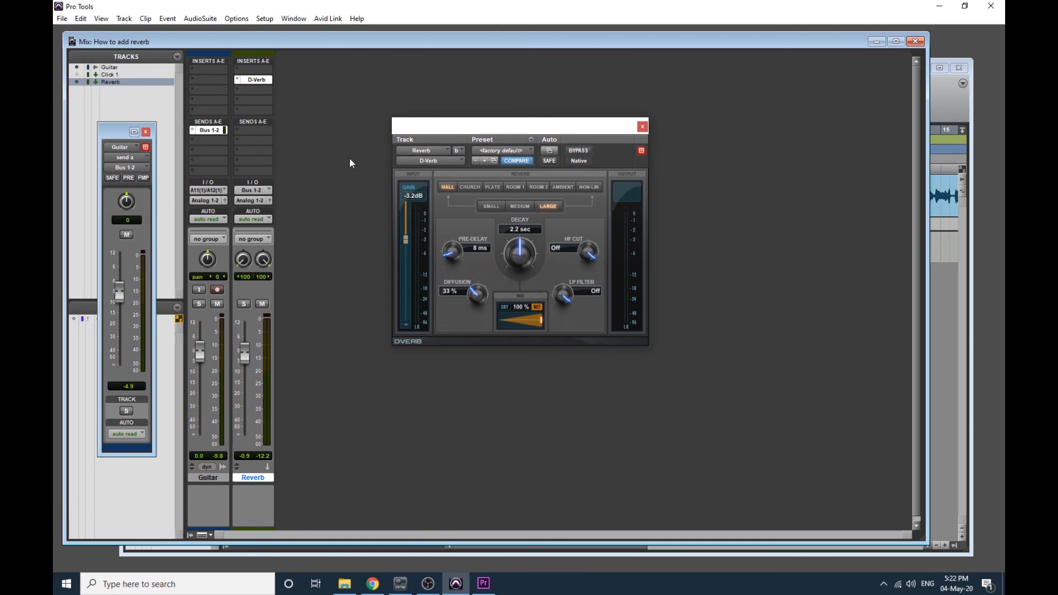
{"action": "mouse_move", "coordinate": [294, 112]}
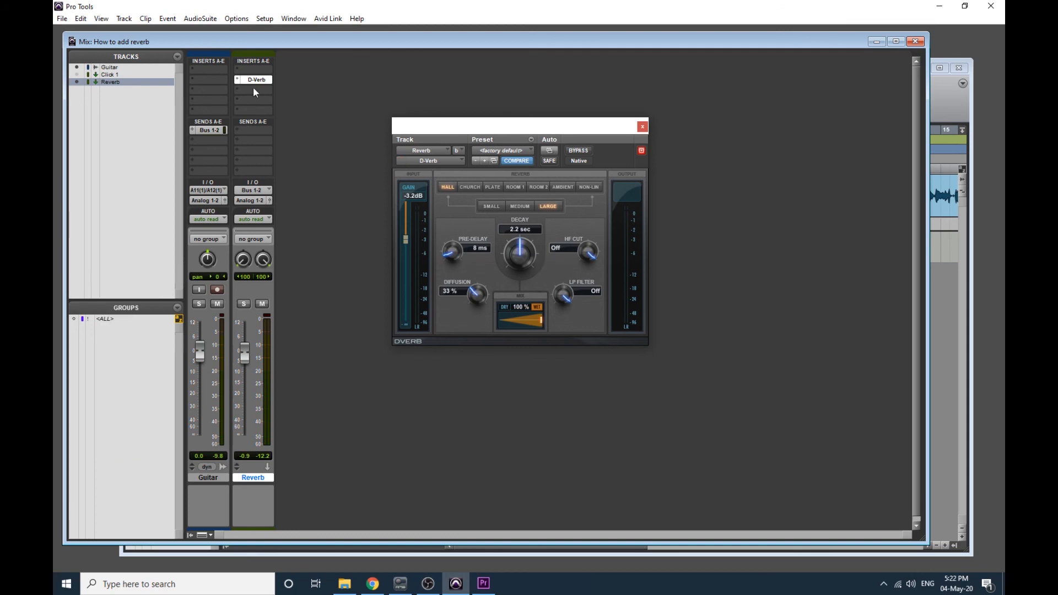
{"action": "mouse_move", "coordinate": [246, 92]}
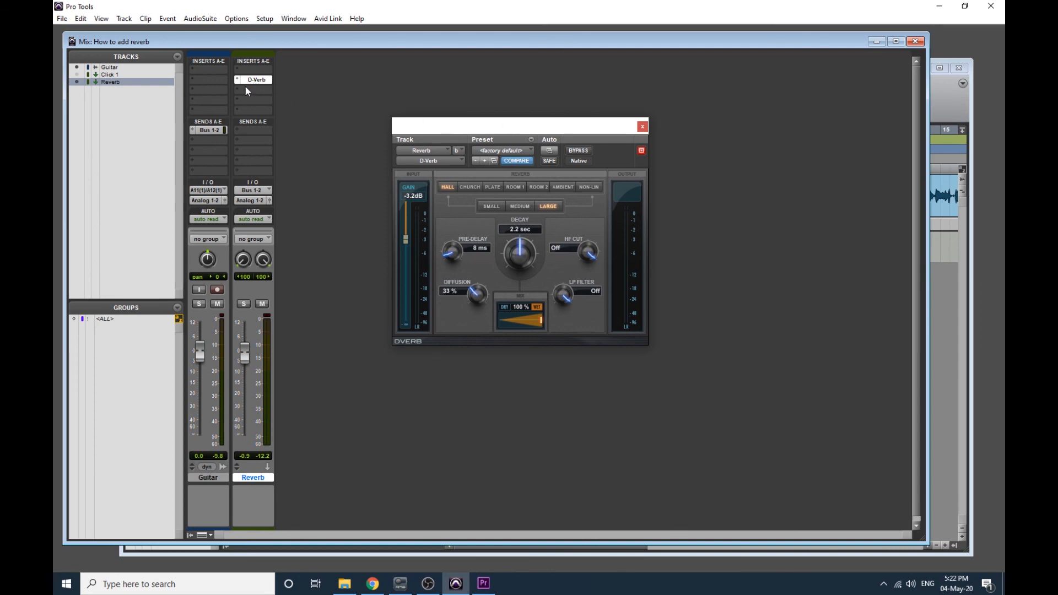
Insert the Space stereo reverb in slot B after D-Verb on the Reverb aux.
{"action": "left_click", "coordinate": [253, 79]}
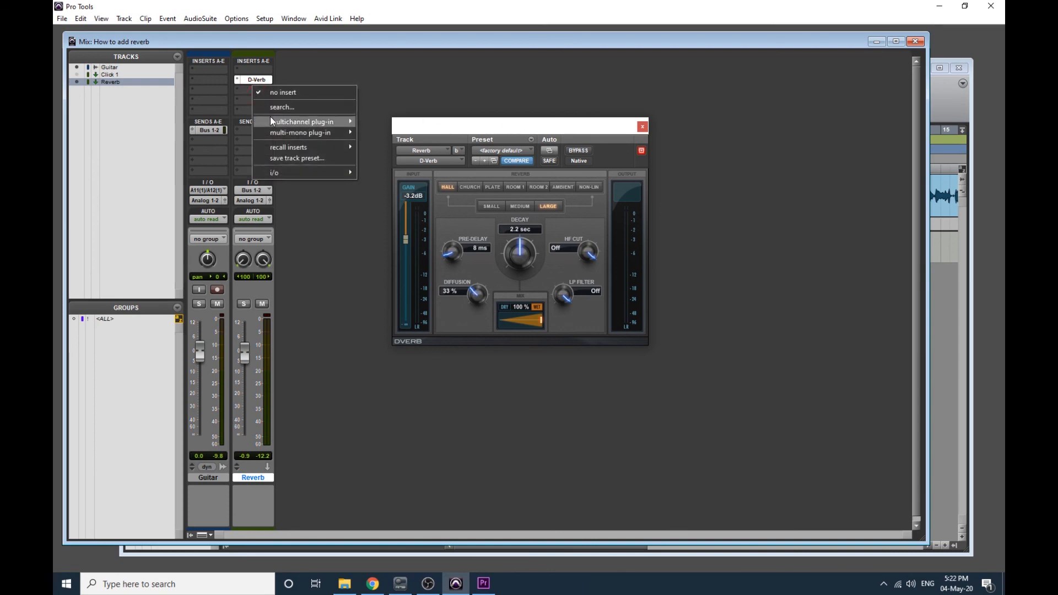
{"action": "left_click", "coordinate": [303, 121]}
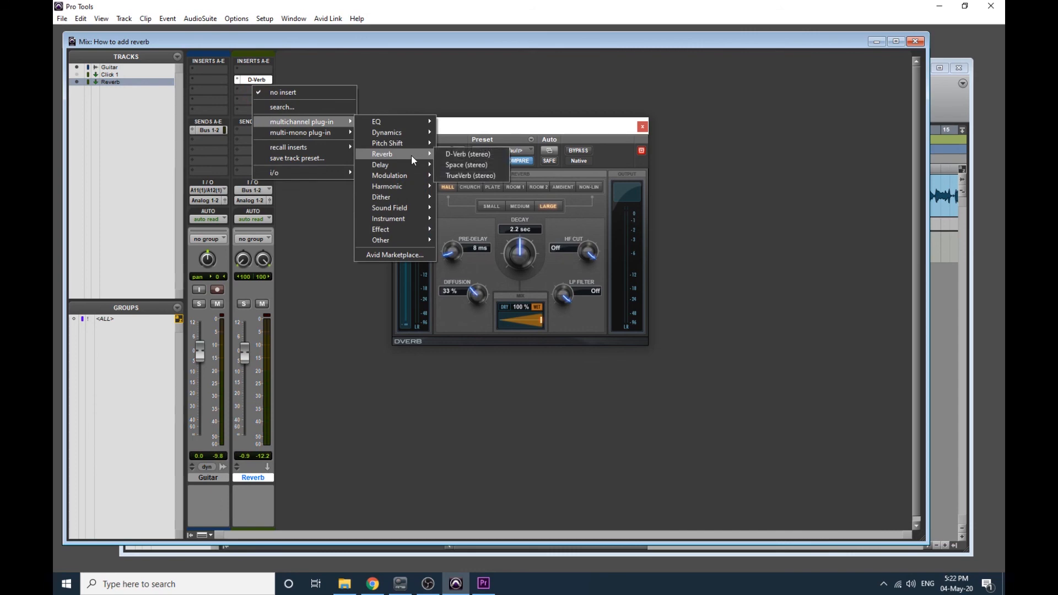
{"action": "left_click", "coordinate": [461, 165]}
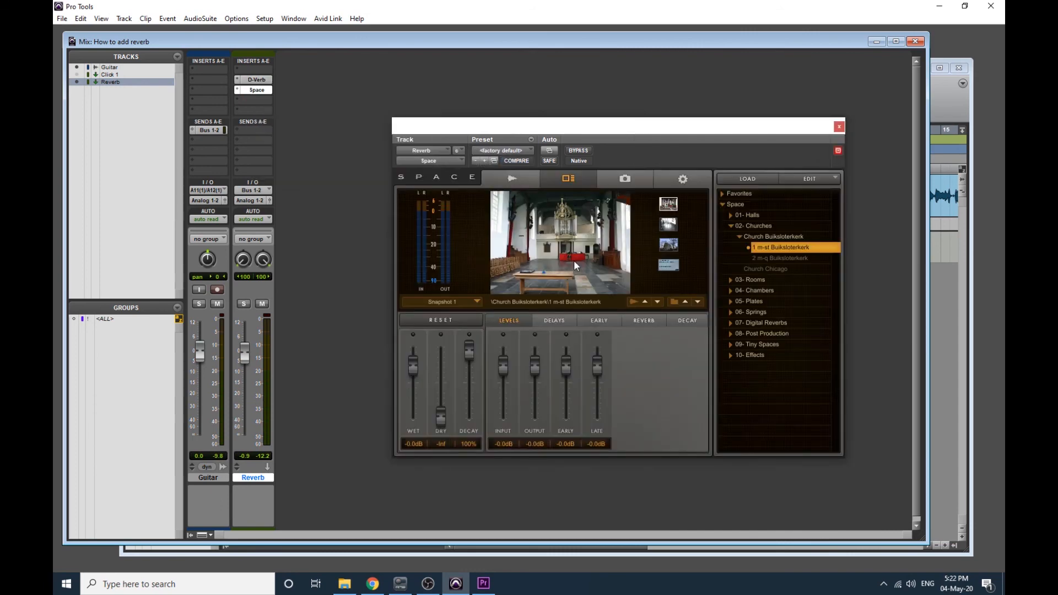
{"action": "left_click_drag", "start_coordinate": [617, 125], "coordinate": [571, 99]}
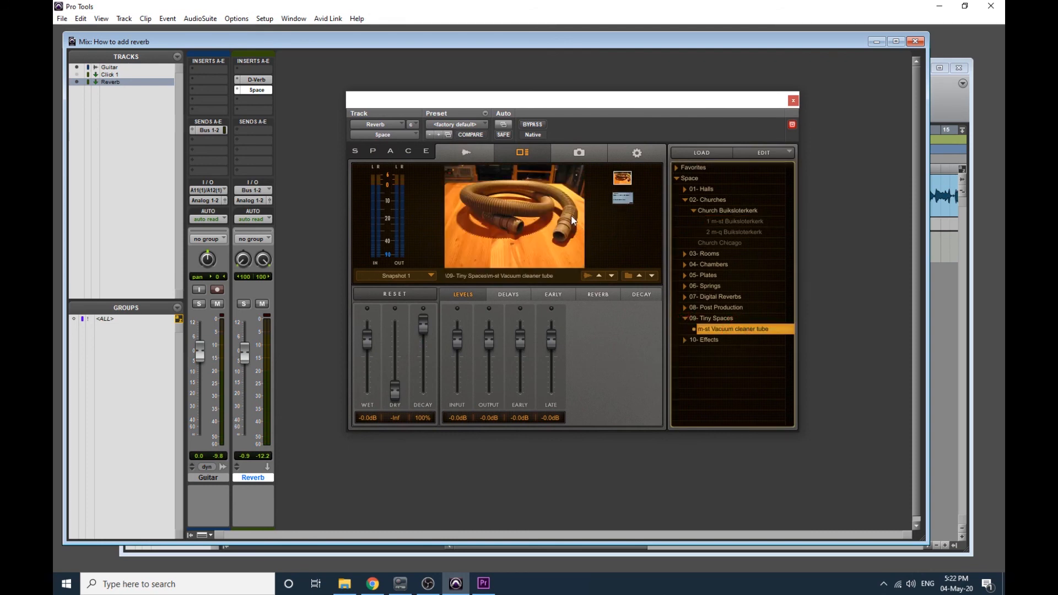
Load the Chamber 2 impulse response from 04- Chambers in Space.
{"action": "left_click", "coordinate": [470, 134]}
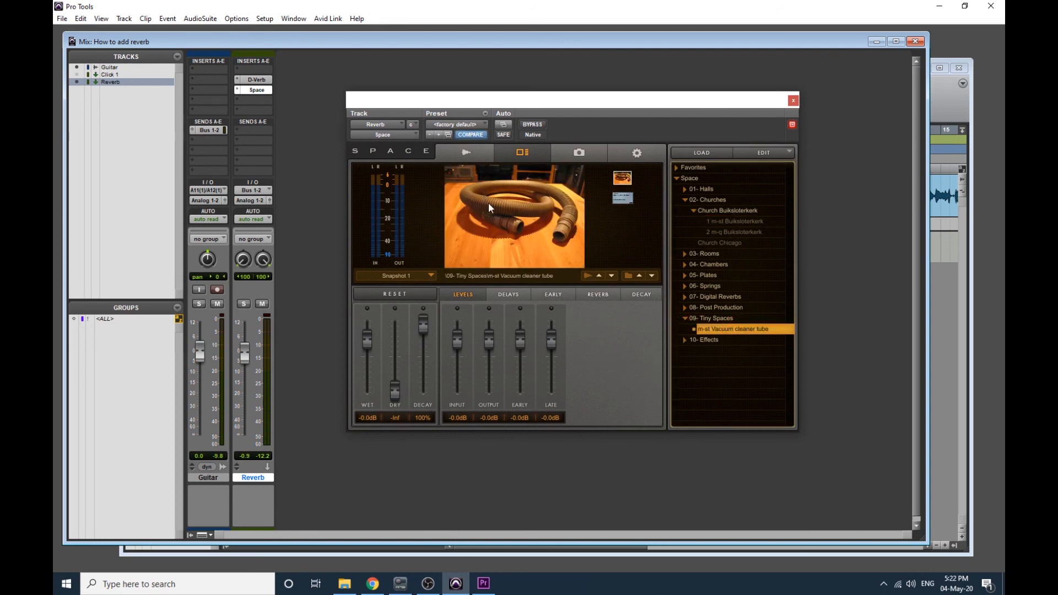
{"action": "mouse_move", "coordinate": [709, 328]}
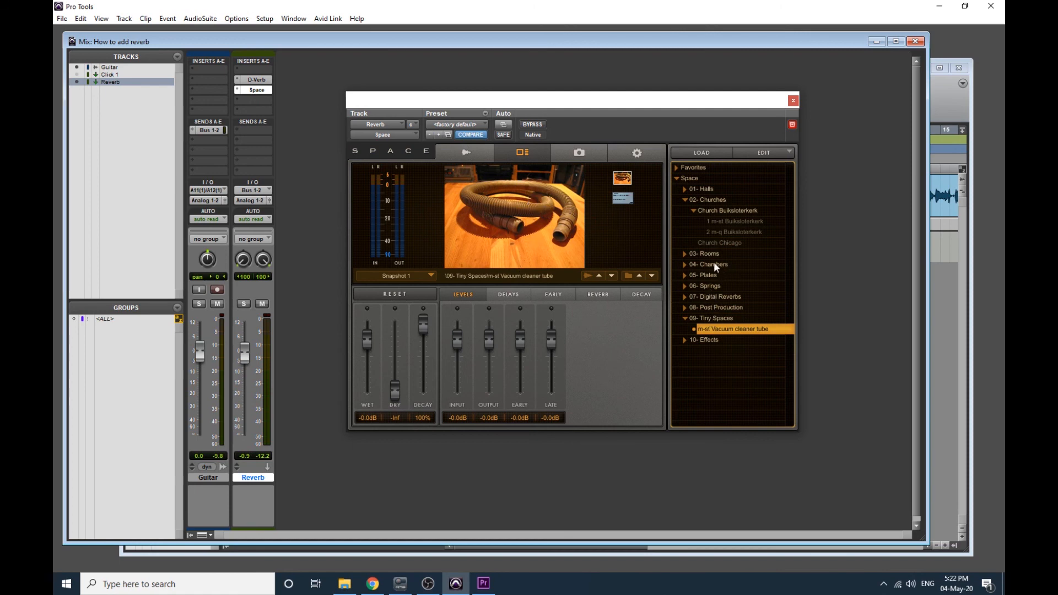
{"action": "left_click", "coordinate": [704, 253]}
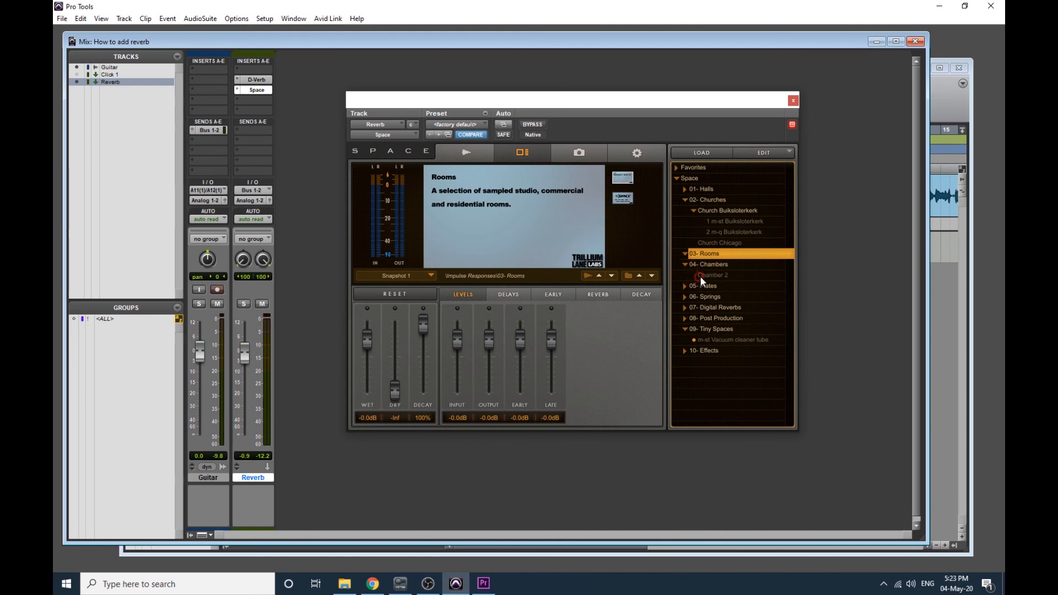
{"action": "left_click", "coordinate": [713, 275]}
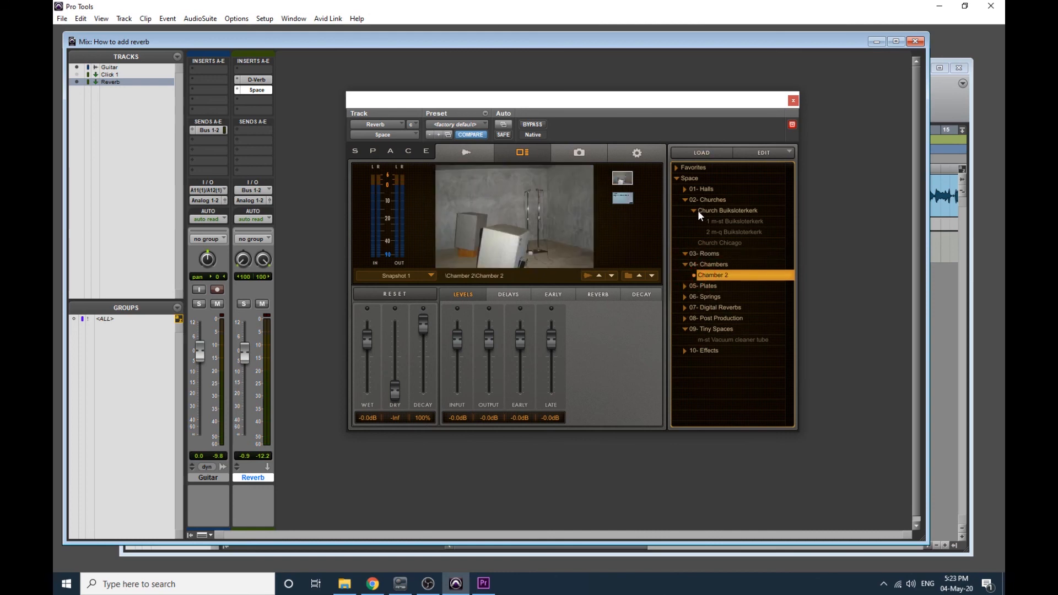
{"action": "mouse_move", "coordinate": [517, 202]}
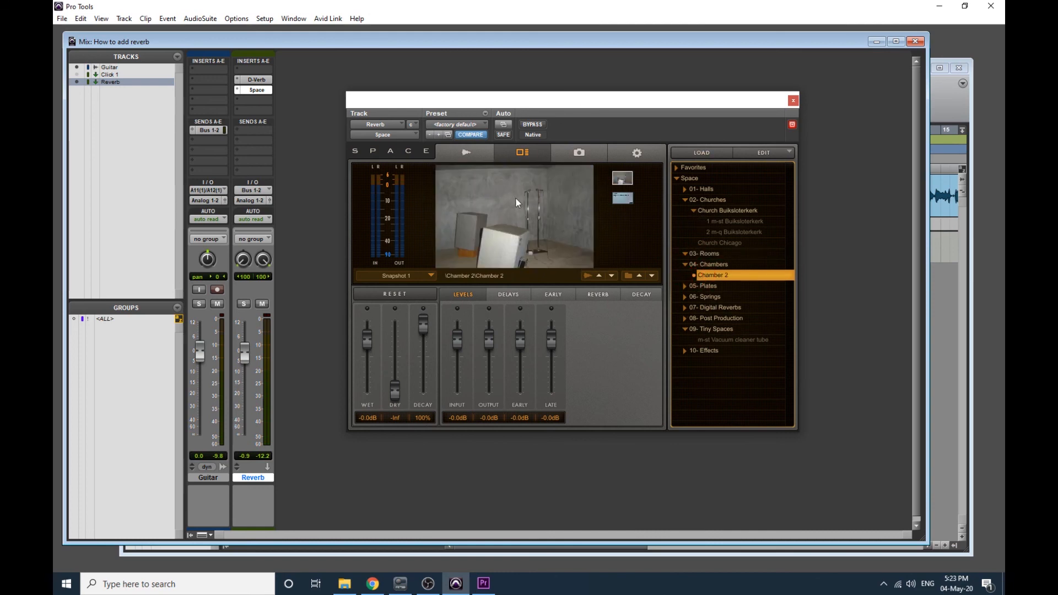
{"action": "left_click", "coordinate": [793, 100]}
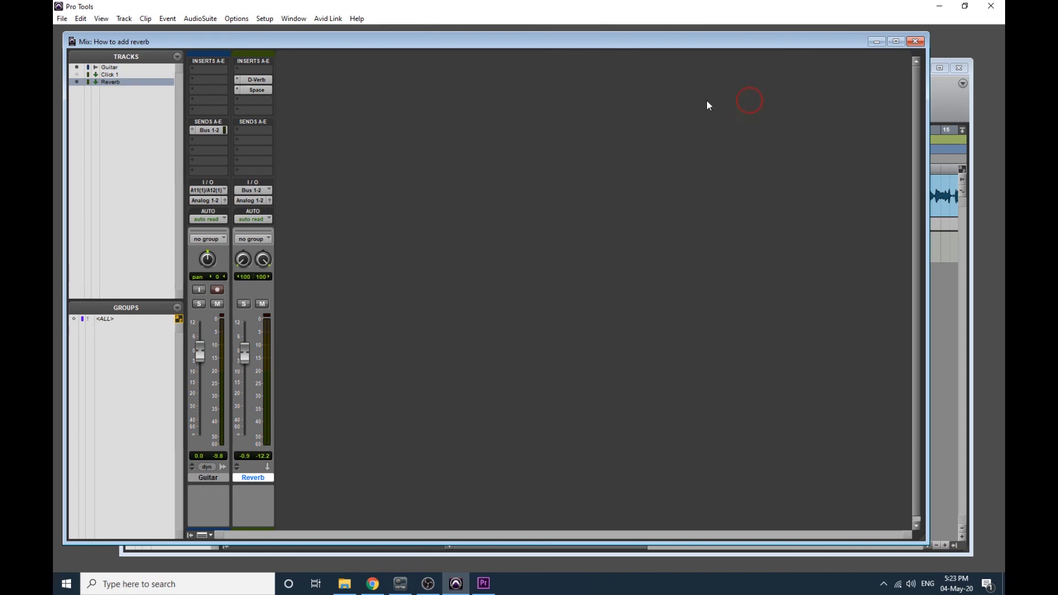
Replace the Space insert with Waves TrueVerb to audition it.
{"action": "left_click", "coordinate": [253, 79]}
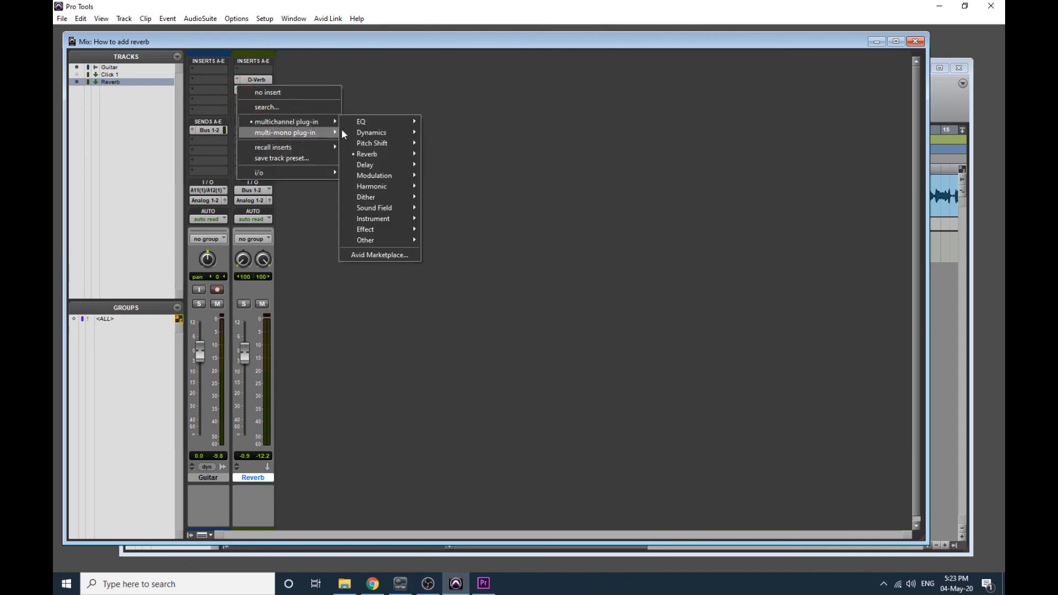
{"action": "left_click", "coordinate": [367, 153]}
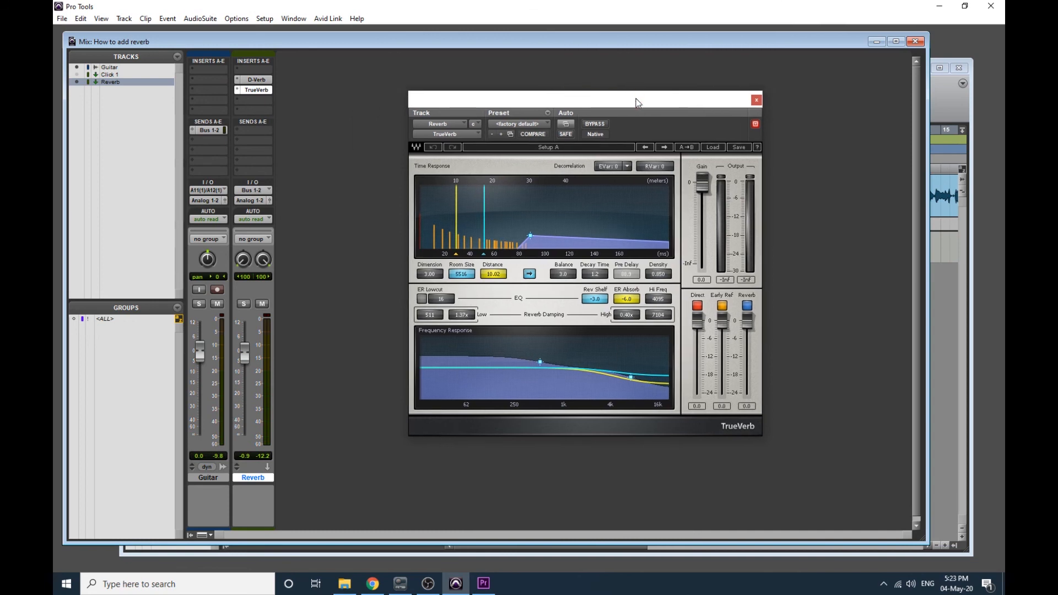
{"action": "mouse_move", "coordinate": [772, 130]}
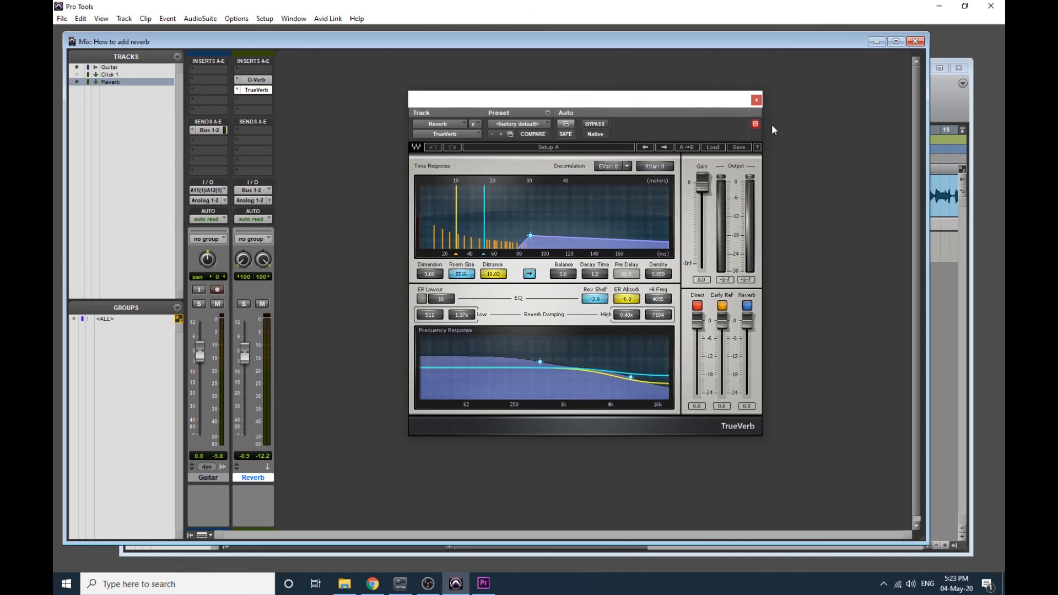
{"action": "mouse_move", "coordinate": [755, 101]}
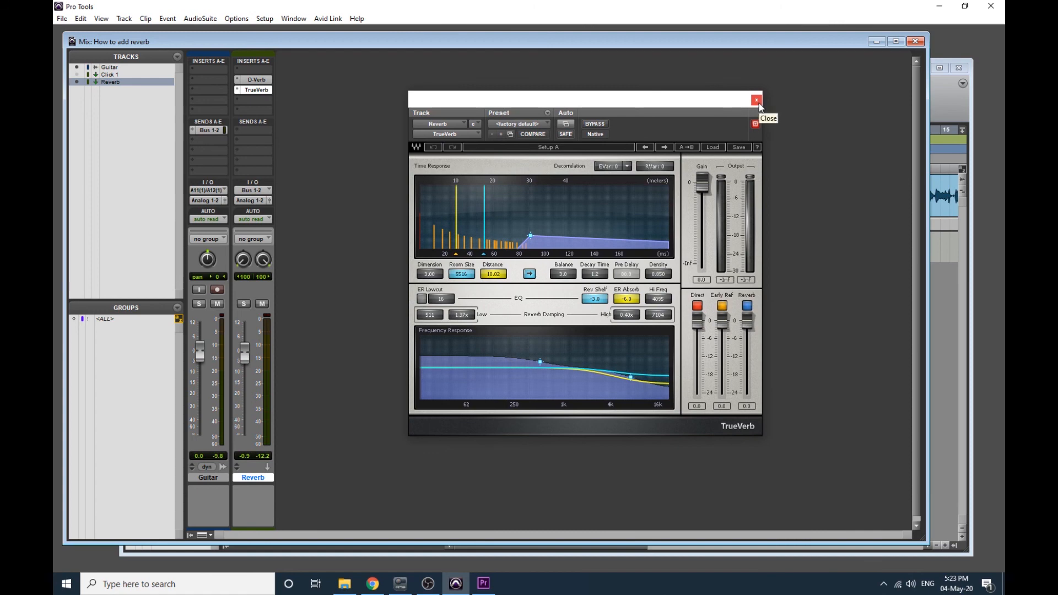
{"action": "left_click", "coordinate": [756, 99]}
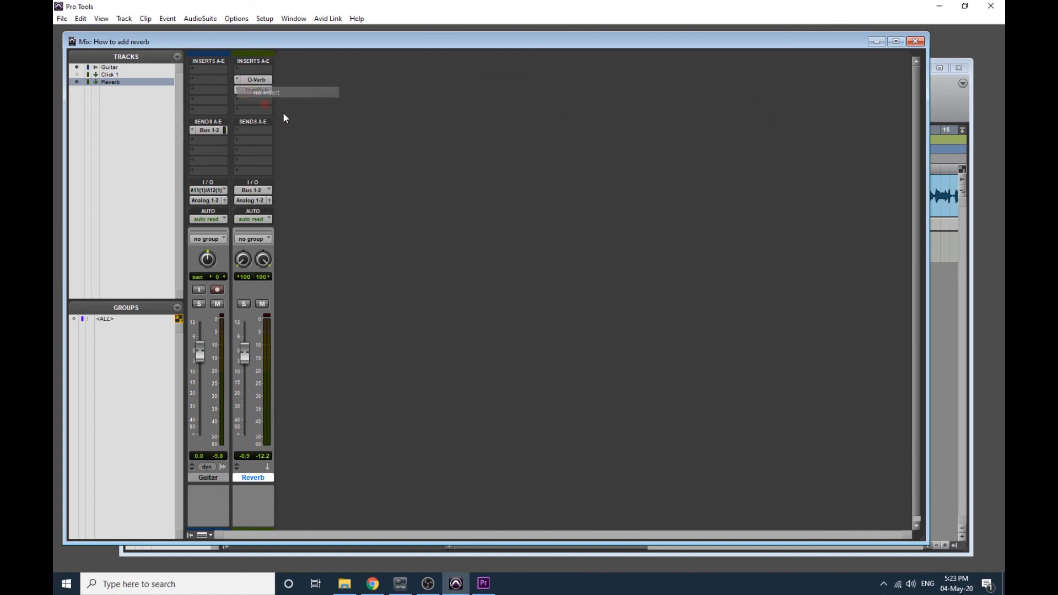